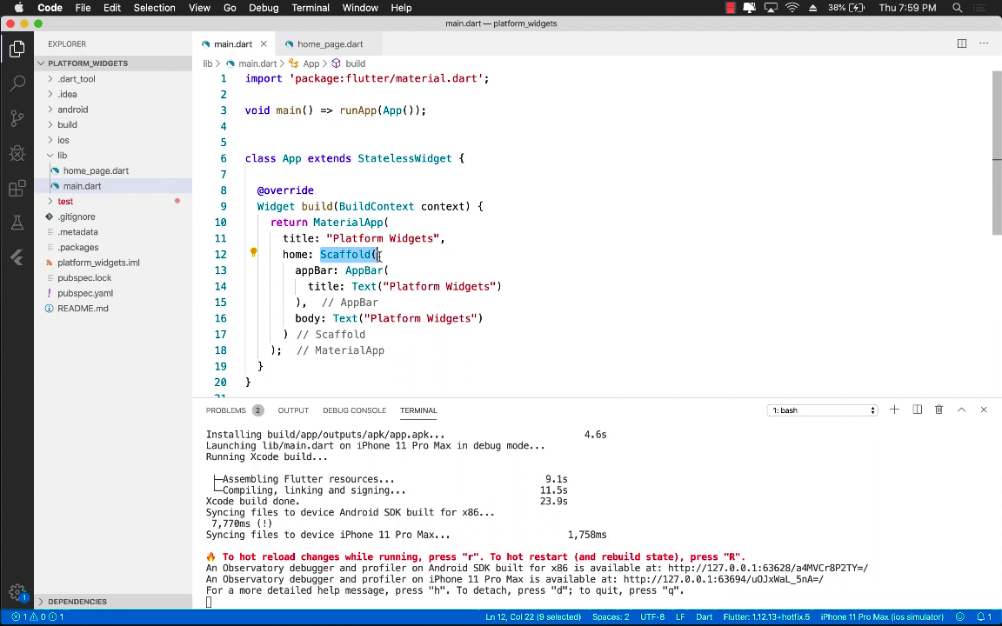
# Scroll through the flutter_platform_widgets 0.30.1 README and its list of platform widgets.
pyautogui.click(386, 270)
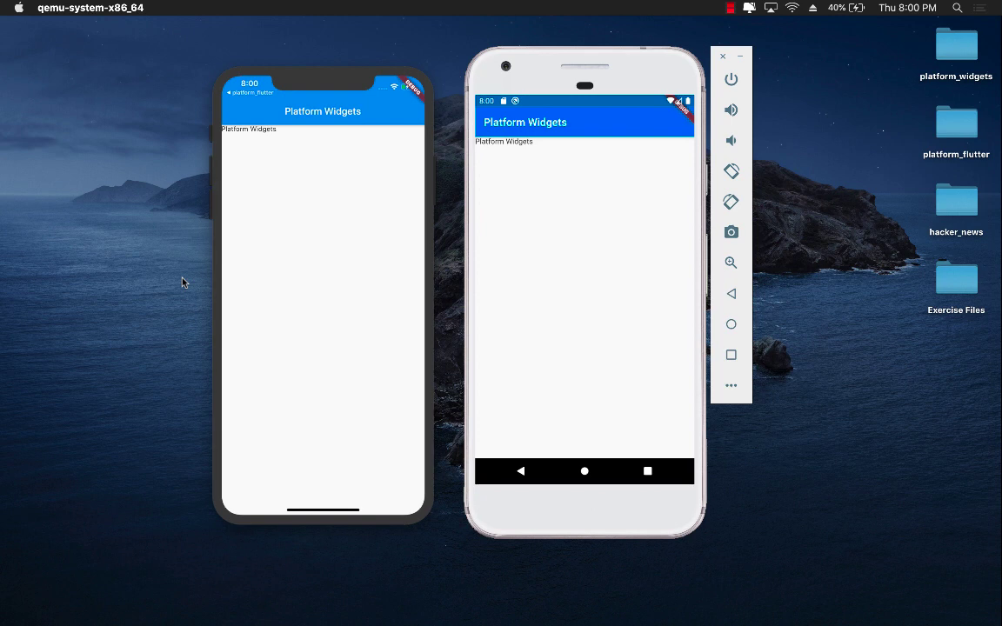
pyautogui.moveTo(172, 279)
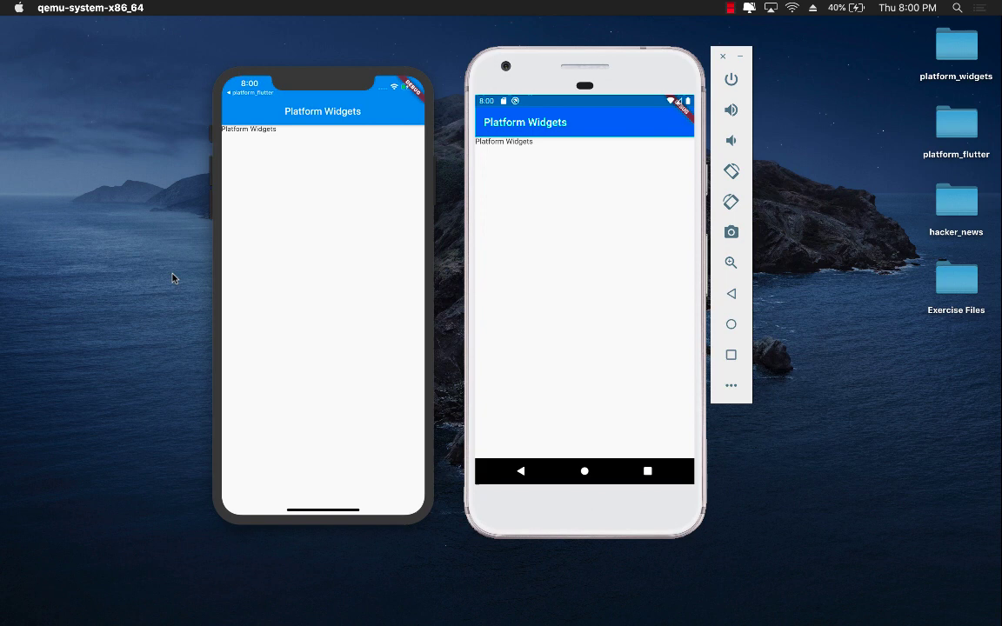
pyautogui.moveTo(237, 235)
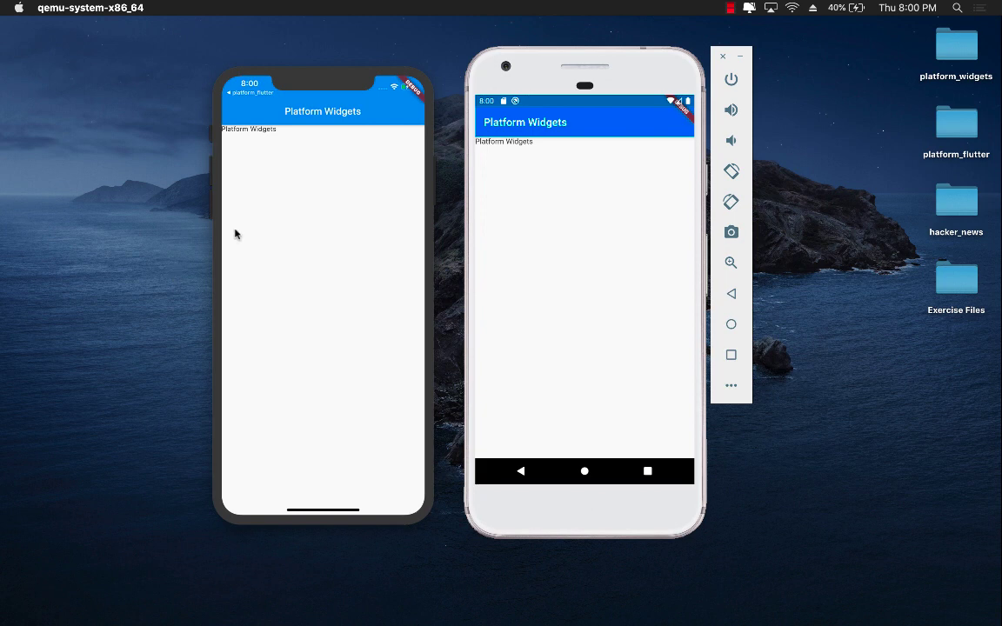
pyautogui.moveTo(793, 254)
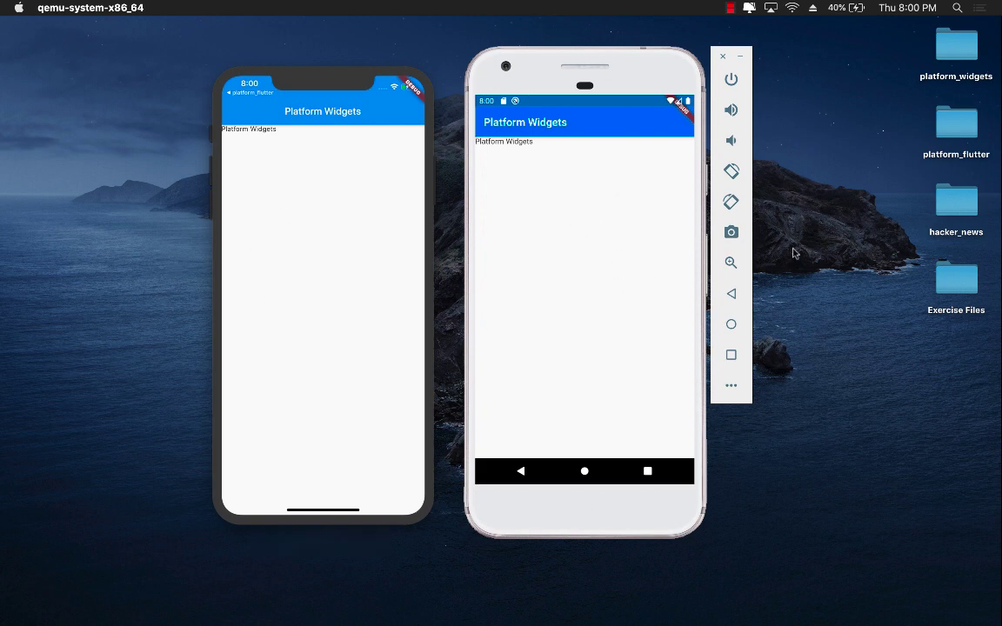
pyautogui.moveTo(851, 249)
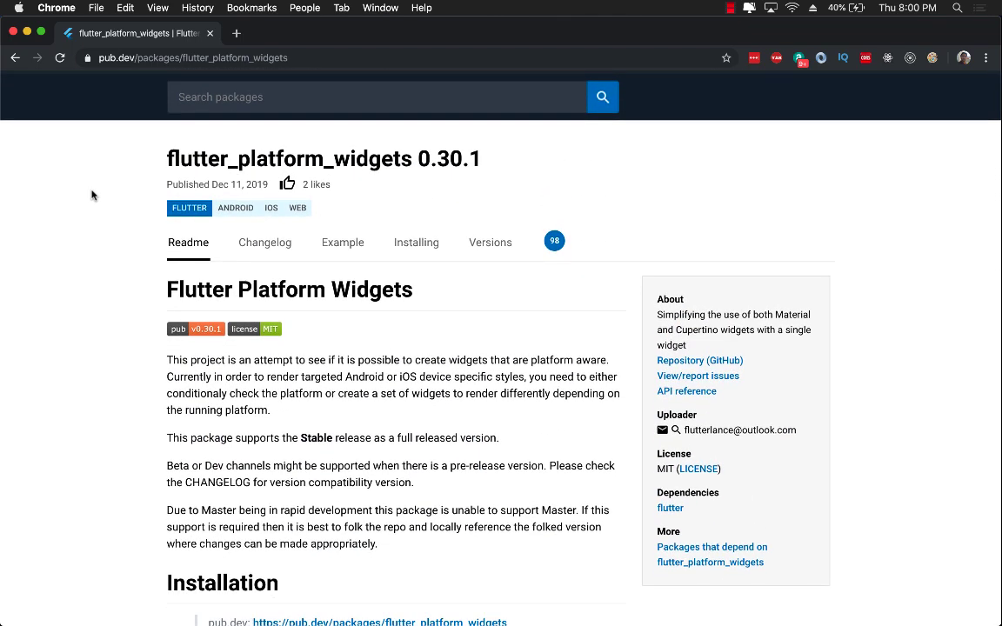
pyautogui.scroll(-3)
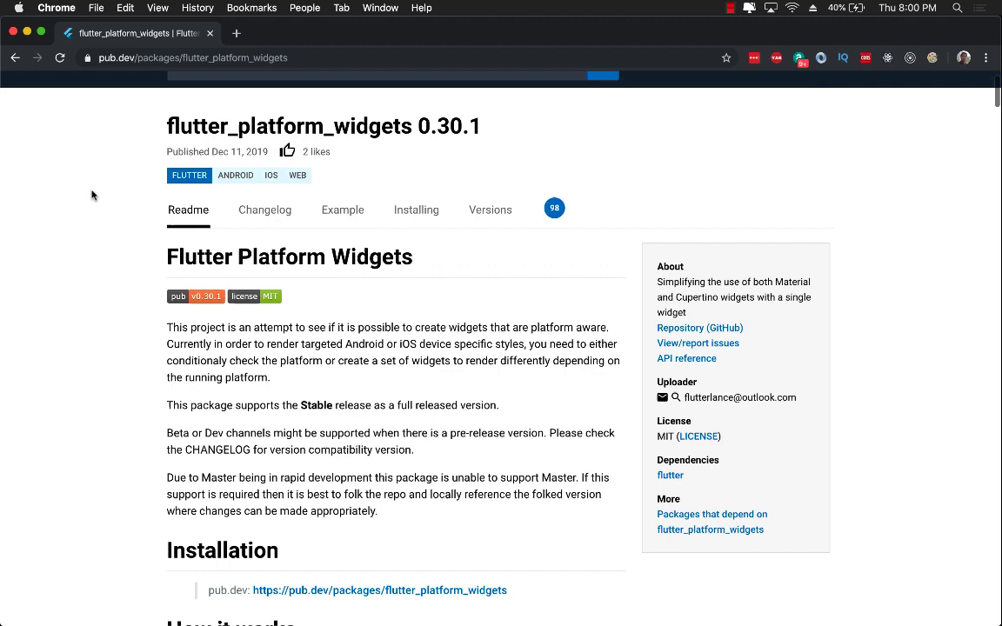
pyautogui.scroll(-3)
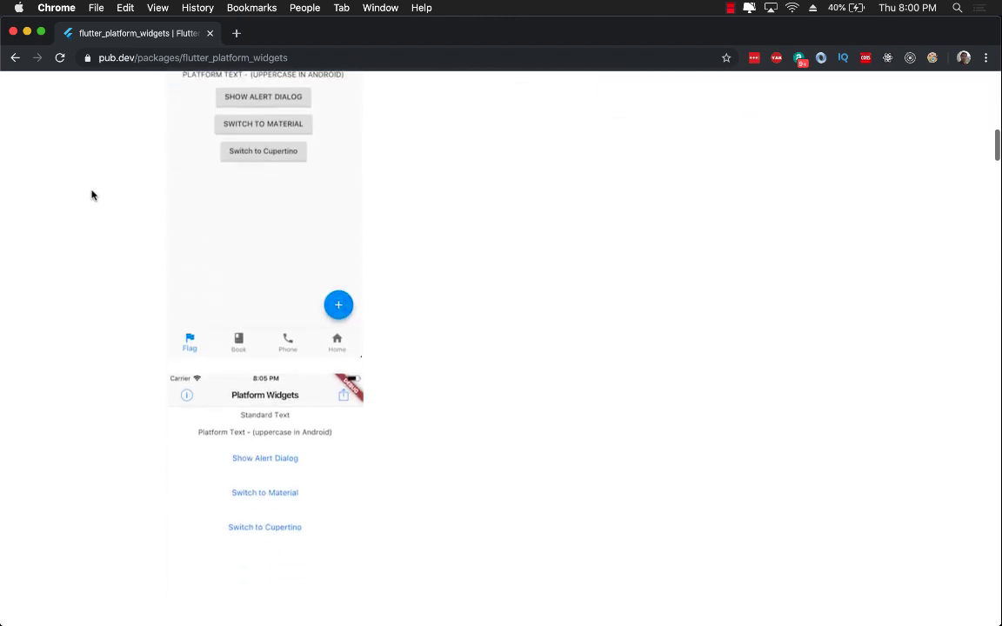
pyautogui.scroll(-3)
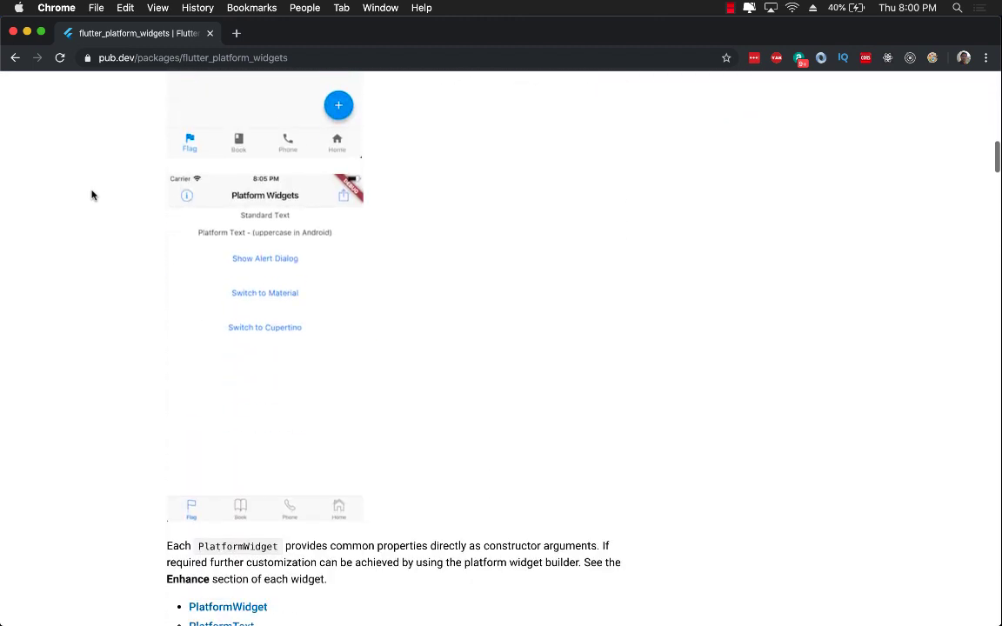
pyautogui.scroll(-3)
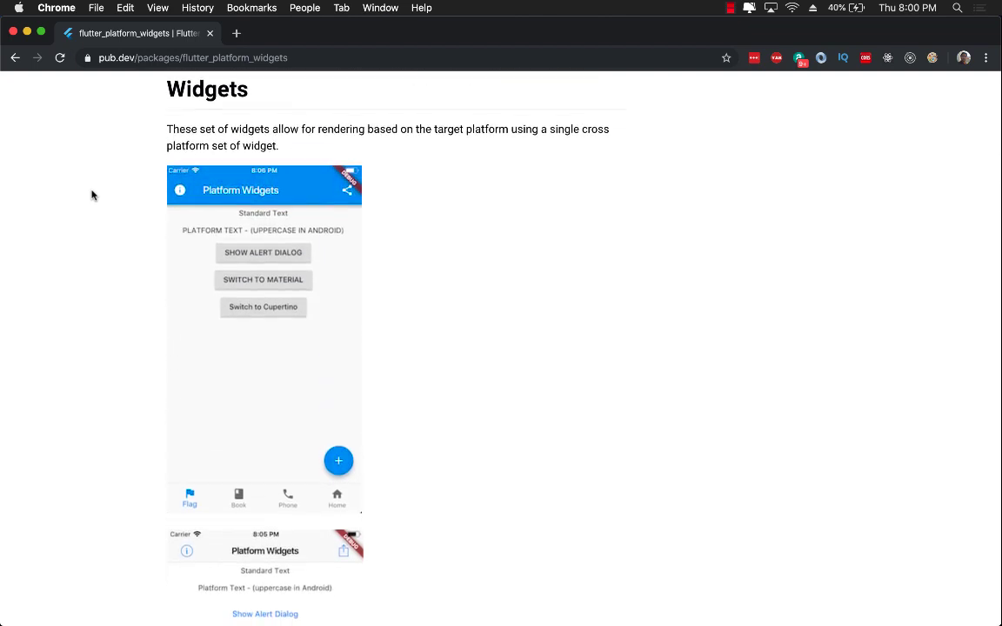
pyautogui.scroll(-3)
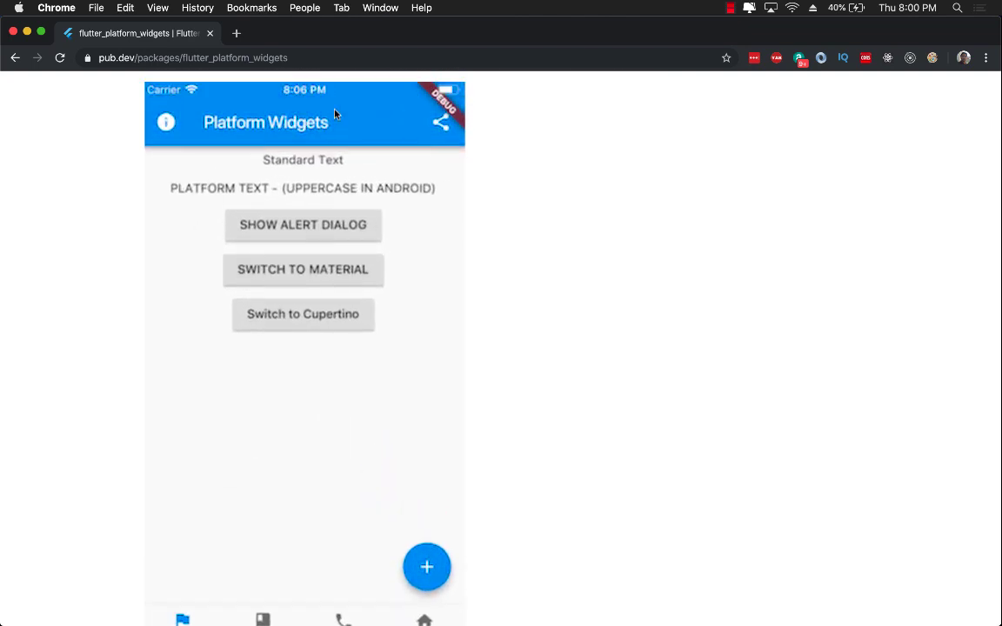
pyautogui.scroll(-3)
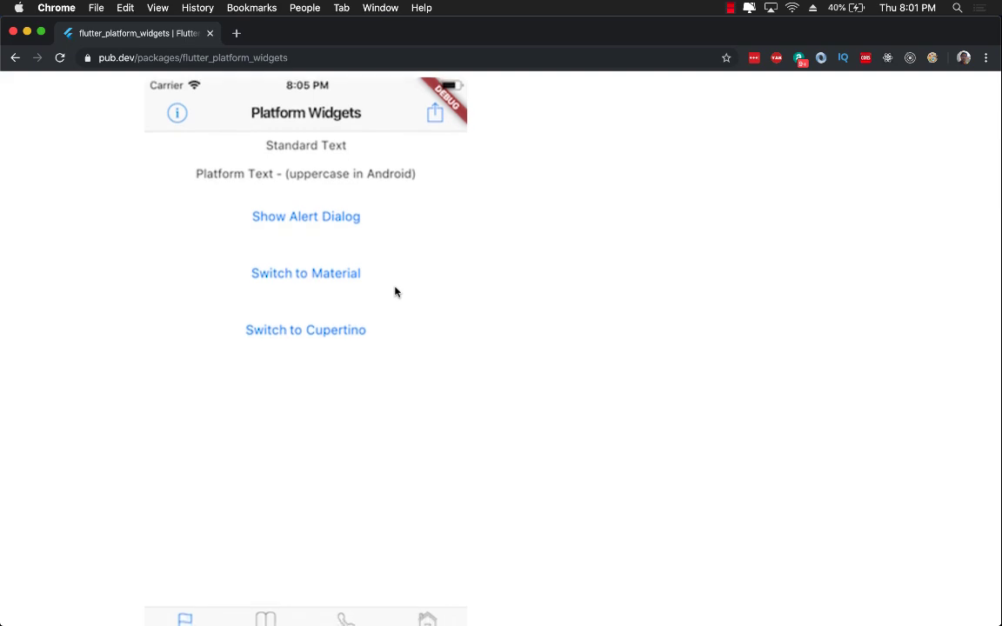
pyautogui.scroll(-3)
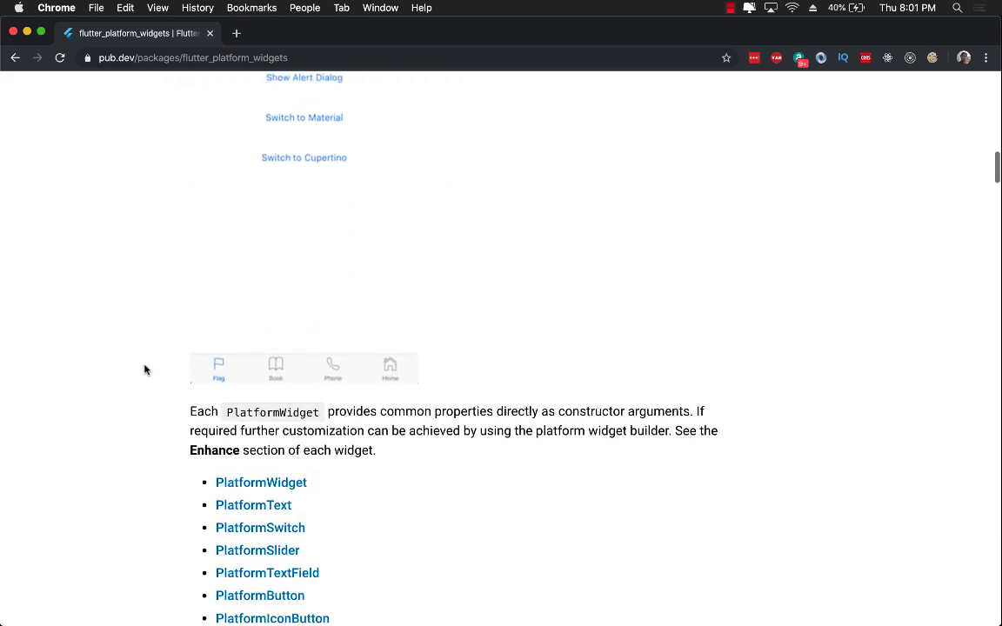
pyautogui.scroll(-3)
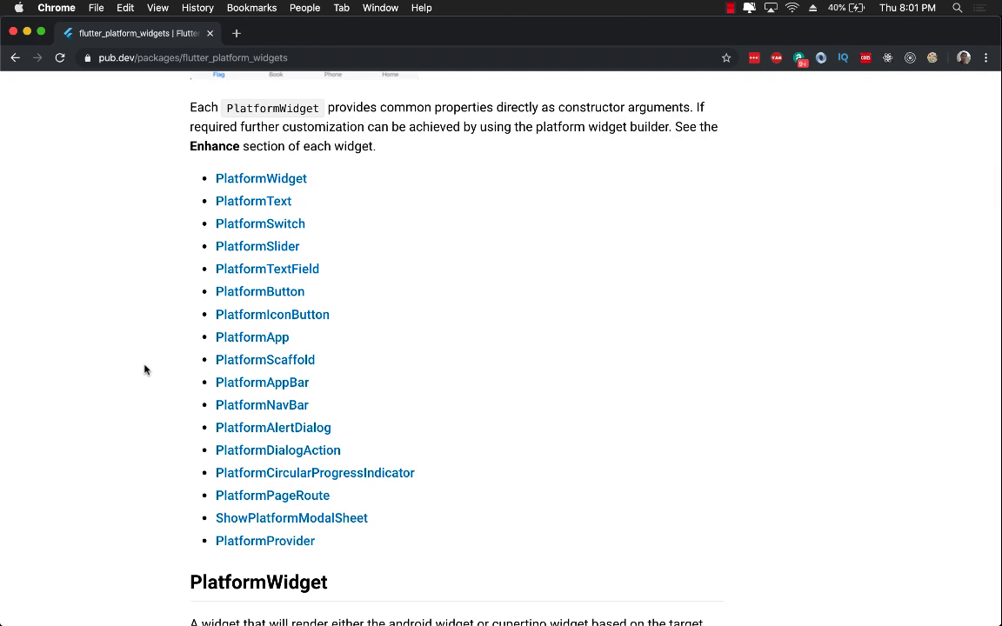
pyautogui.moveTo(147, 366)
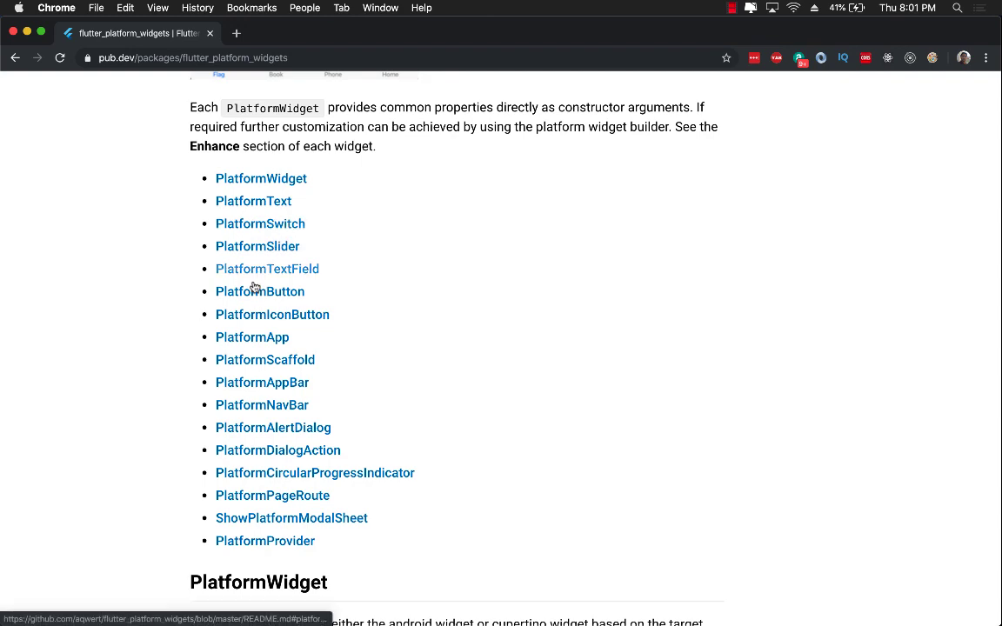
pyautogui.scroll(-3)
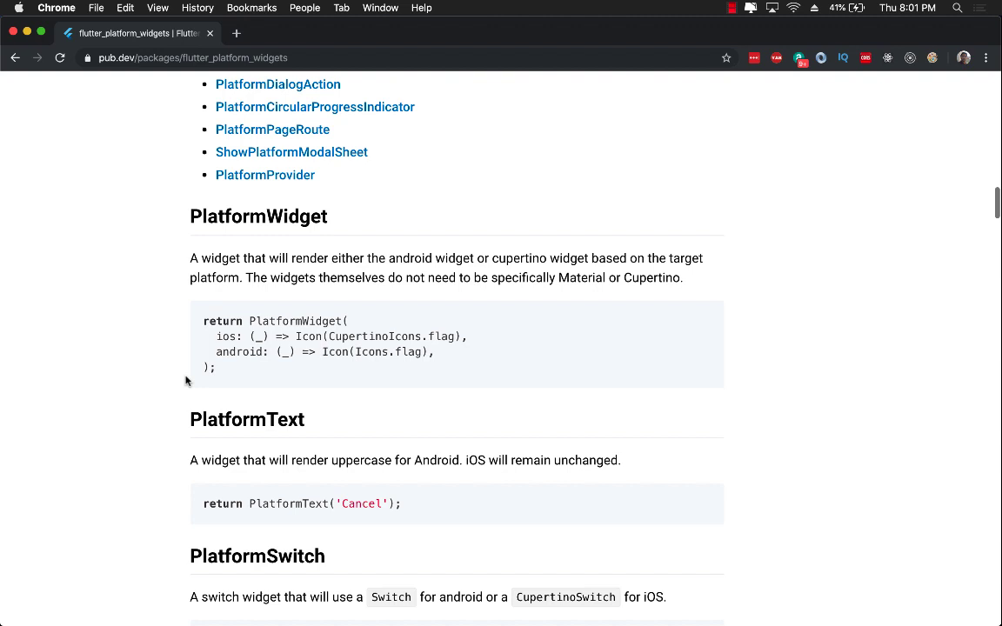
pyautogui.scroll(-3)
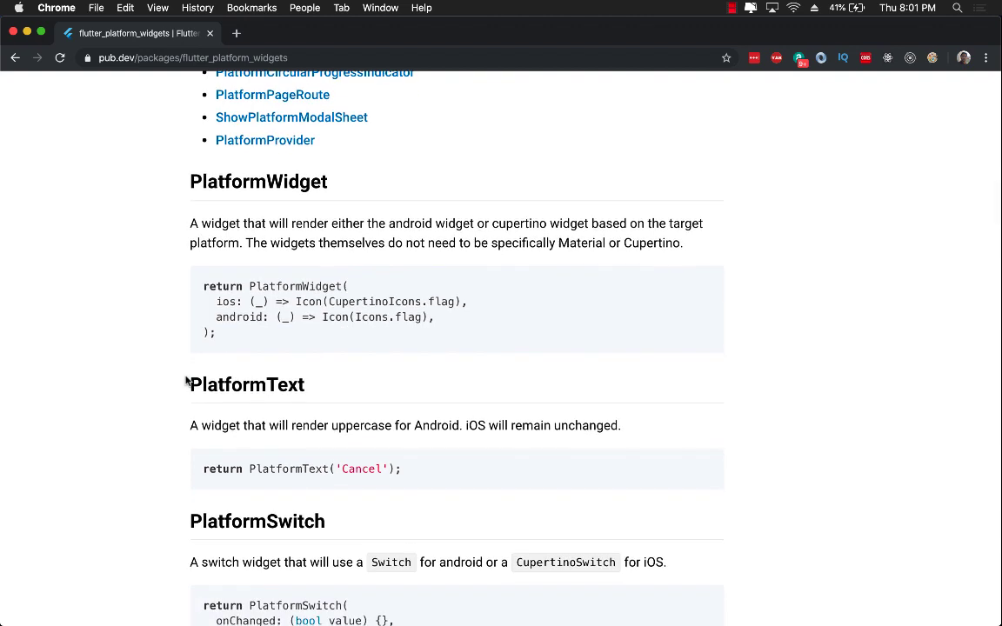
pyautogui.moveTo(148, 405)
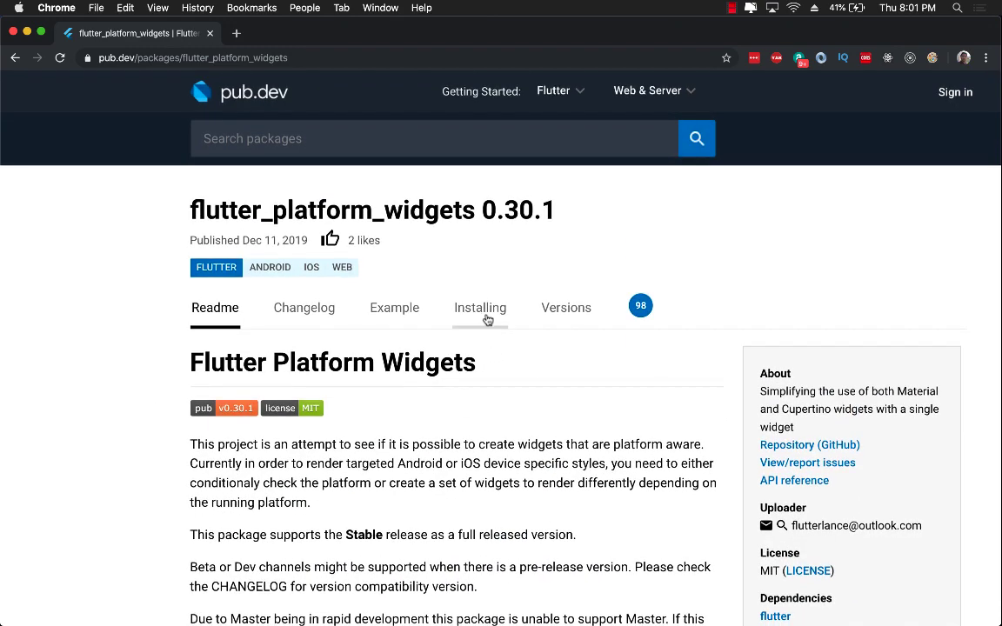
# View the package's Installing instructions before returning to the project.
pyautogui.click(480, 306)
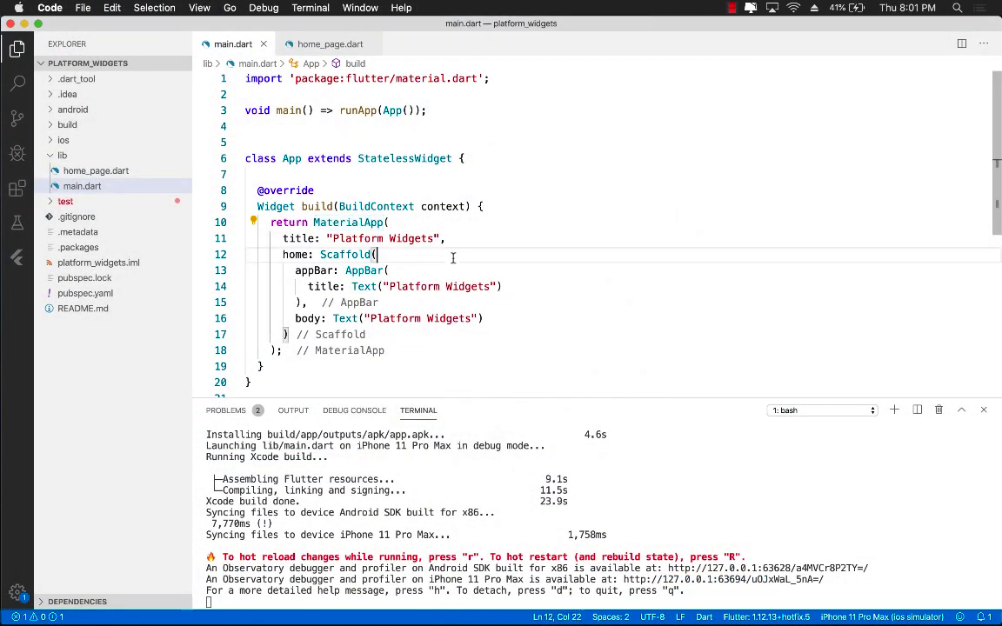
# Add flutter_platform_widgets: ^0.30.1 under dependencies in pubspec.yaml, after cupertino_icons.
pyautogui.click(84, 293)
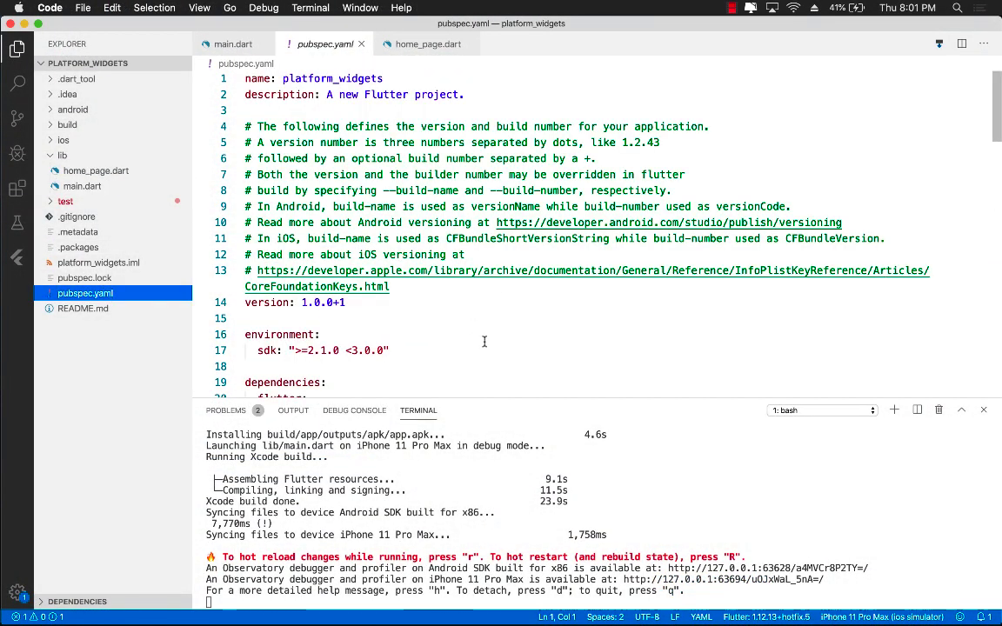
pyautogui.scroll(-3)
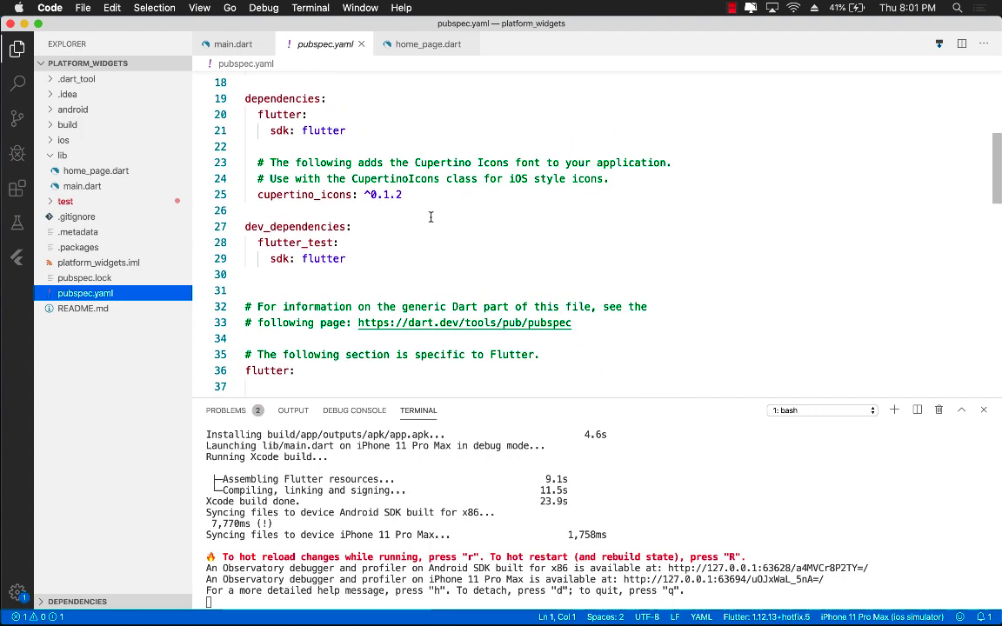
pyautogui.press('Enter')
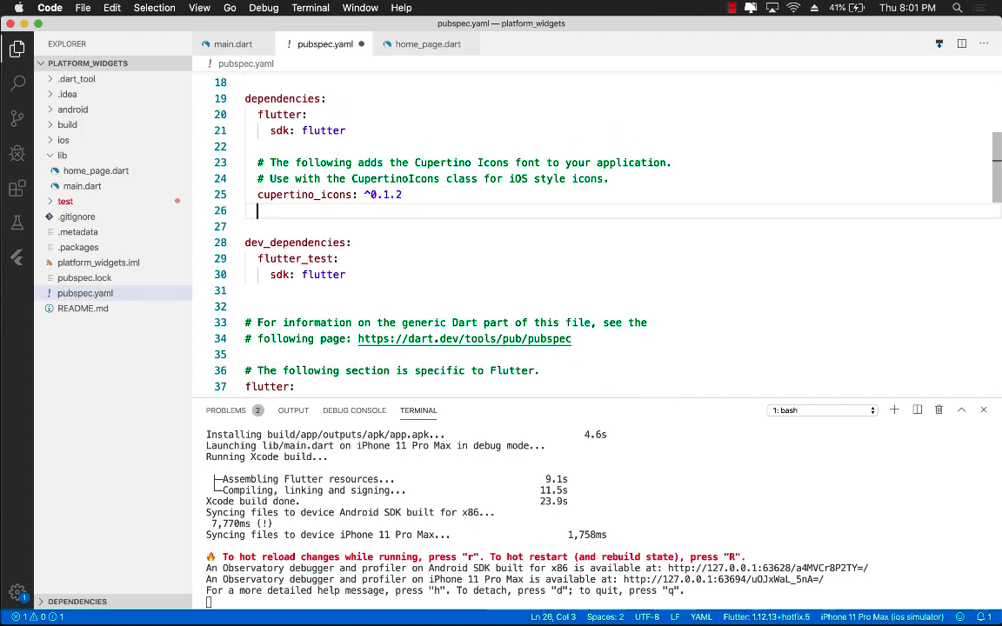
pyautogui.write('flutter_platform_widgets: ^0.30.1')
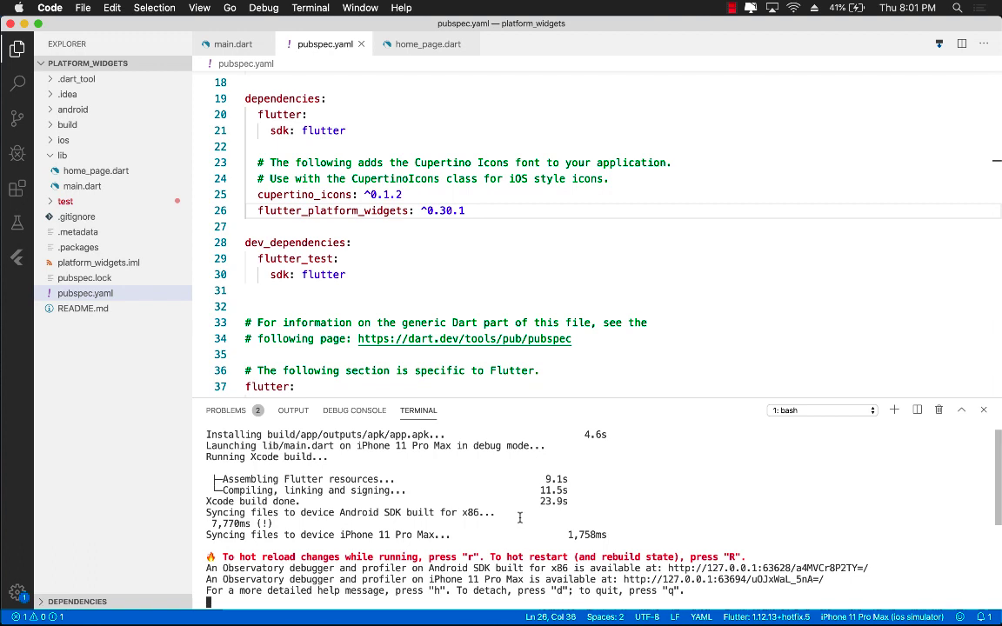
pyautogui.moveTo(562, 296)
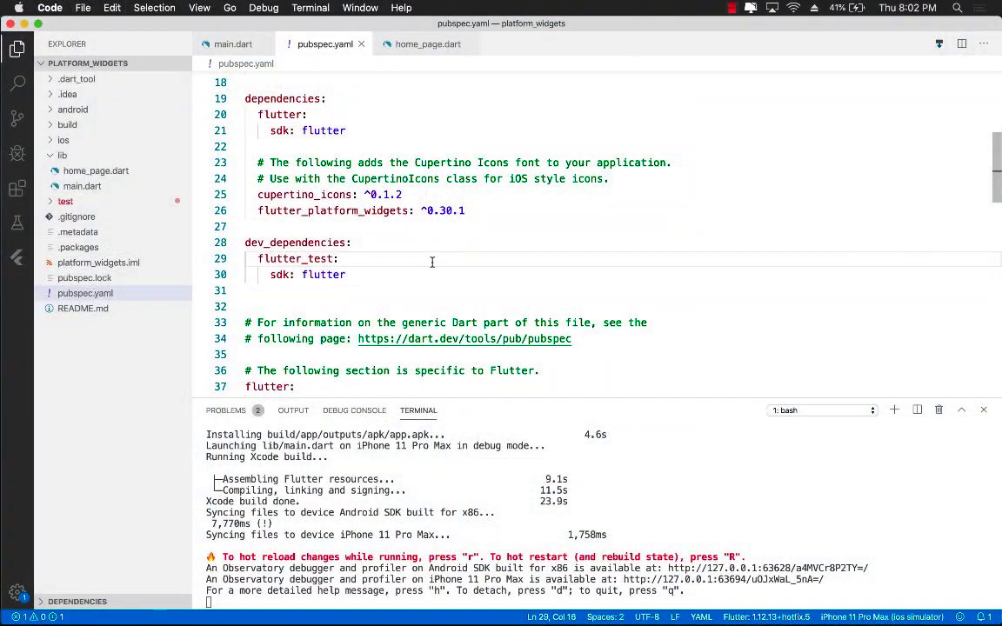
pyautogui.click(81, 184)
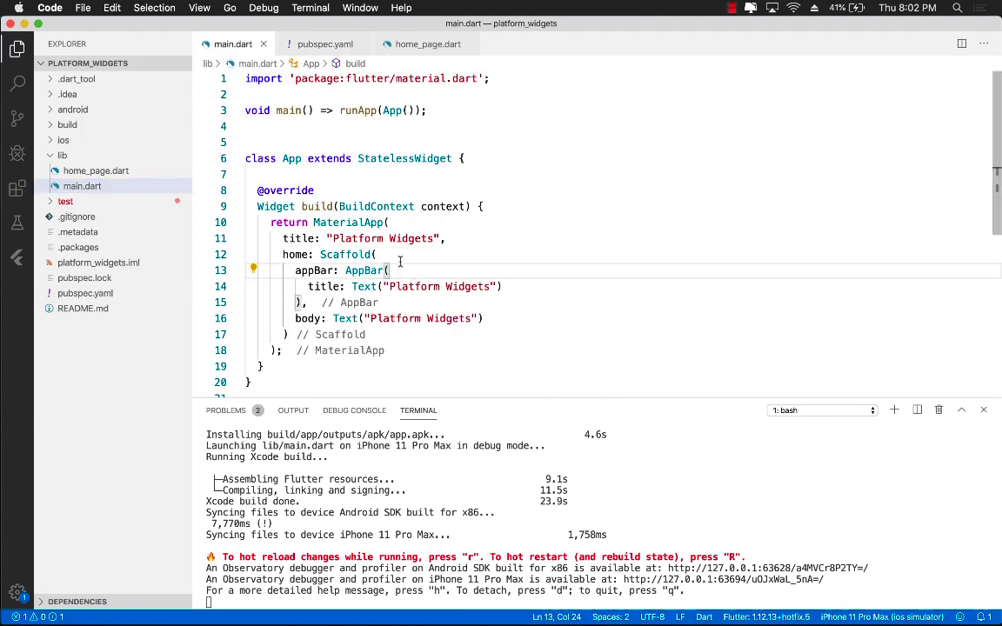
# Select MaterialApp in the App build method to begin replacing it.
pyautogui.scroll(-3)
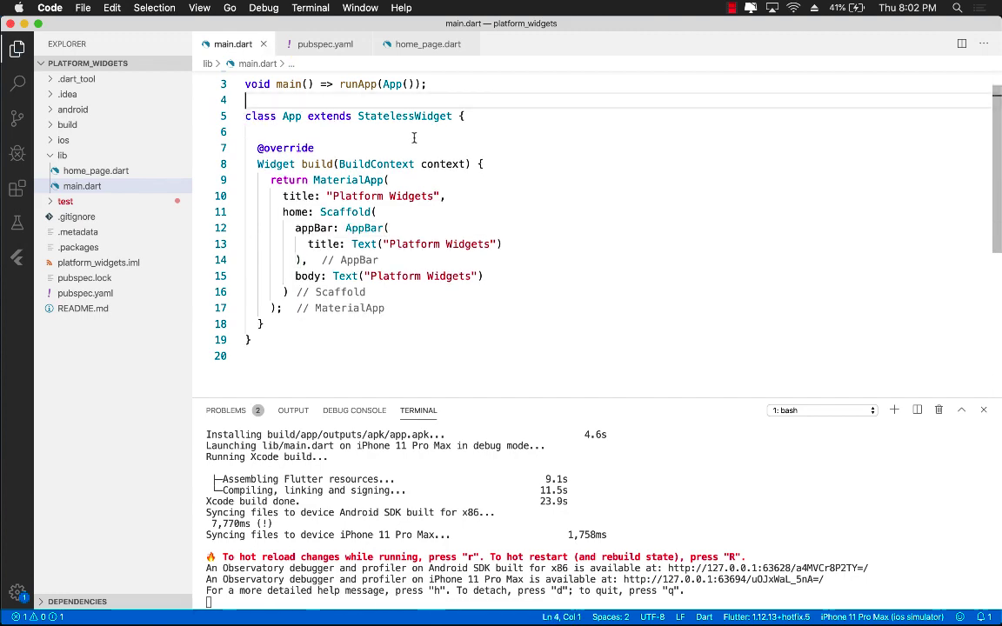
pyautogui.doubleClick(341, 179)
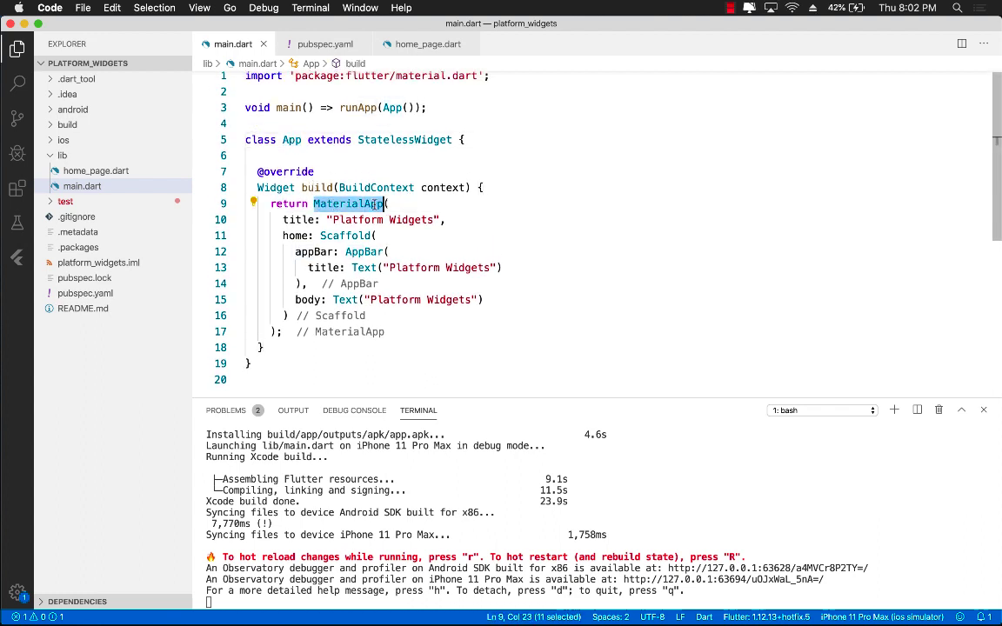
pyautogui.moveTo(424, 206)
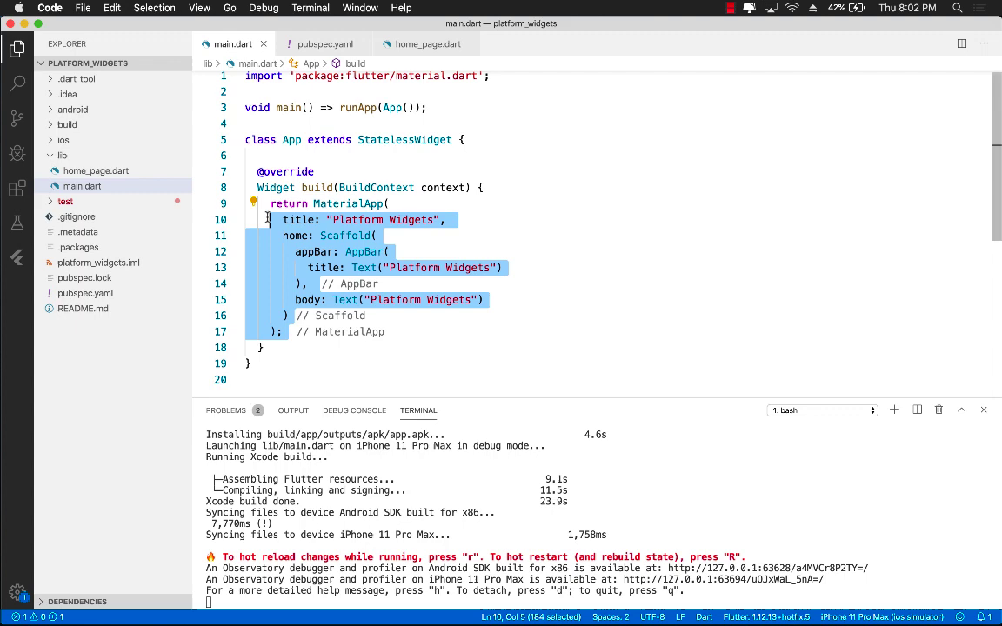
# Return a PlatformApp in App's build, importing flutter_platform_widgets via autocomplete.
pyautogui.write('fet')
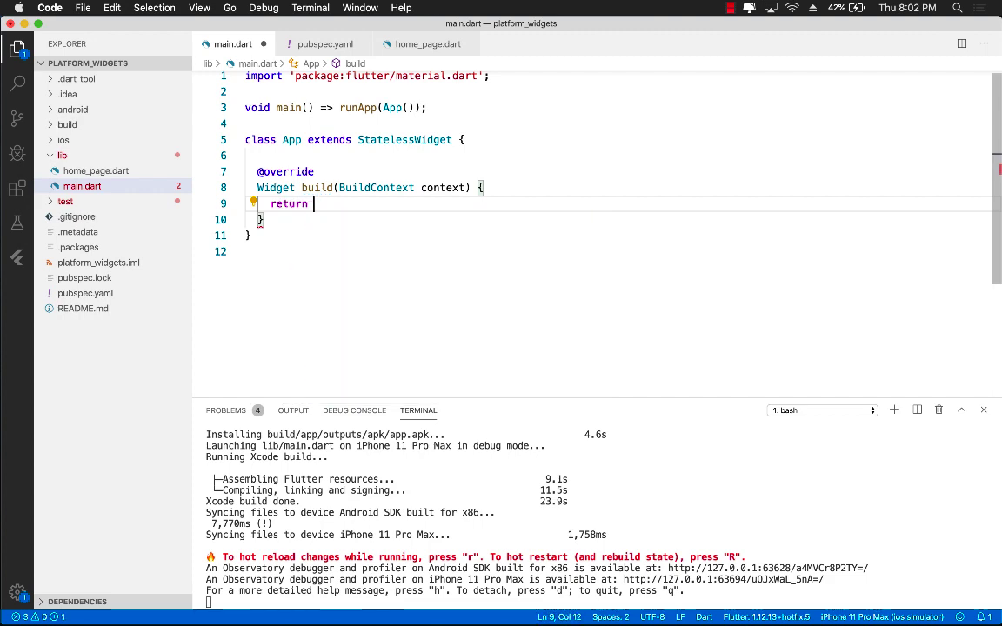
pyautogui.write('PlatformApp(')
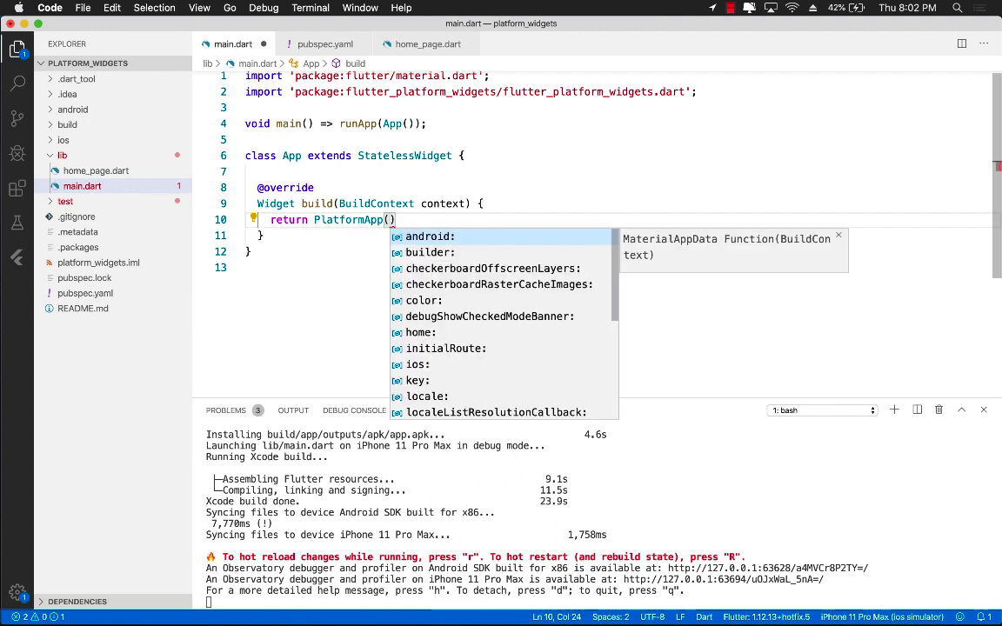
pyautogui.press('Escape')
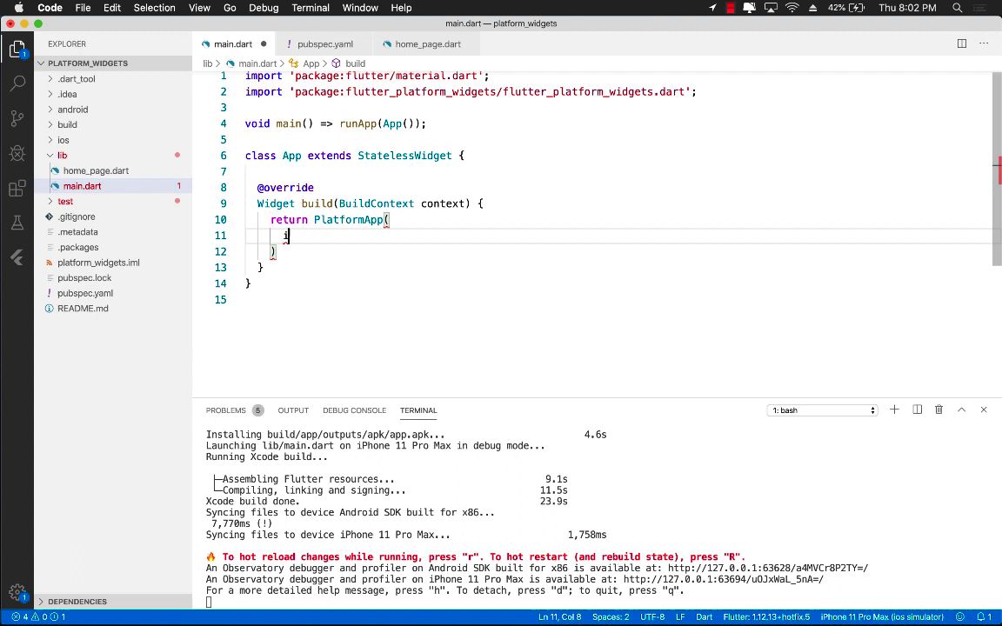
# Give the PlatformApp home: HomePage() as its arguments.
pyautogui.write('ios')
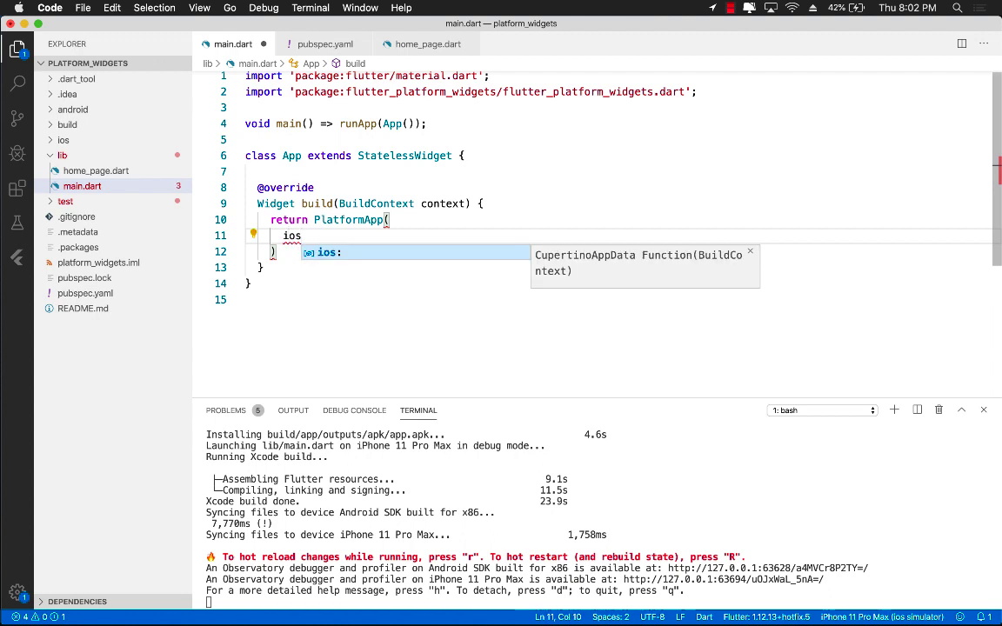
pyautogui.write('an')
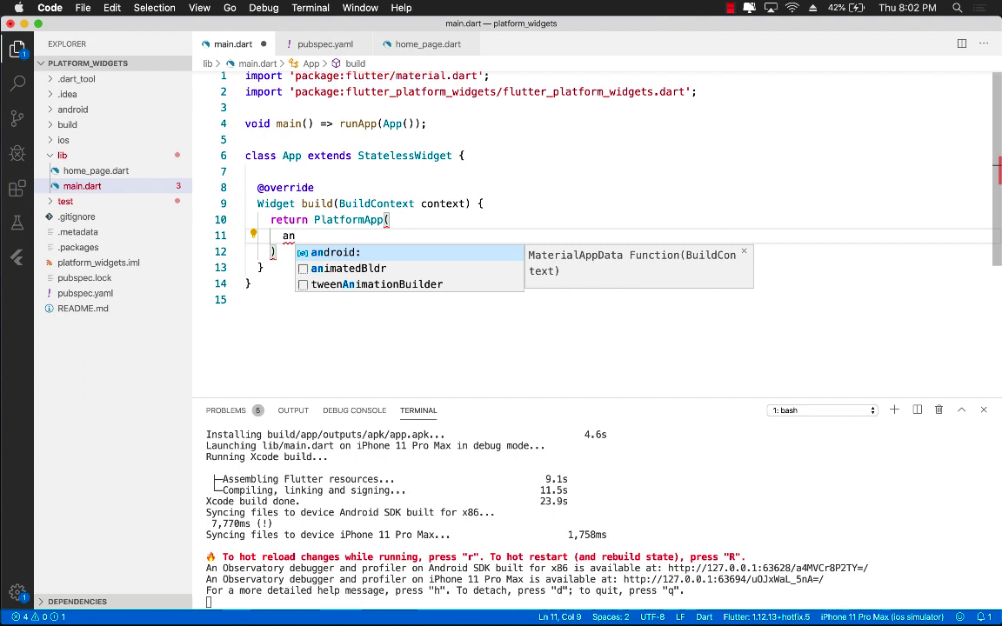
pyautogui.write('home')
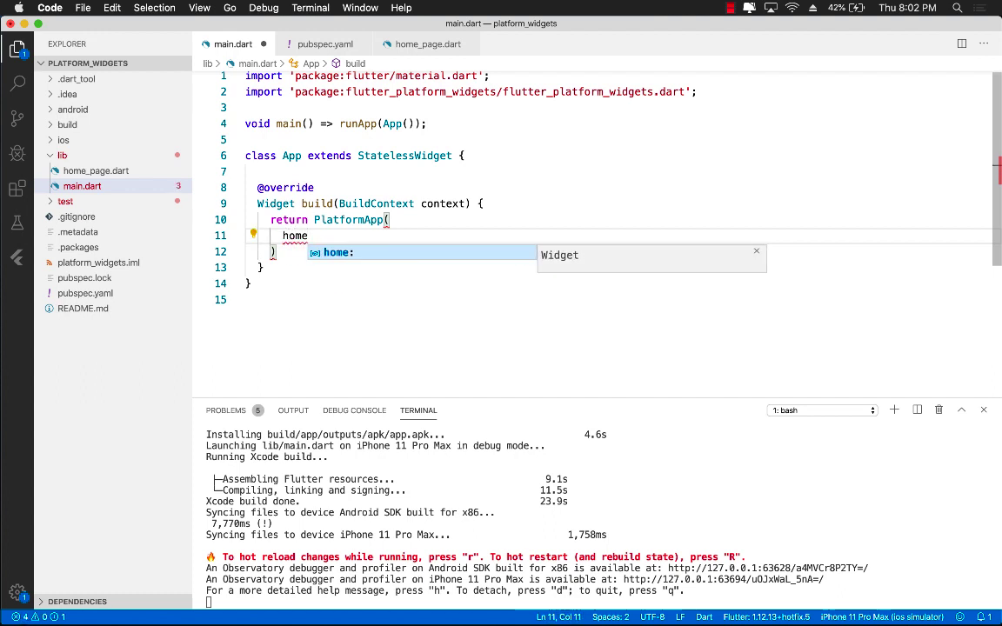
pyautogui.write('HomePage')
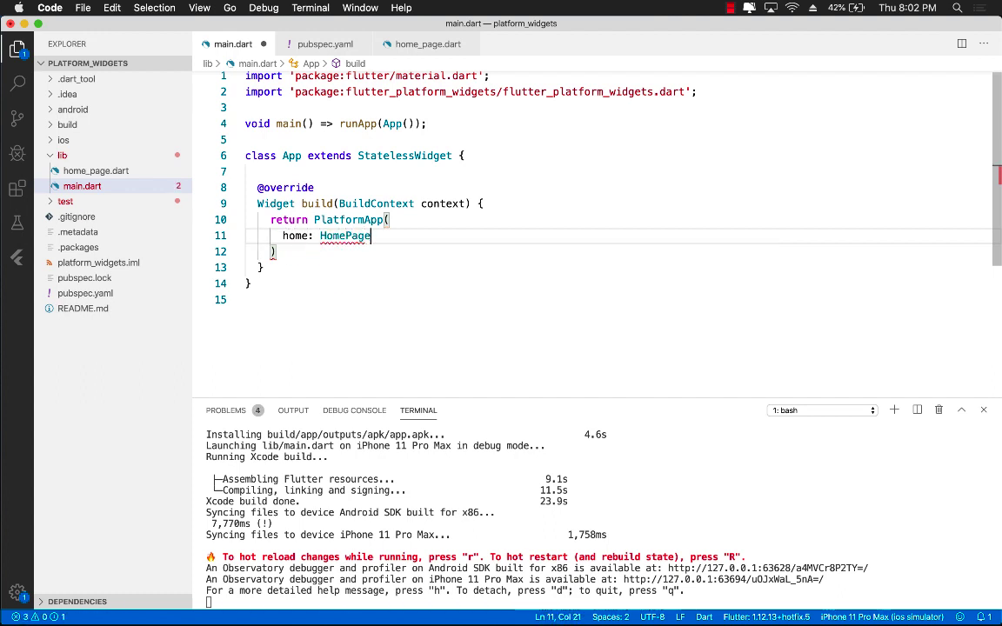
pyautogui.write('()')
pyautogui.click(427, 251)
pyautogui.write(';')
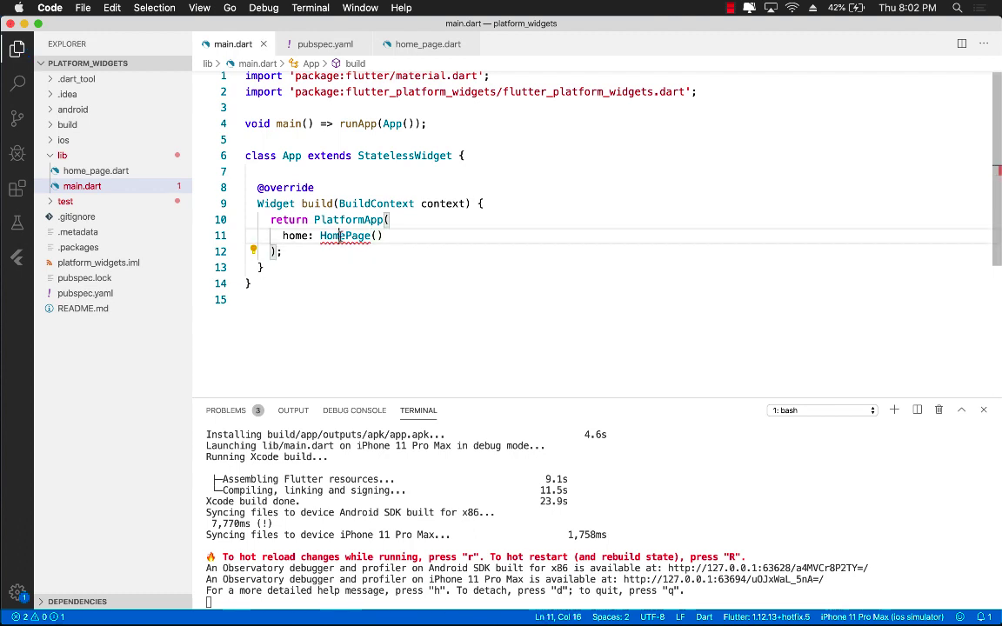
pyautogui.click(254, 236)
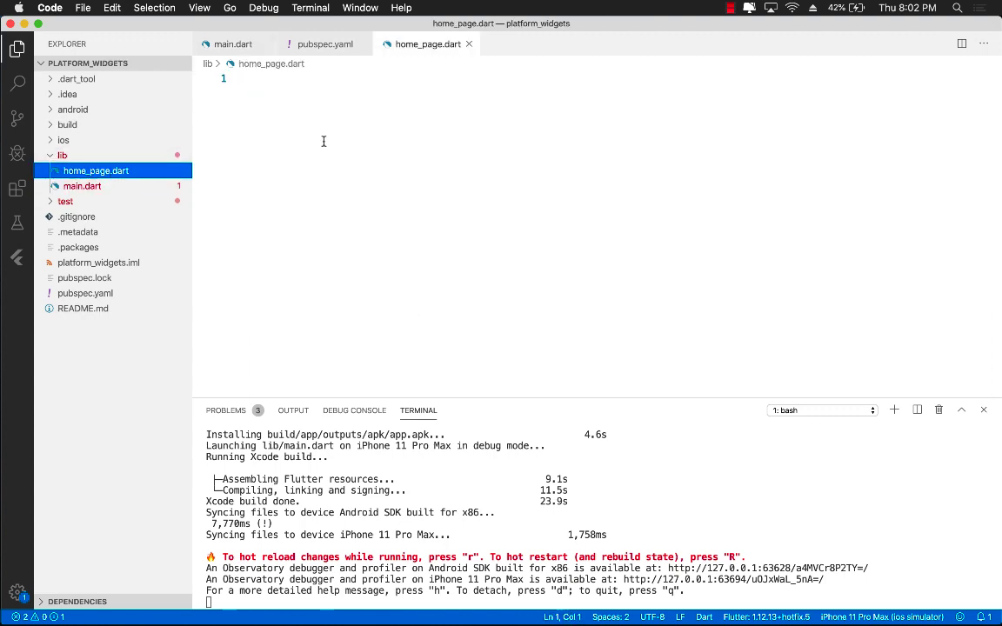
# Create the HomePage StatelessWidget importing material.dart, with build returning null.
pyautogui.write('class name extends StatelessWidget {')
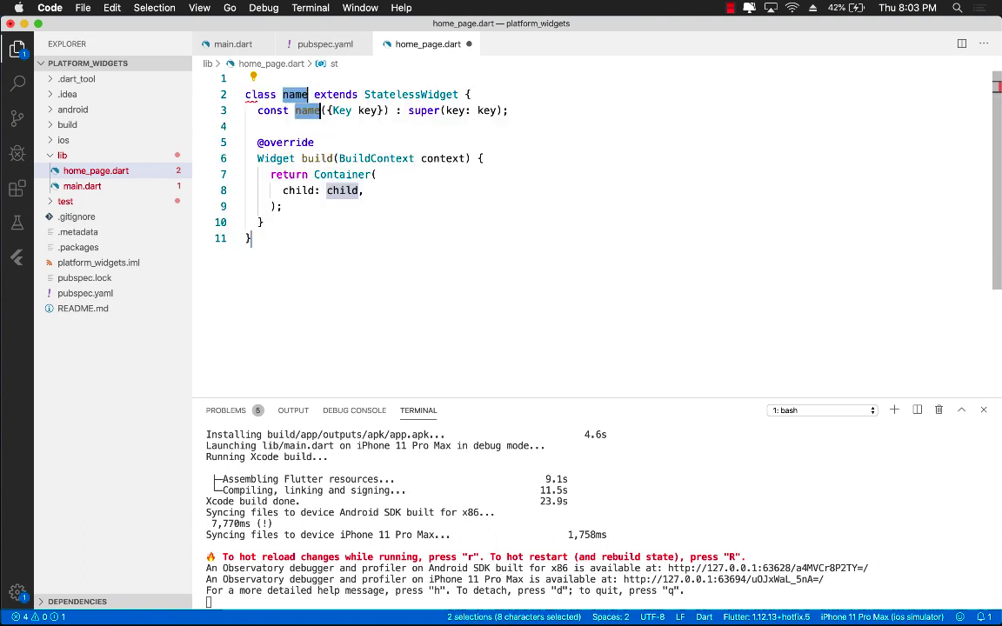
pyautogui.moveTo(306, 111)
pyautogui.write('HomePag')
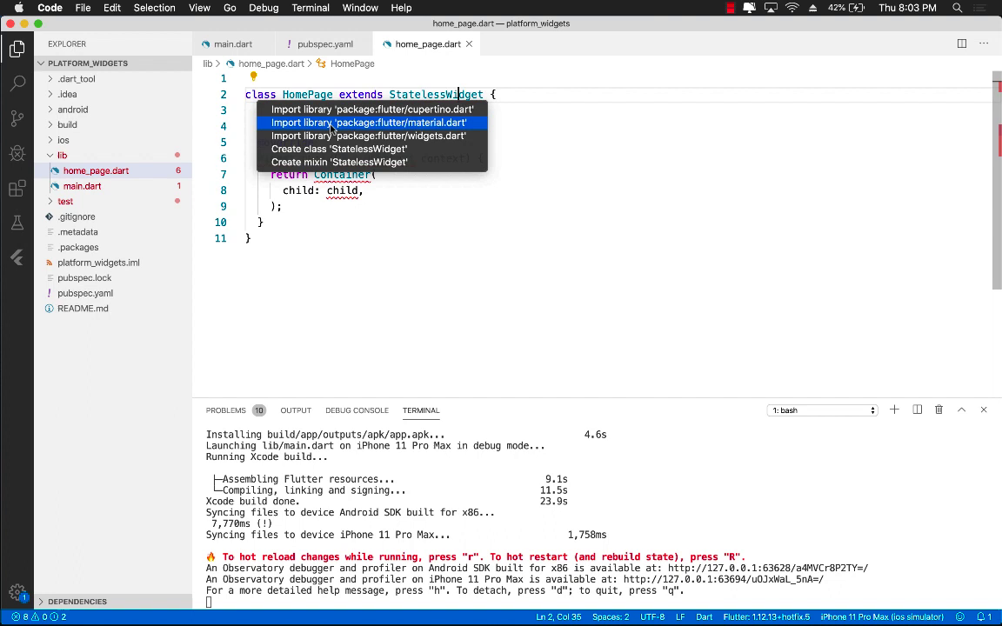
pyautogui.click(369, 121)
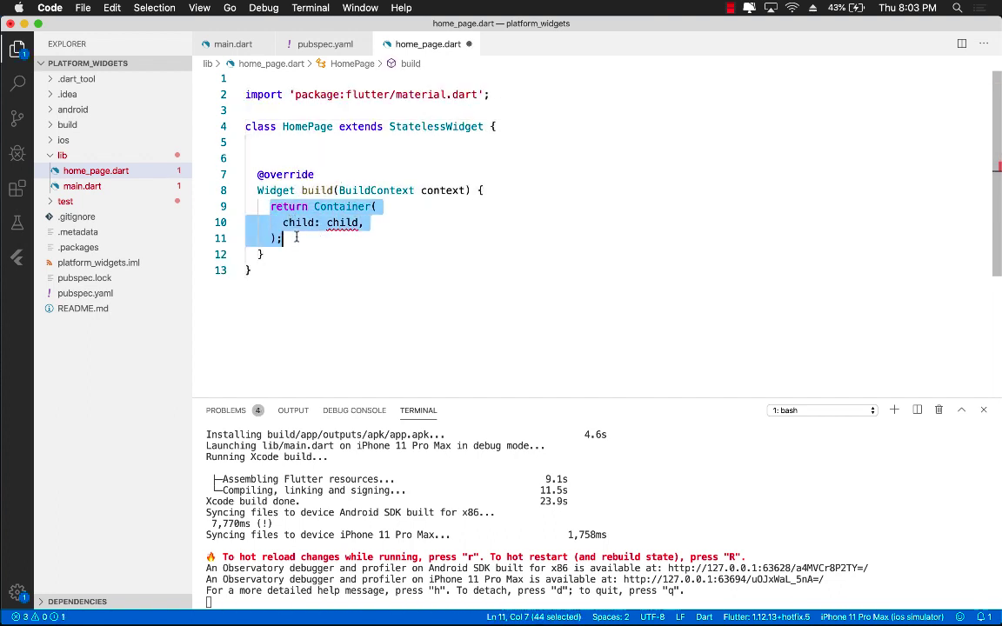
pyautogui.write('retu')
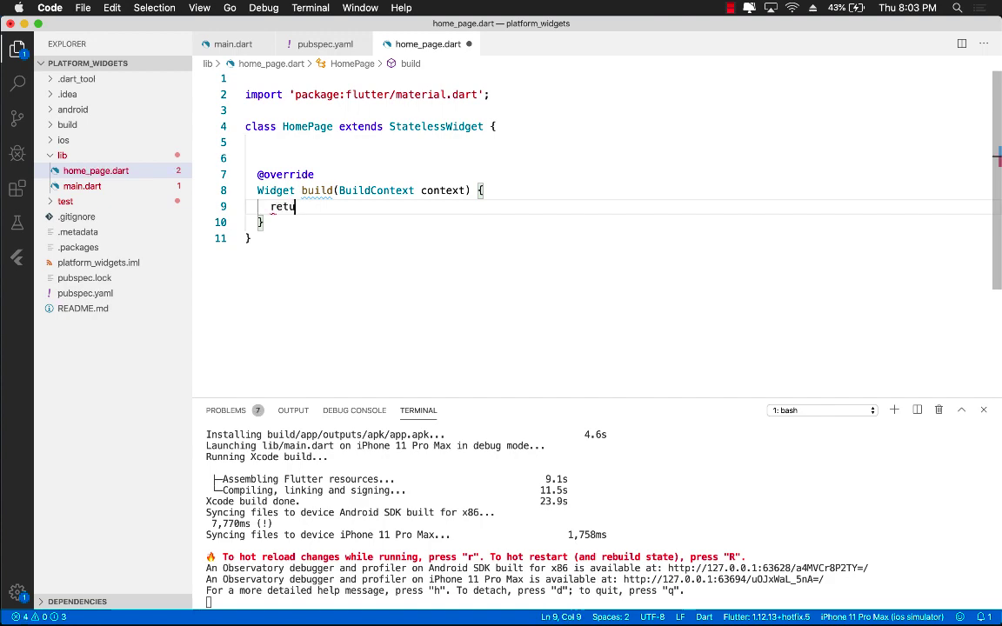
pyautogui.write('rn null;')
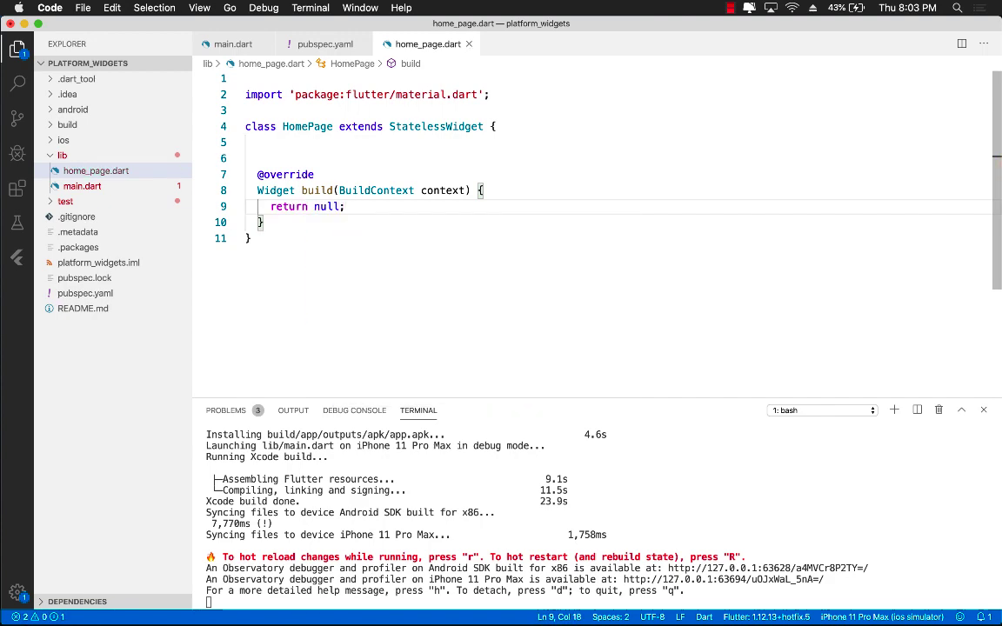
pyautogui.click(95, 170)
pyautogui.write('home: HomePage()')
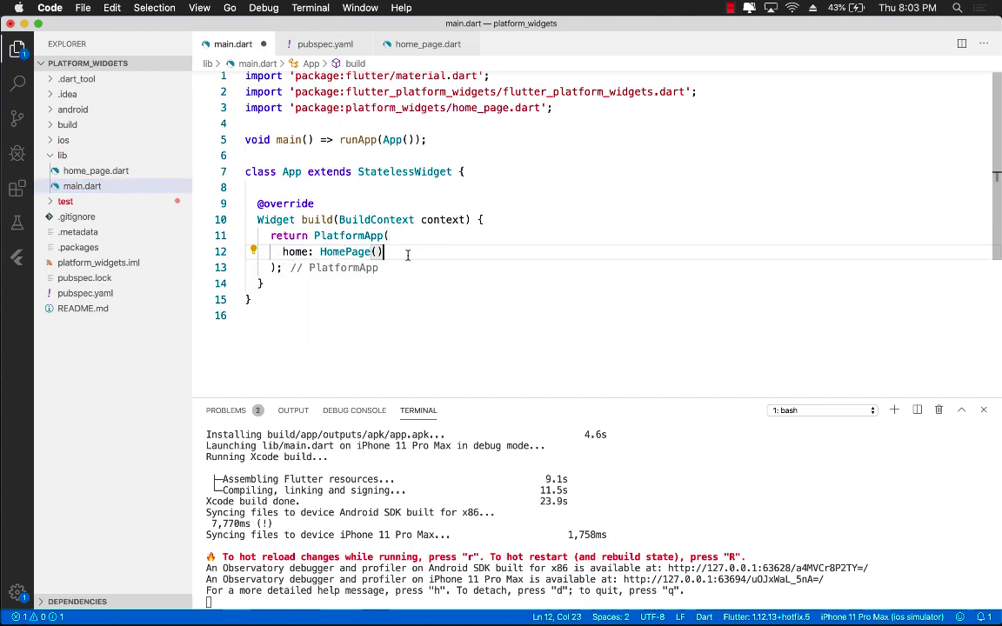
# Reopen home_page.dart to replace the null returned by HomePage's build.
pyautogui.doubleClick(345, 250)
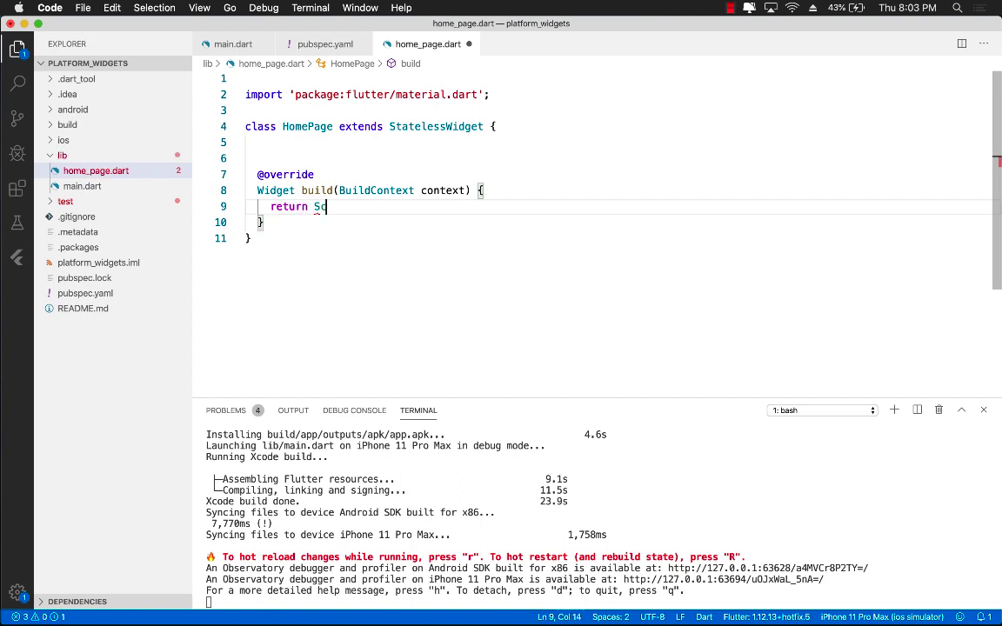
# Return a PlatformScaffold( from HomePage's build, importing flutter_platform_widgets.
pyautogui.write('aff')
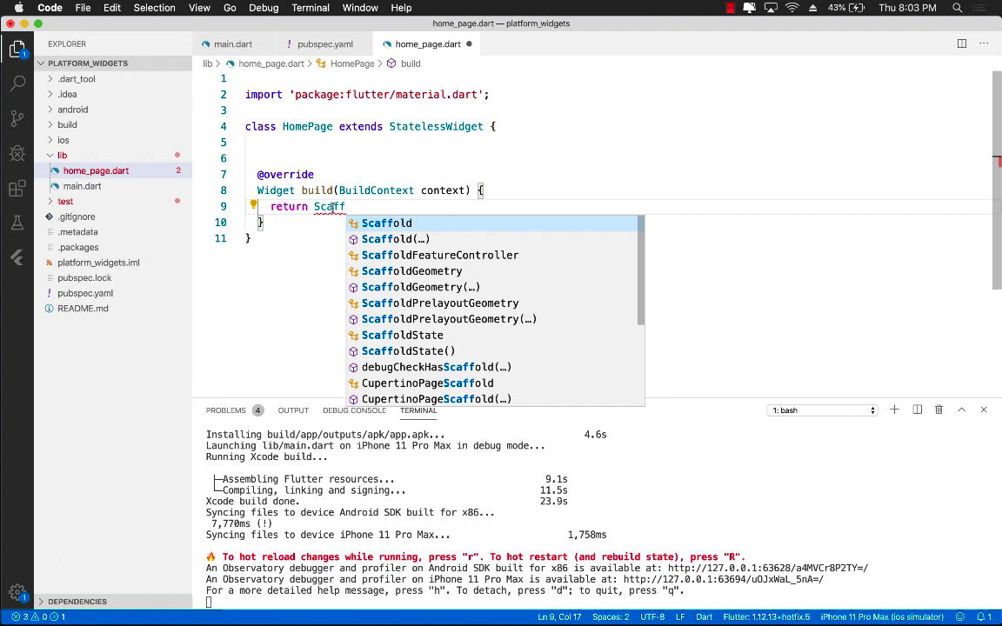
pyautogui.write('Platform')
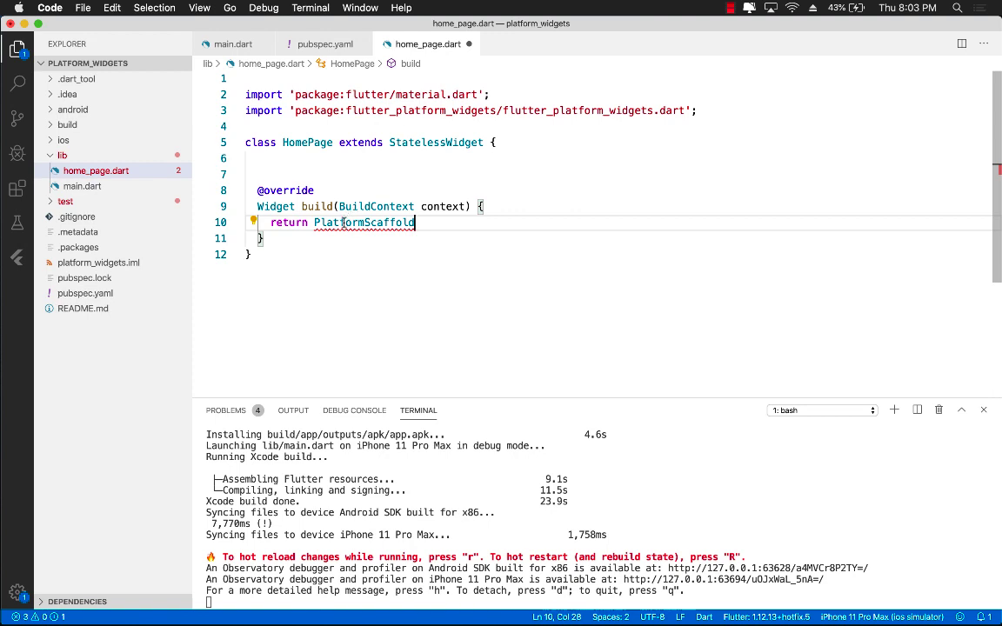
pyautogui.doubleClick(365, 223)
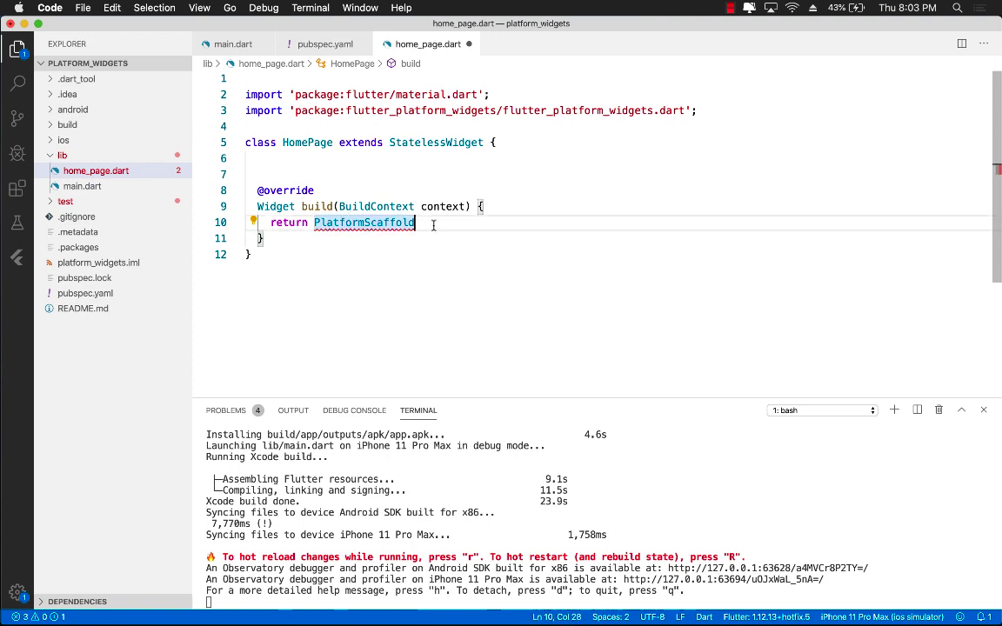
pyautogui.write('(')
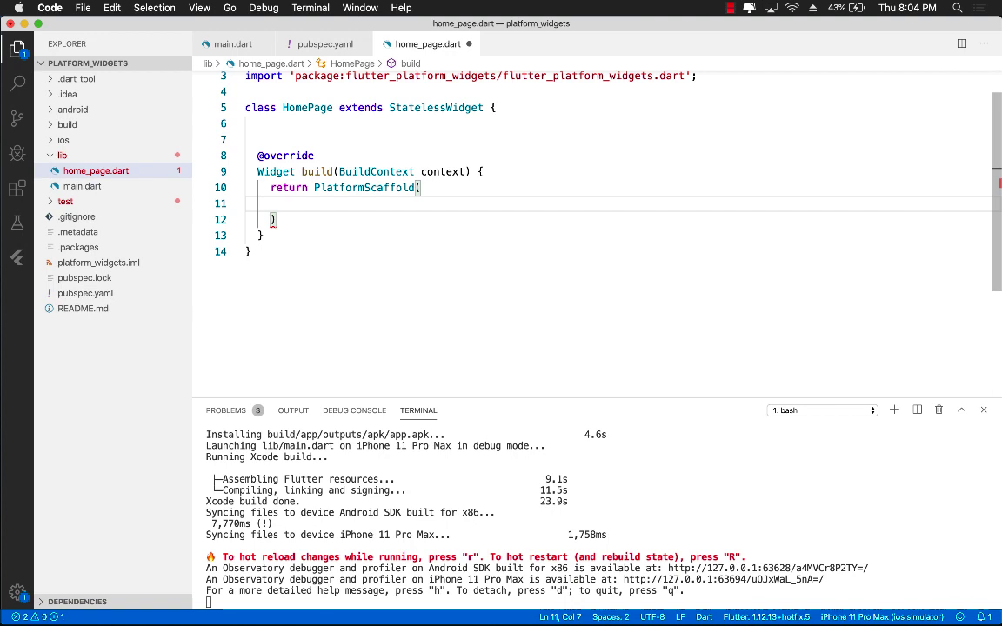
# Add a PlatformAppBar with ios: (_) => CupertinoNavigationBarData to the scaffold.
pyautogui.write('appBar: P,')
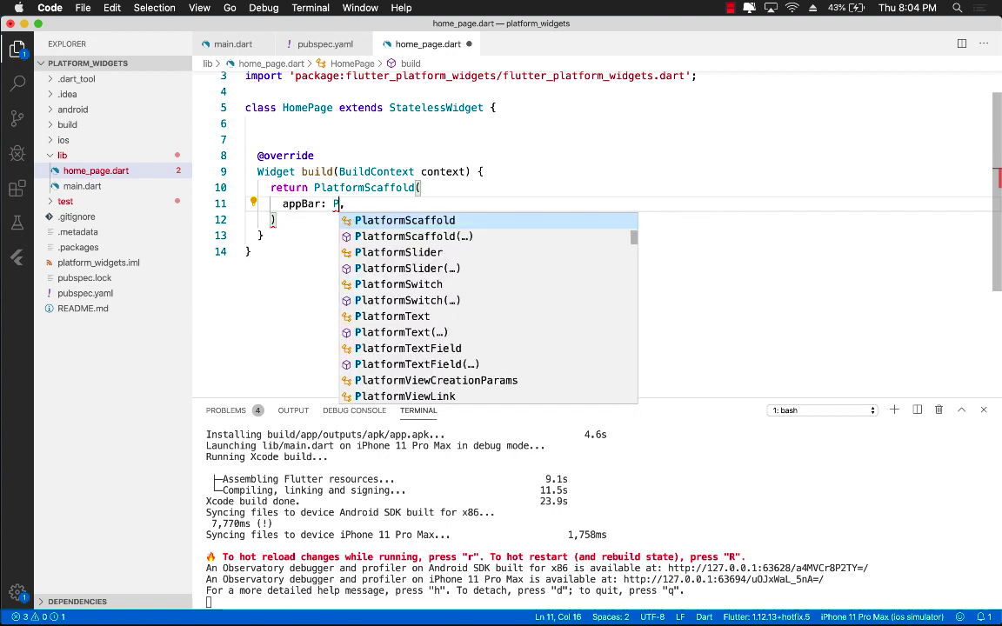
pyautogui.write('latform')
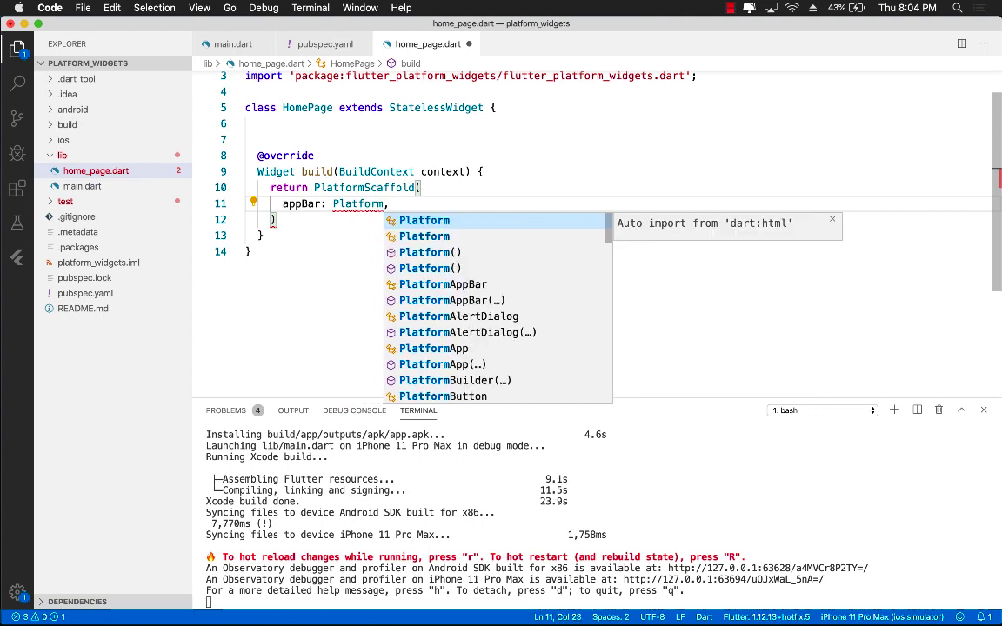
pyautogui.write('AppBar(')
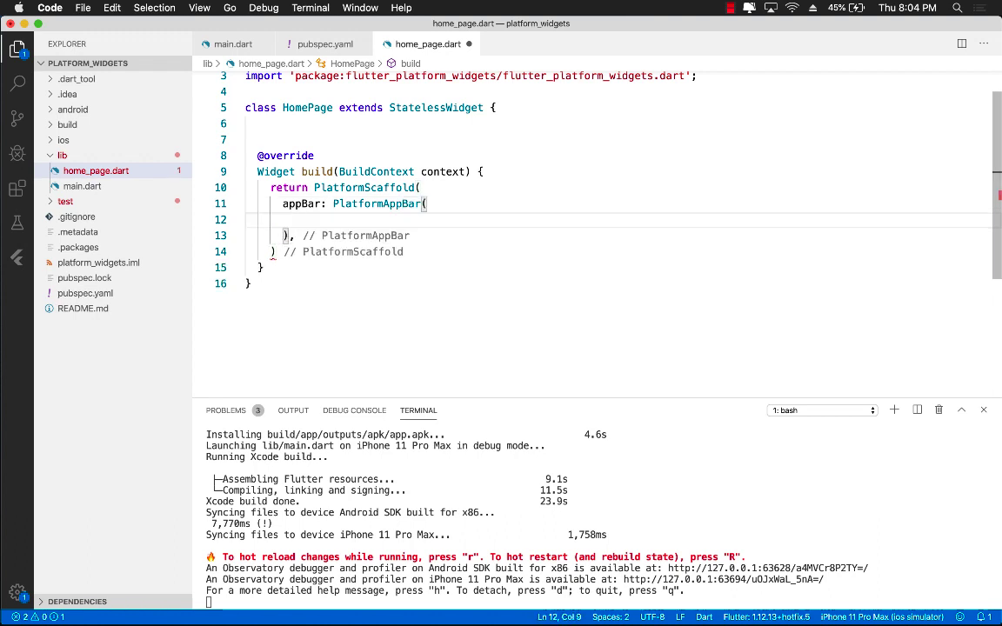
pyautogui.write('ios: ()')
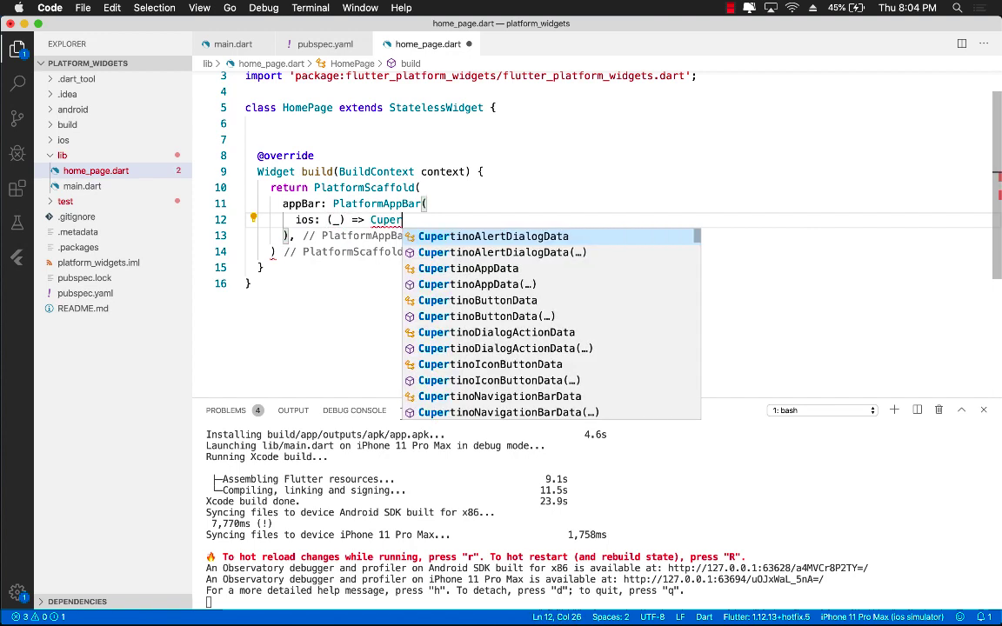
pyautogui.write('tino')
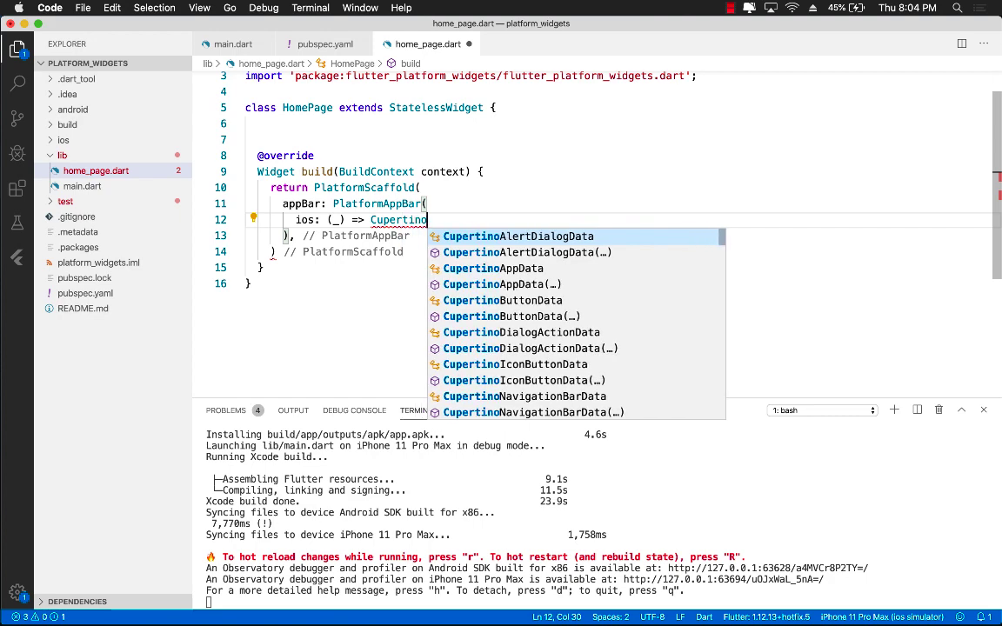
pyautogui.write('NavigationBarData(')
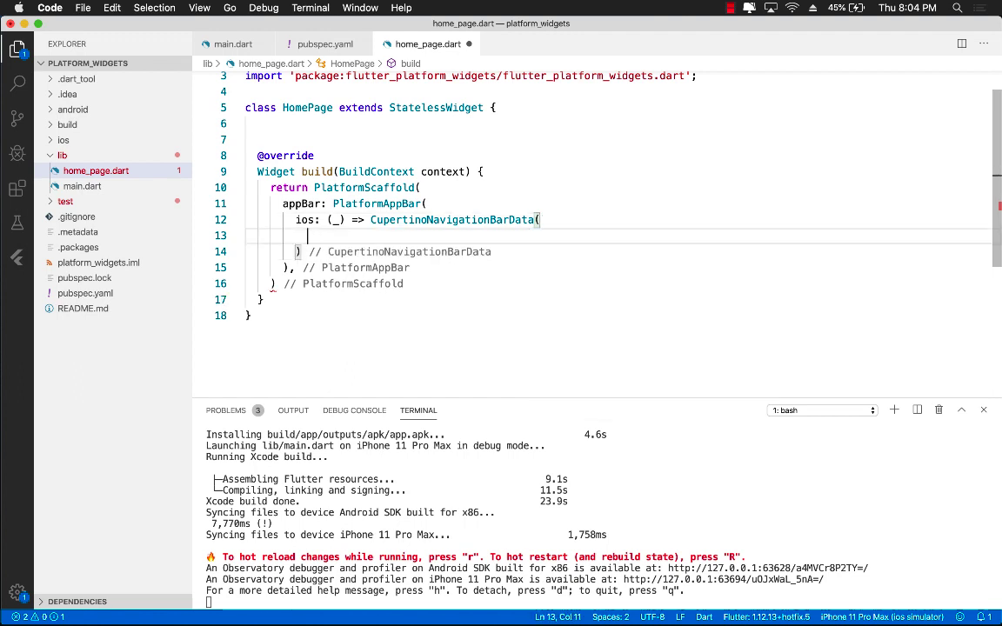
# Give the iOS bar title: Text("iOS") styled with Colors.white.
pyautogui.write('title:')
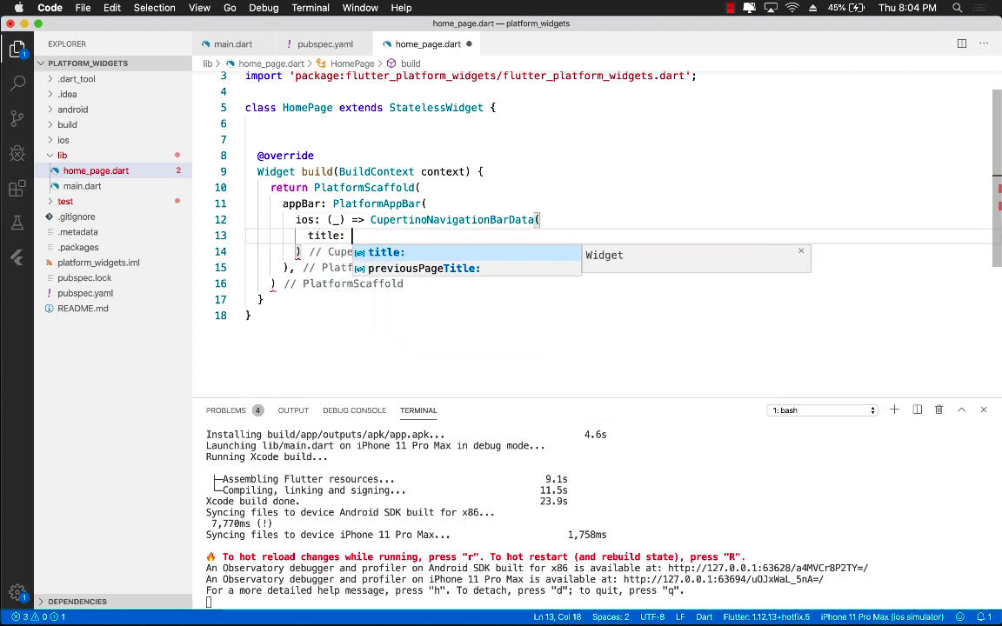
pyautogui.write('Text("iOS')
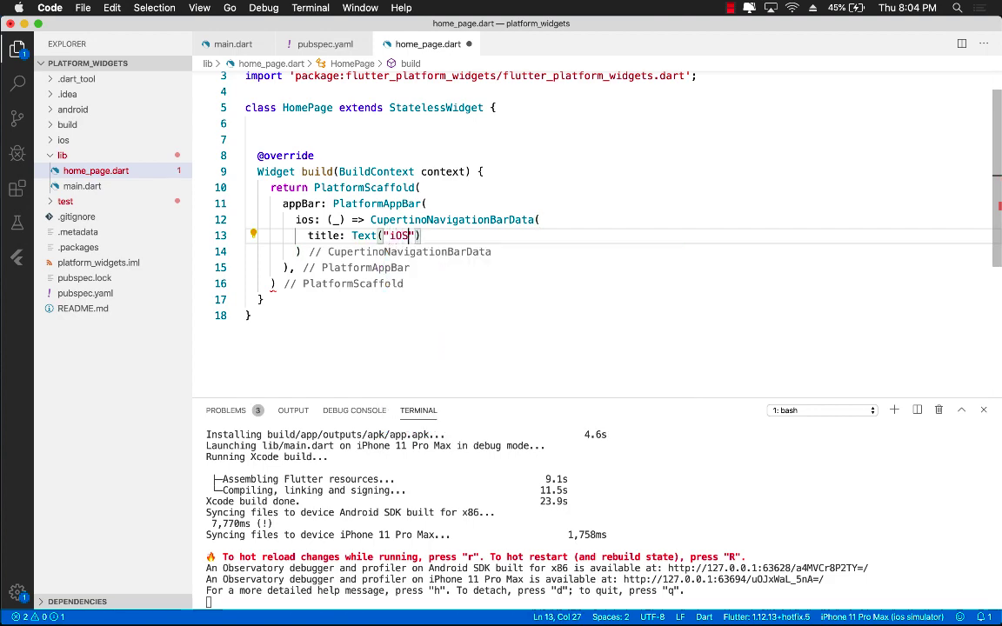
pyautogui.write(',s')
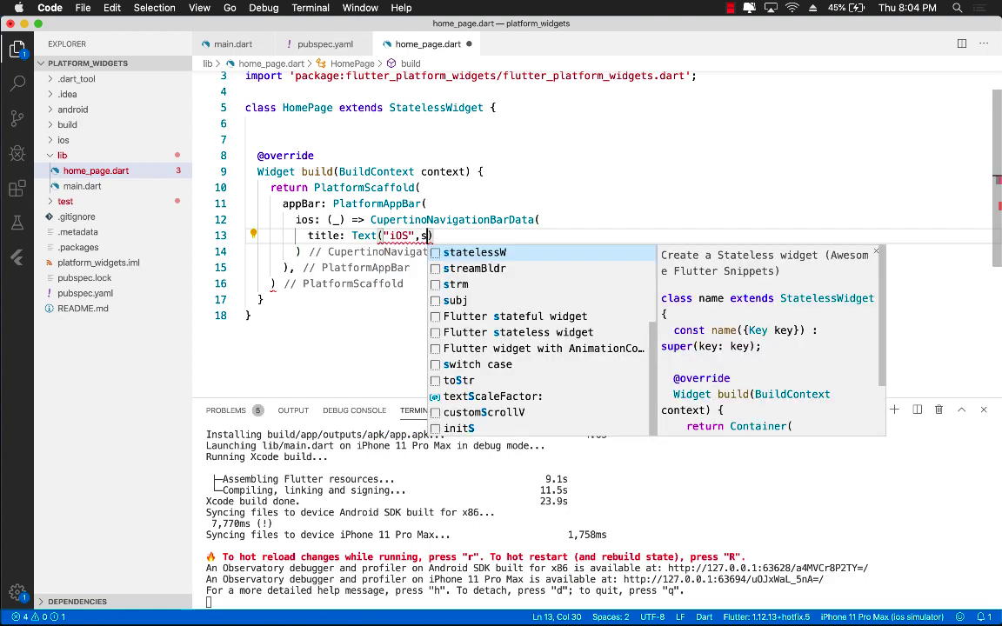
pyautogui.write('style: TextStyle(')
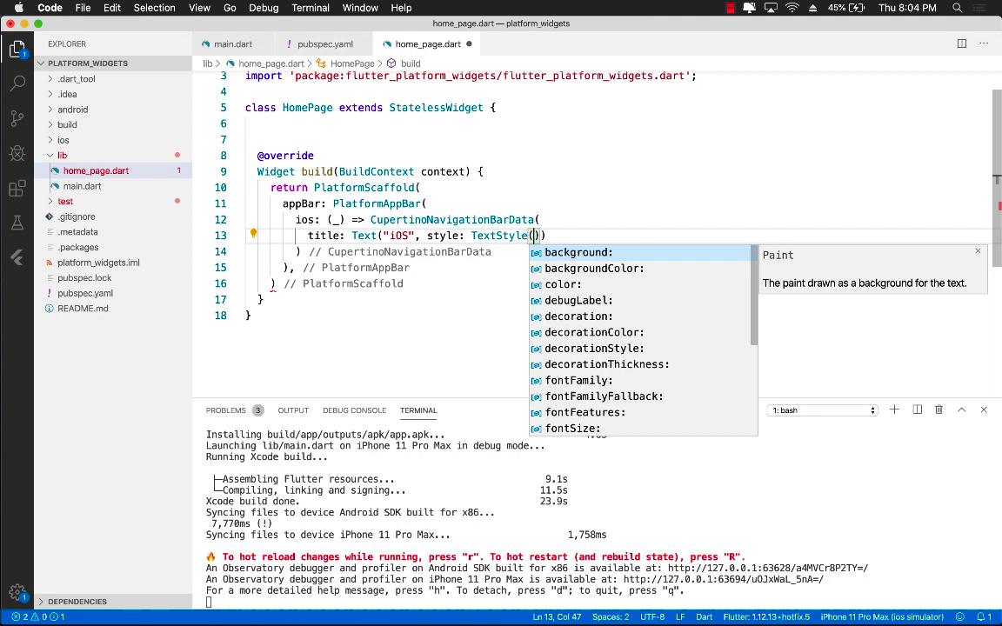
pyautogui.write('color: C')
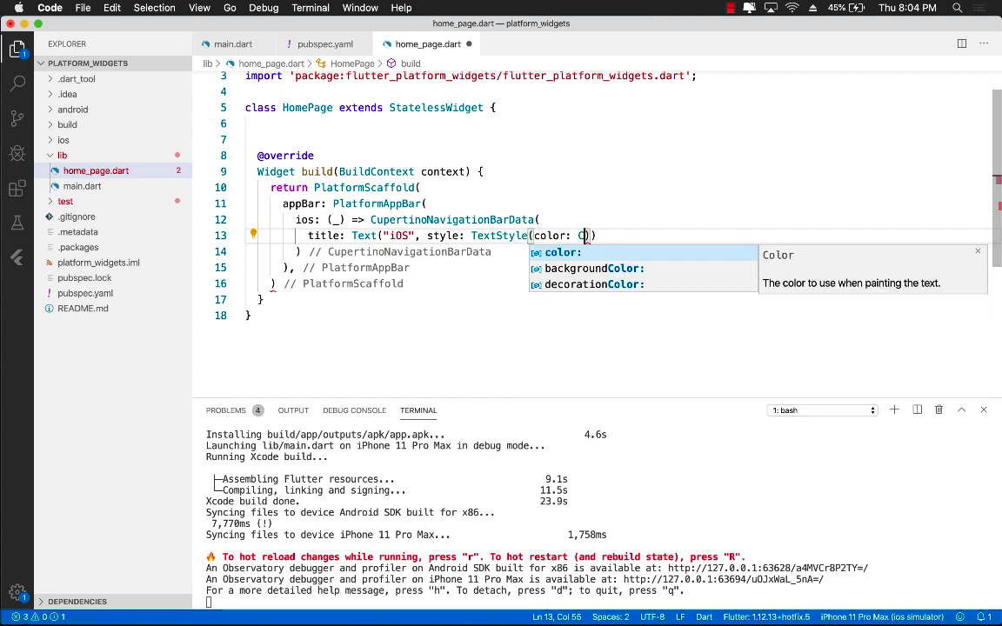
pyautogui.write('olors.w')
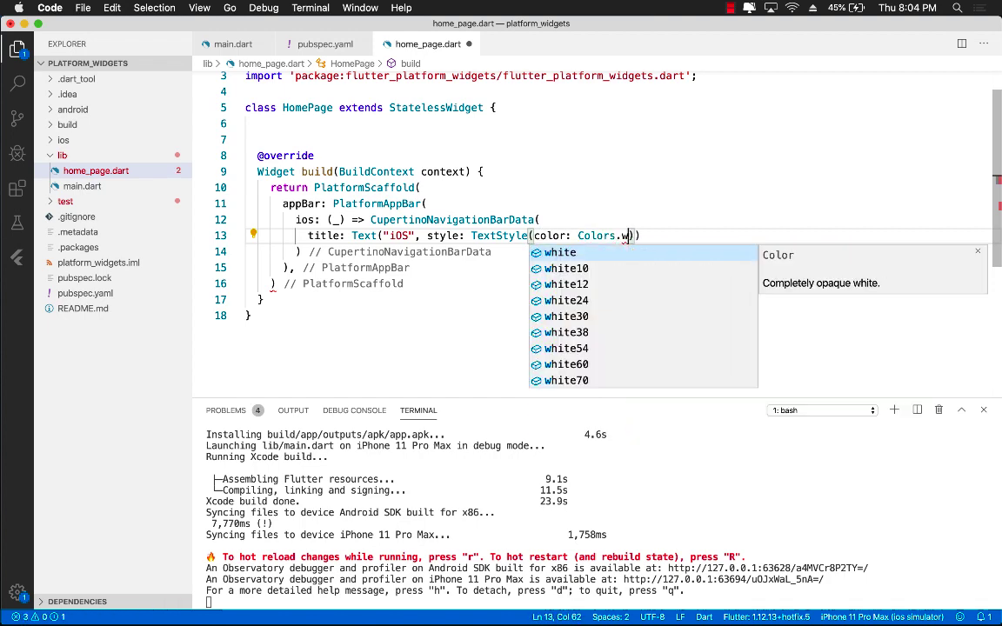
pyautogui.click(560, 252)
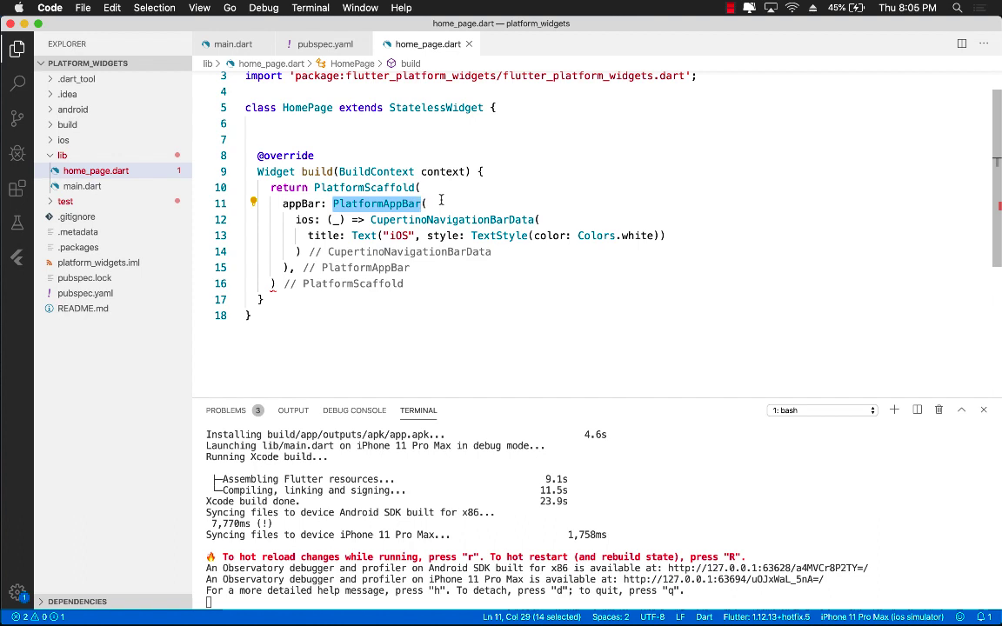
pyautogui.click(277, 283)
pyautogui.write(';')
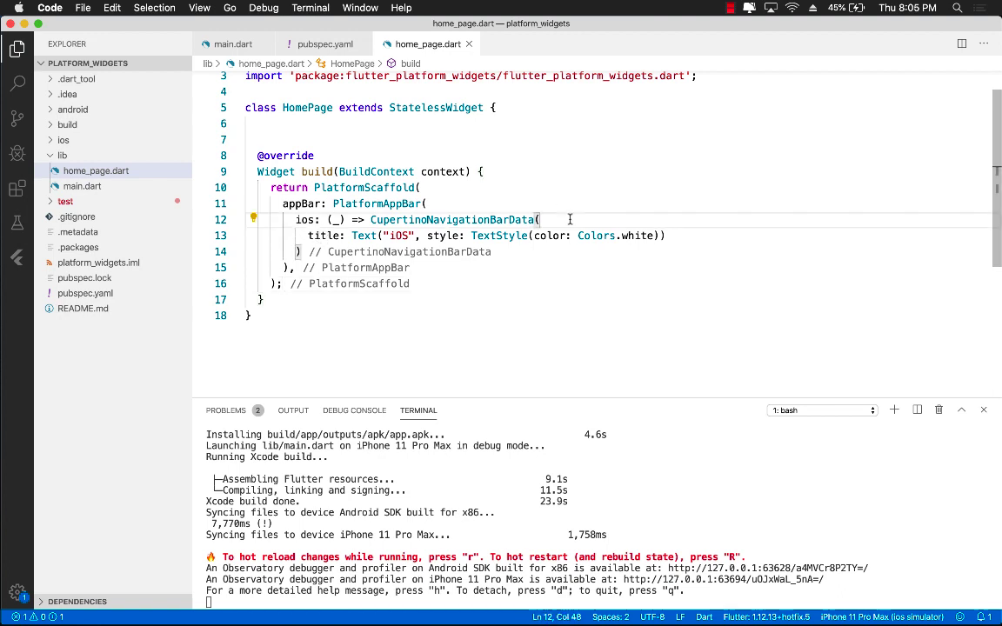
# Set backgroundColor: Colors.blue on the iOS bar data and start the android: entry.
pyautogui.write('backgroundColor: ,')
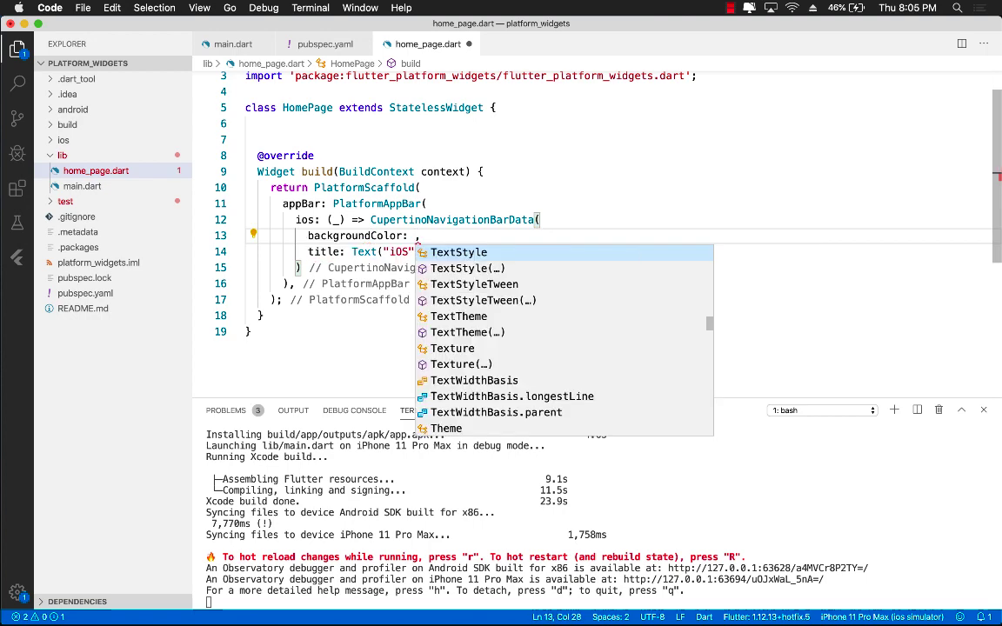
pyautogui.write('Color.')
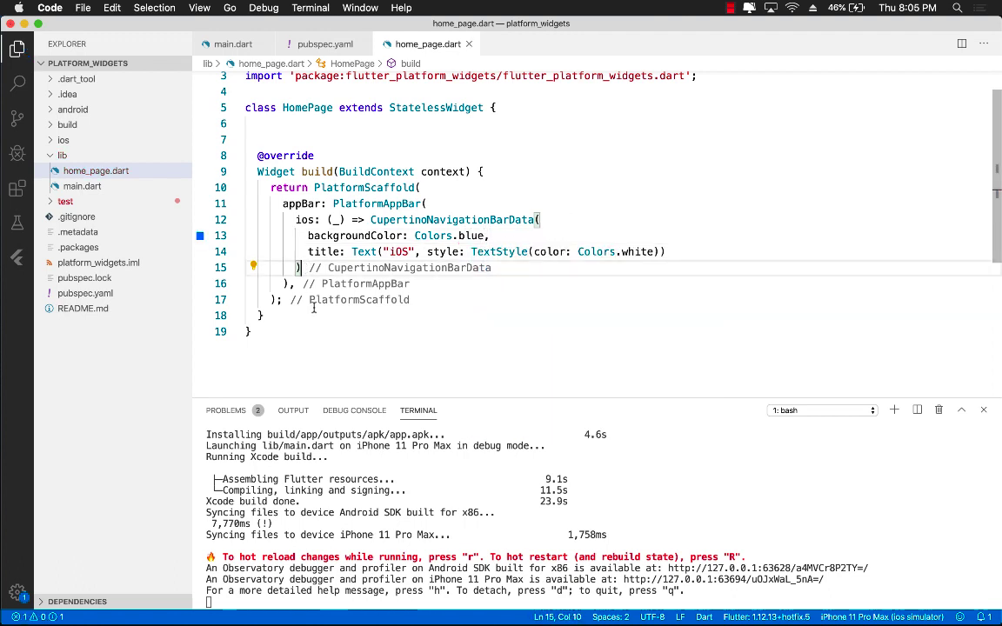
pyautogui.write('android:')
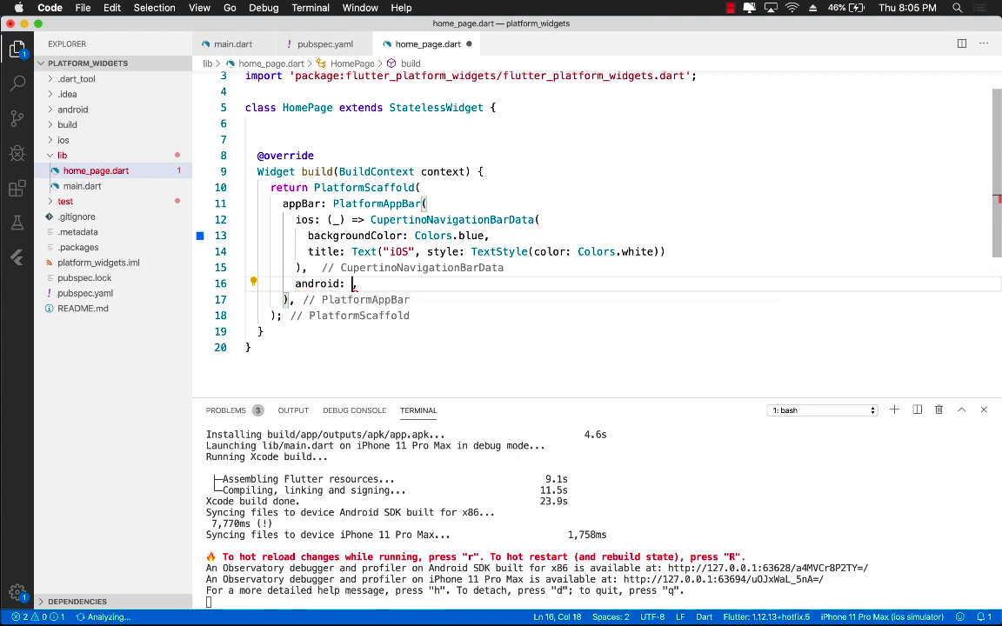
# Write android: (_) => MaterialAppBarData with backgroundColor: Colors.purple.
pyautogui.write('(_) =>')
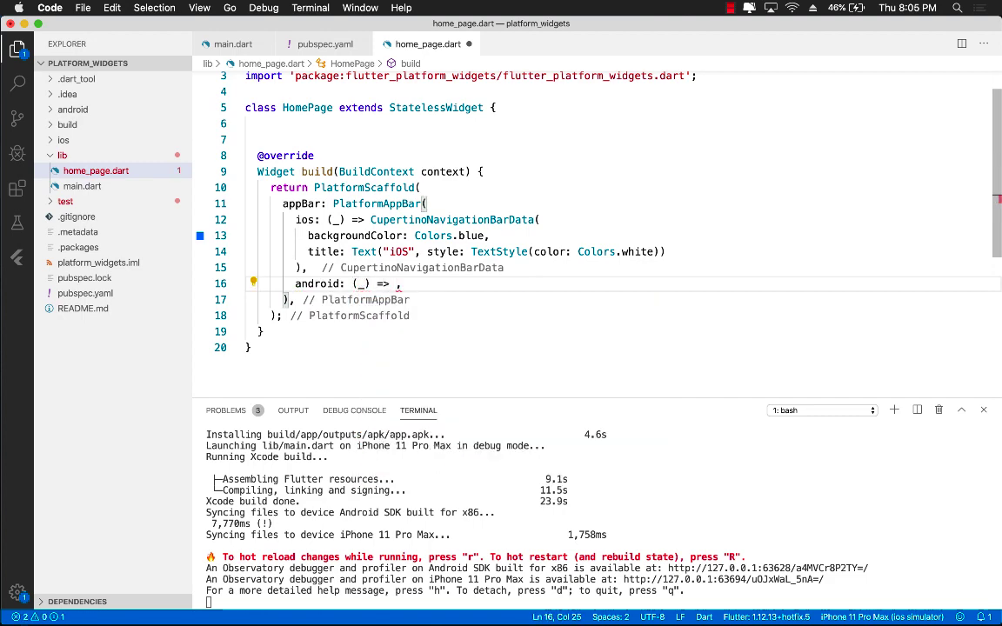
pyautogui.write('MaterialAppBarData')
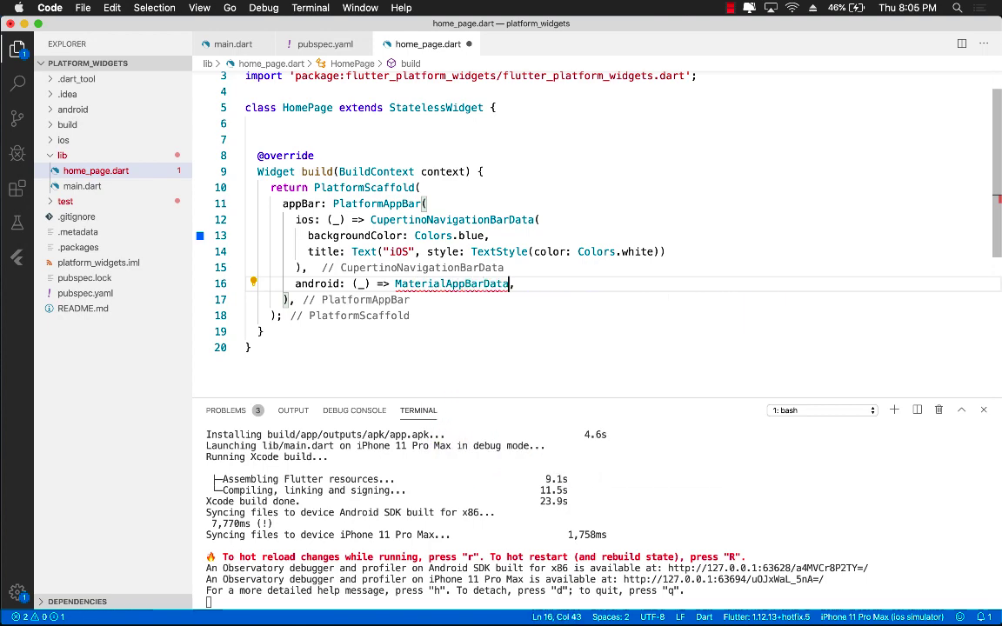
pyautogui.write('()')
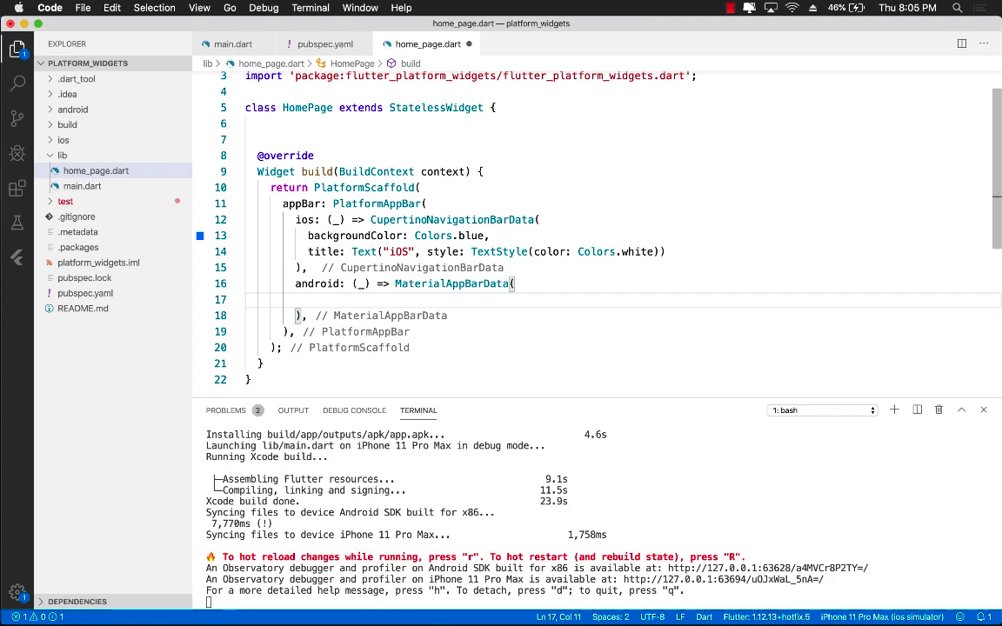
pyautogui.write('backgroundColor:')
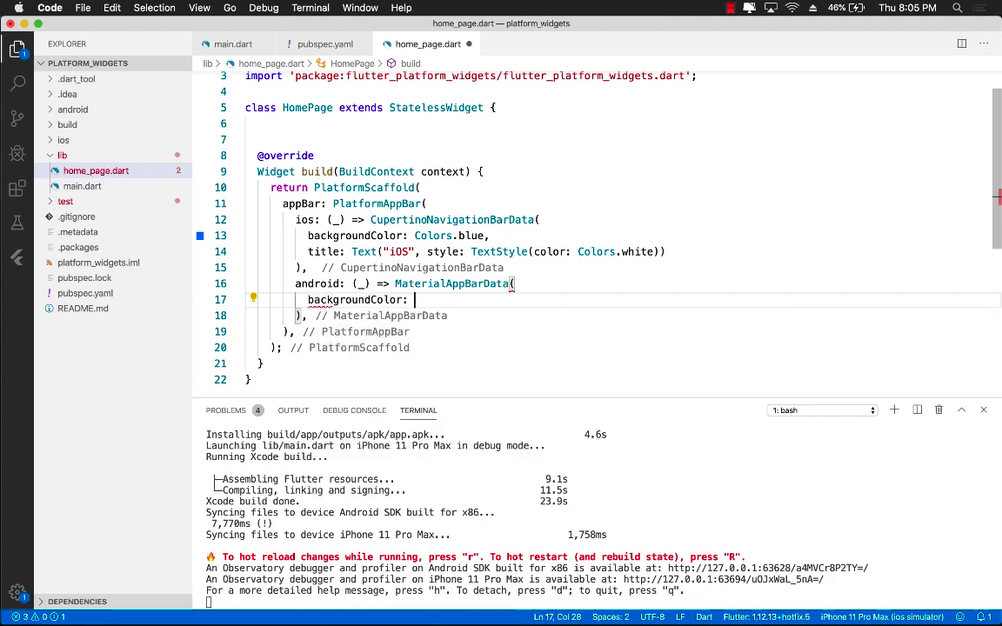
pyautogui.write('Colors.purple,')
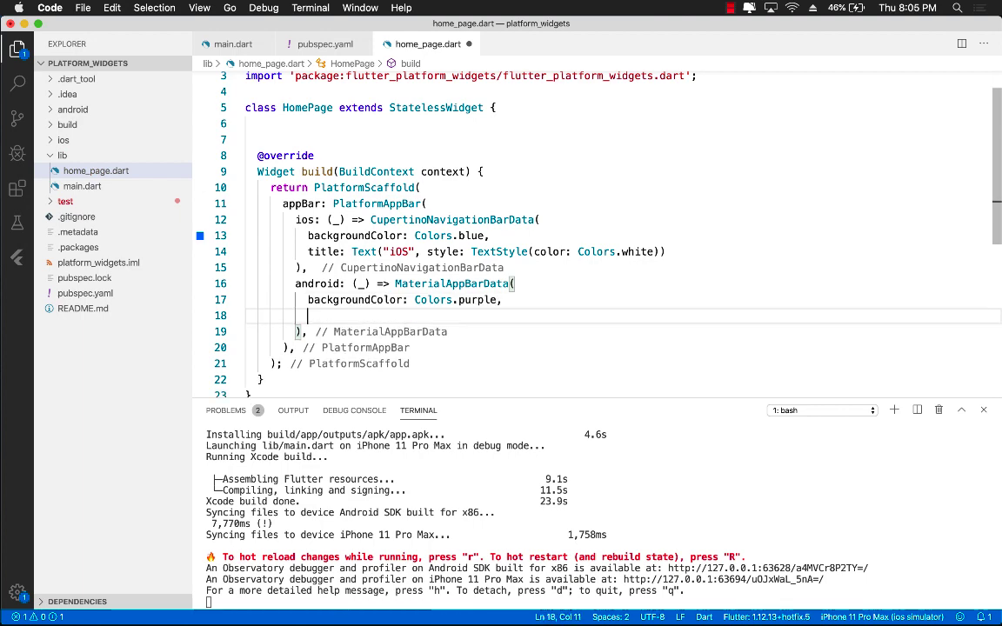
# Title the Android app bar Text("Android").
pyautogui.write('title: Tex')
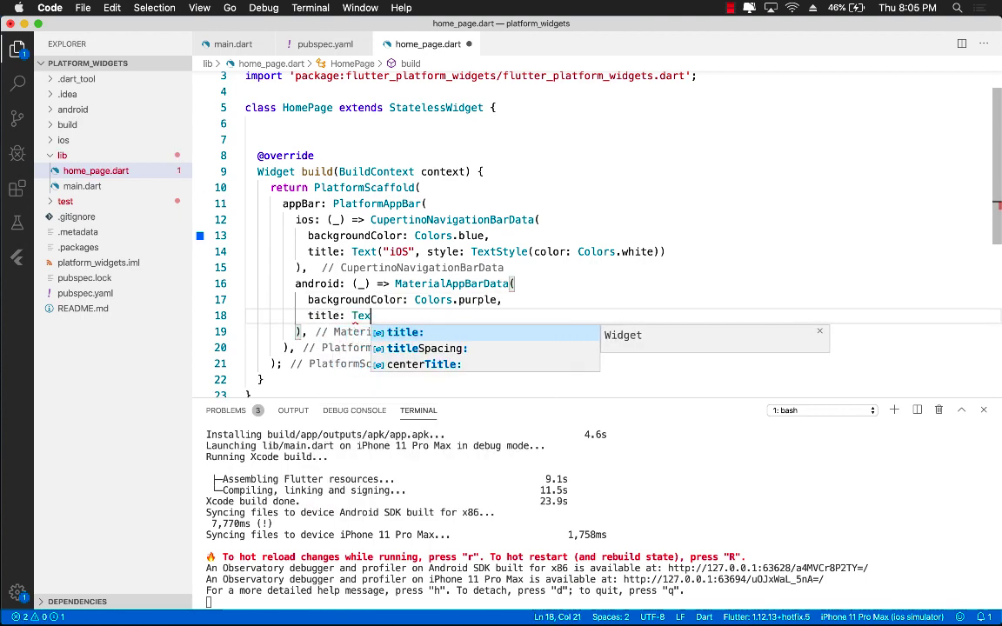
pyautogui.write('Andr")')
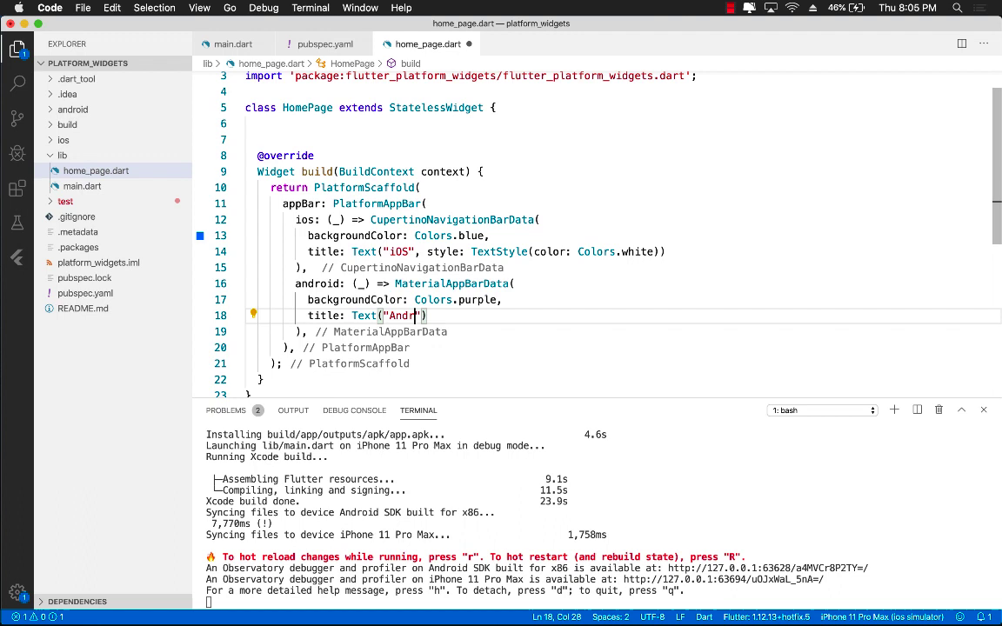
pyautogui.write('oid')
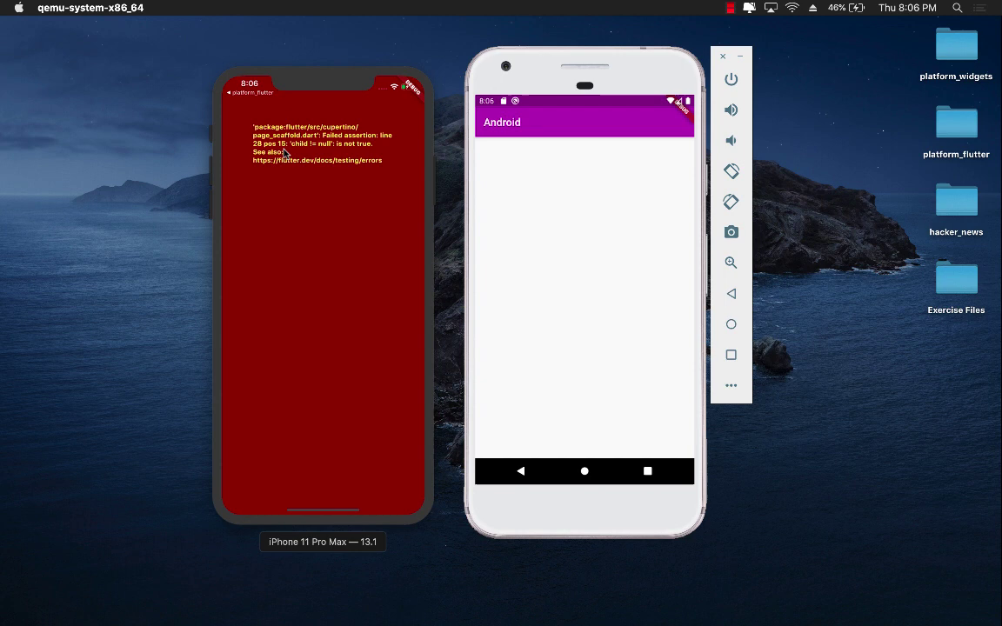
pyautogui.moveTo(285, 153)
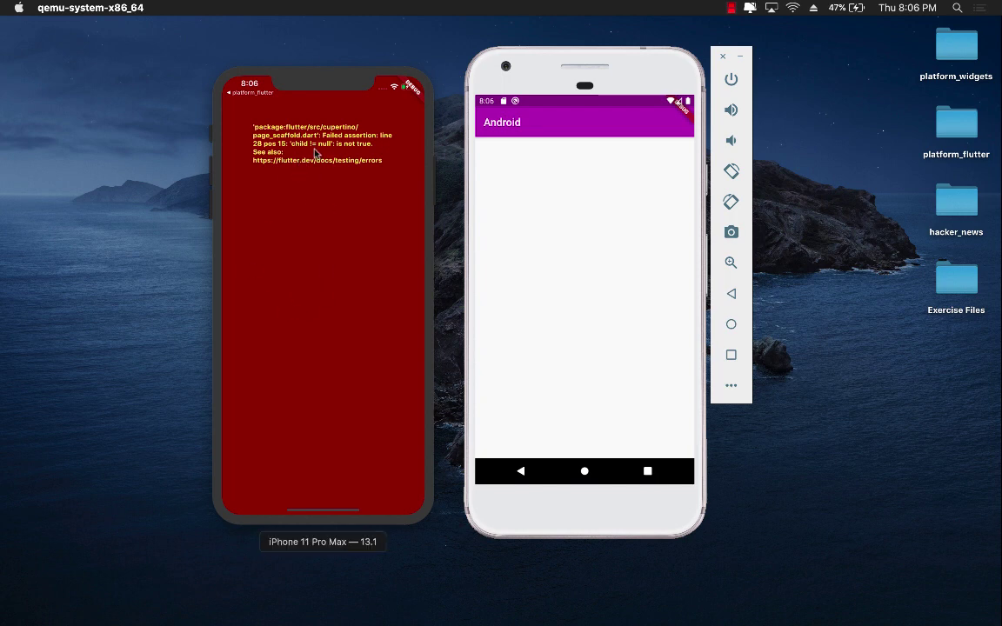
pyautogui.moveTo(310, 155)
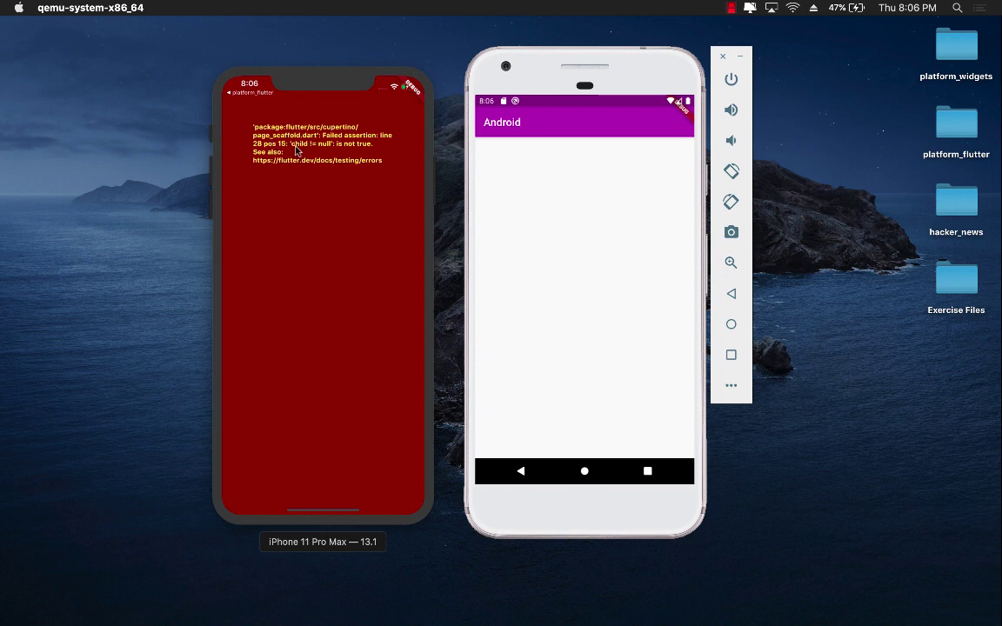
pyautogui.moveTo(323, 205)
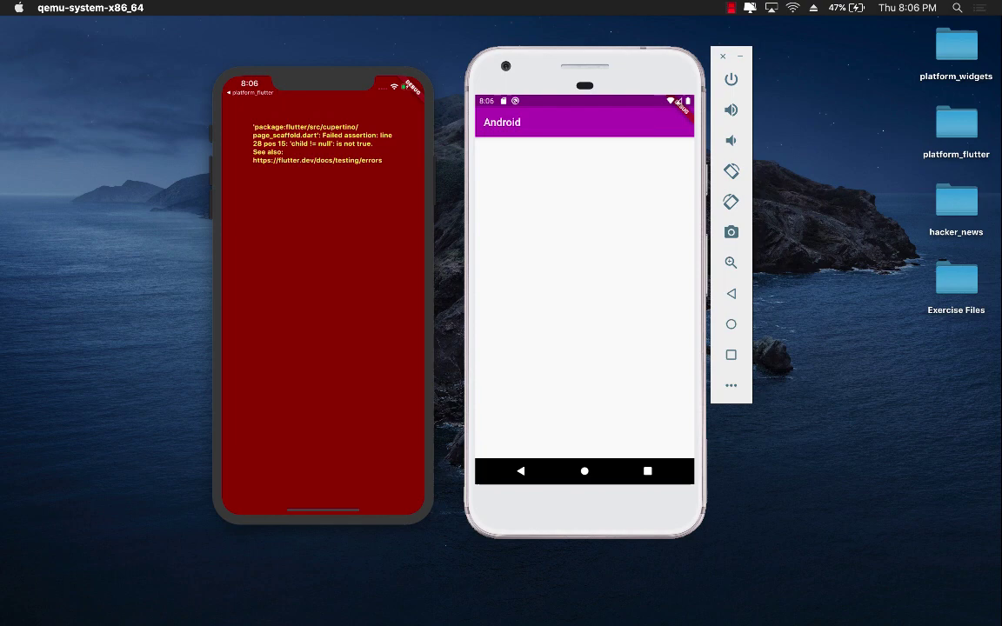
pyautogui.moveTo(348, 222)
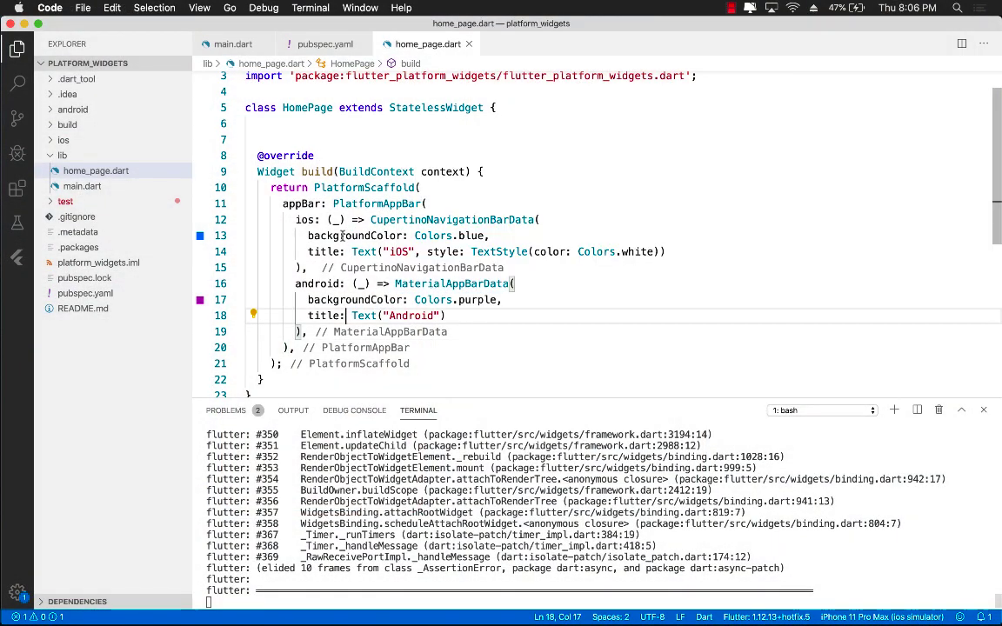
# Add body: Text("Platform") inside the PlatformScaffold.
pyautogui.doubleClick(365, 188)
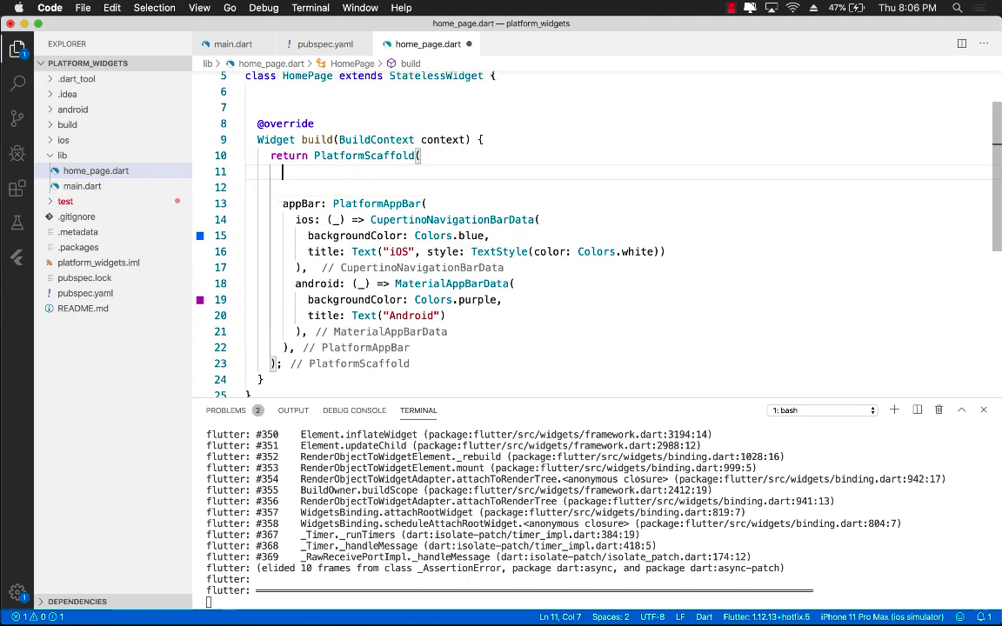
pyautogui.write('body:')
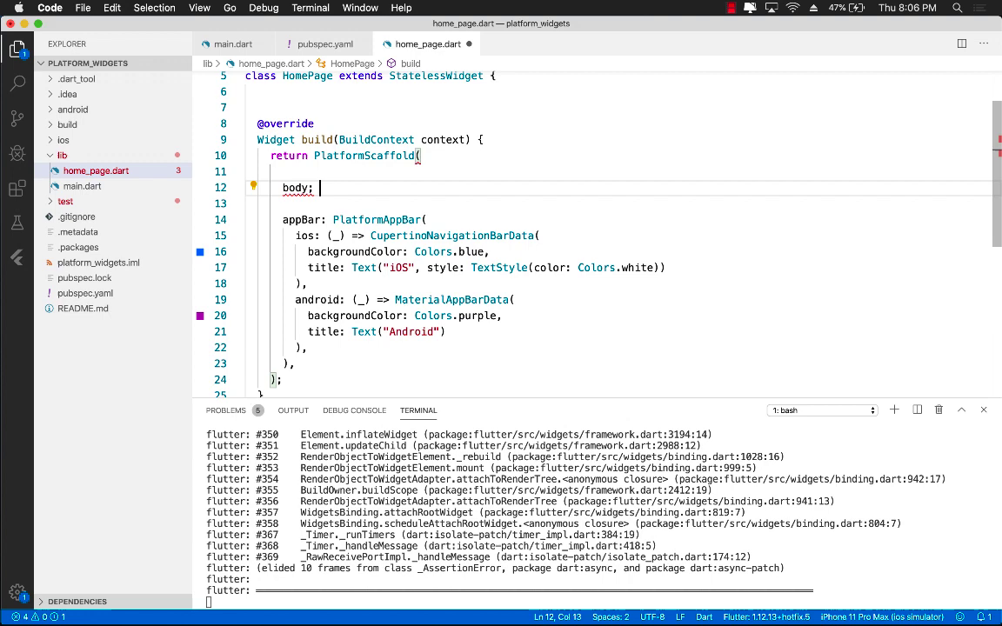
pyautogui.write('text')
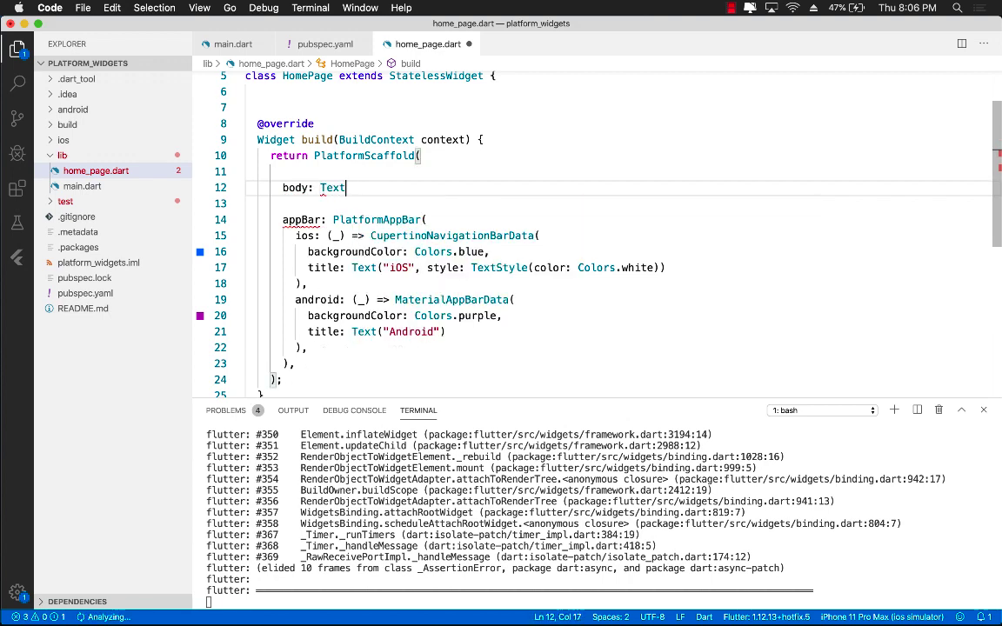
pyautogui.write('("Platform"')
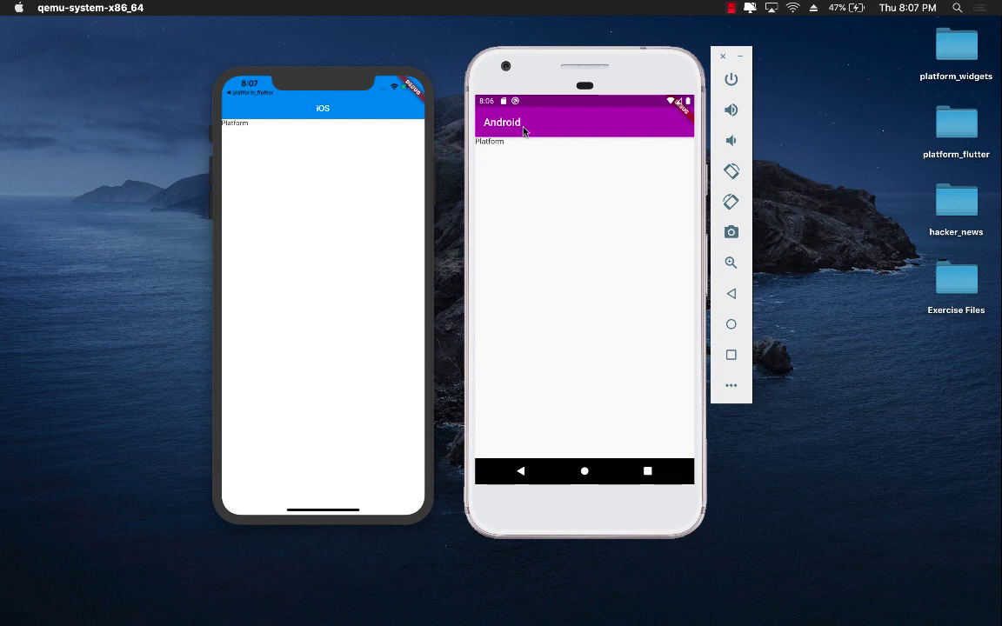
pyautogui.moveTo(581, 133)
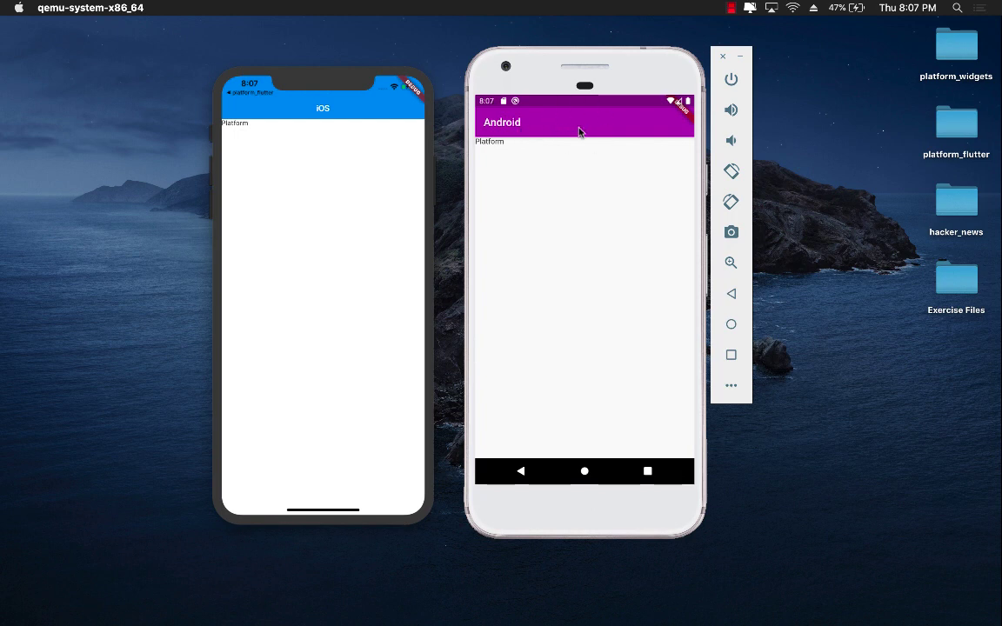
pyautogui.moveTo(383, 108)
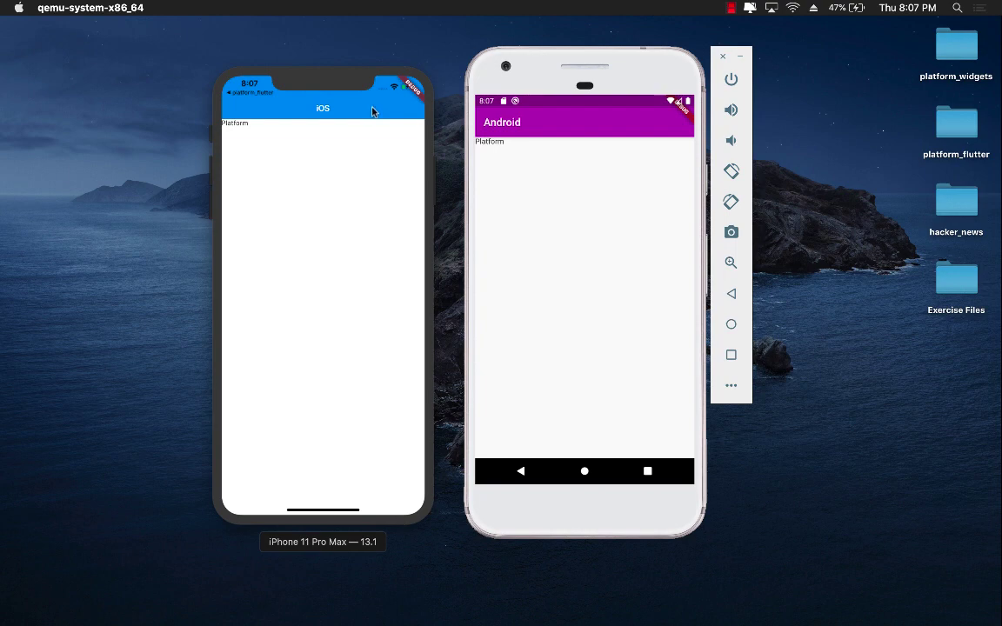
pyautogui.moveTo(316, 274)
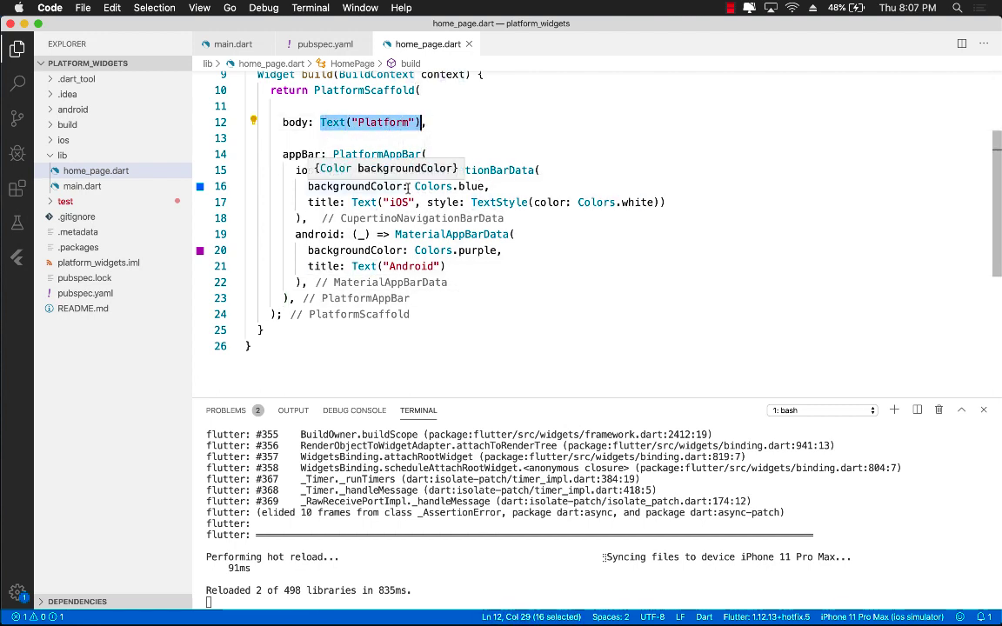
# Set the body to a Container whose child is a Slider with onChanged: (value) {} and value: 0.5.
pyautogui.write('Container(')
pyautogui.click(619, 138)
pyautogui.write('child:')
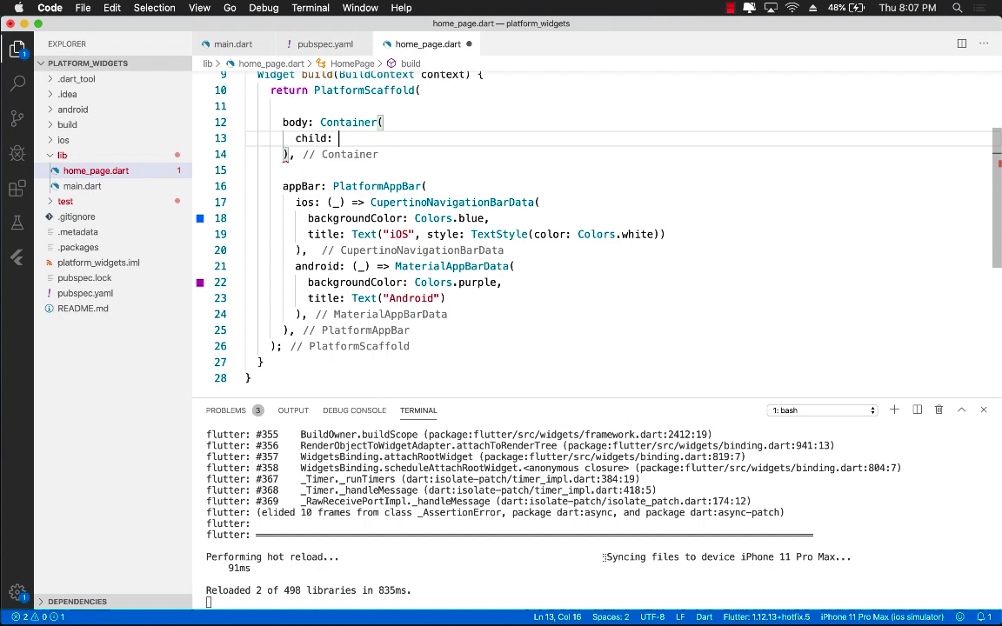
pyautogui.write('Slider')
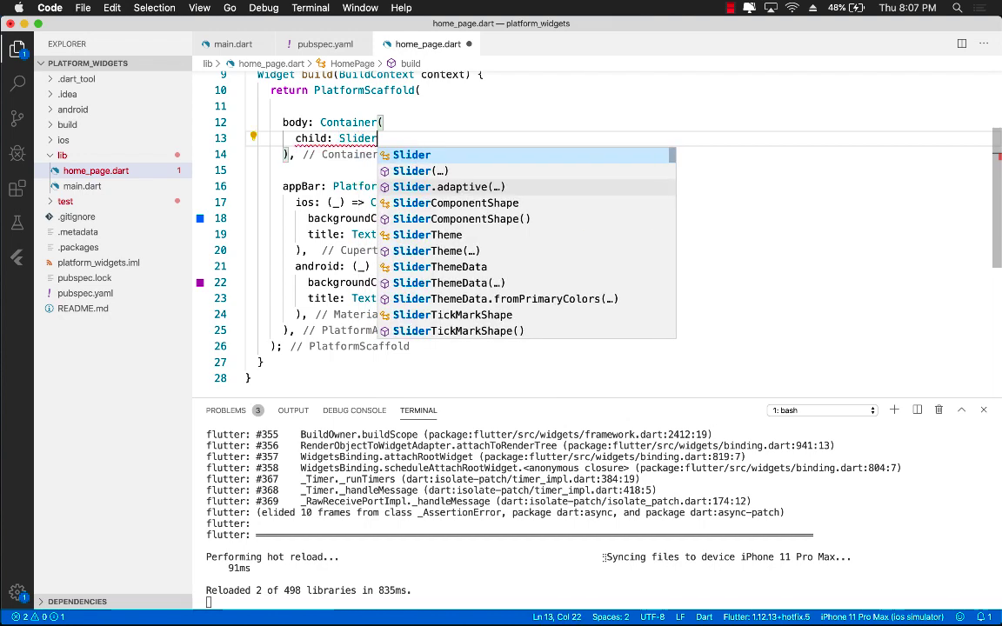
pyautogui.press('Enter')
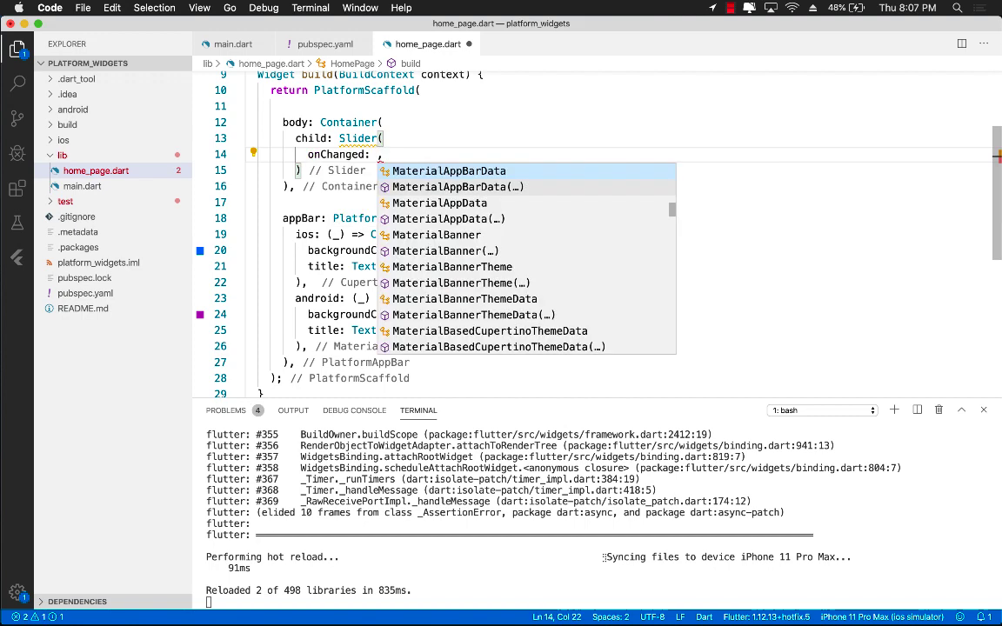
pyautogui.write('(value) {}')
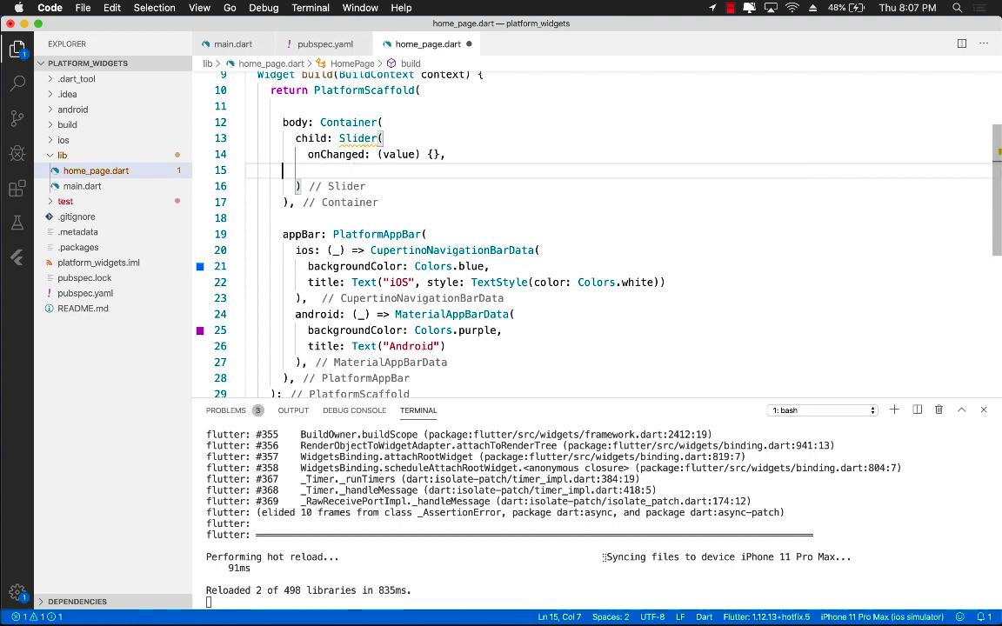
pyautogui.write('value: ,')
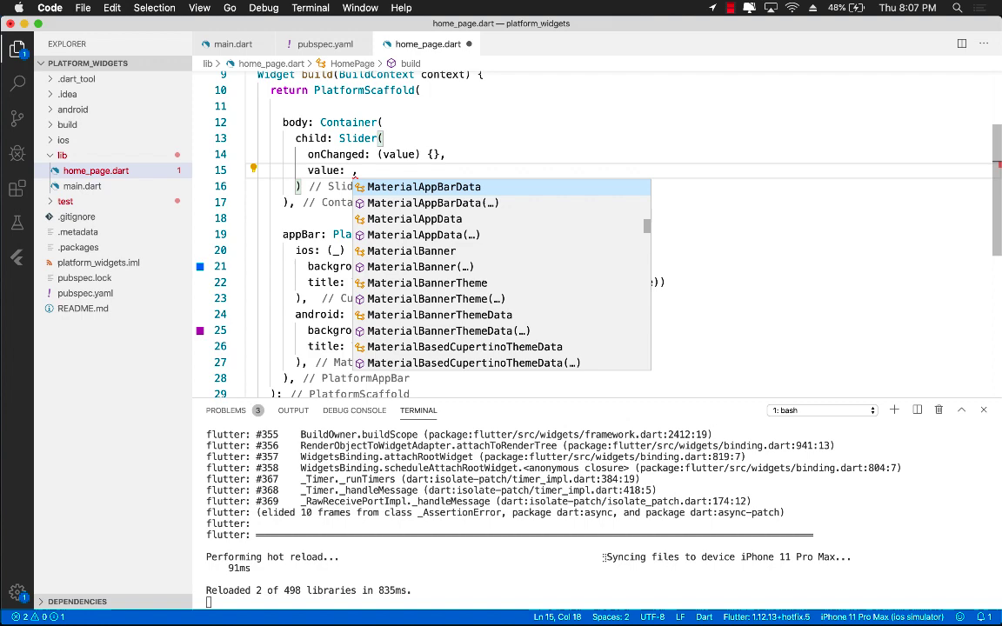
pyautogui.write('0.5')
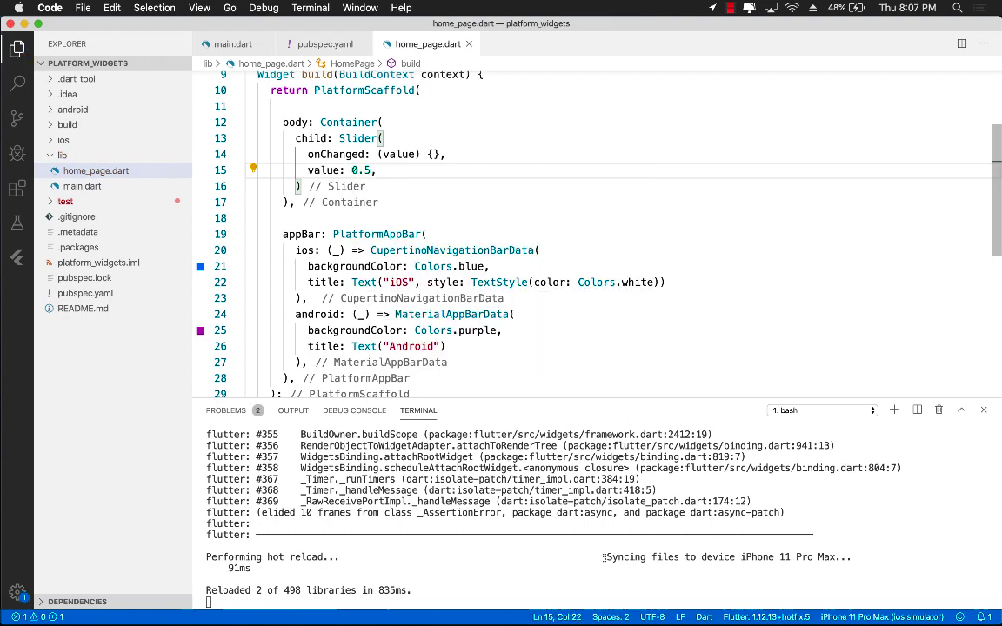
pyautogui.moveTo(424, 209)
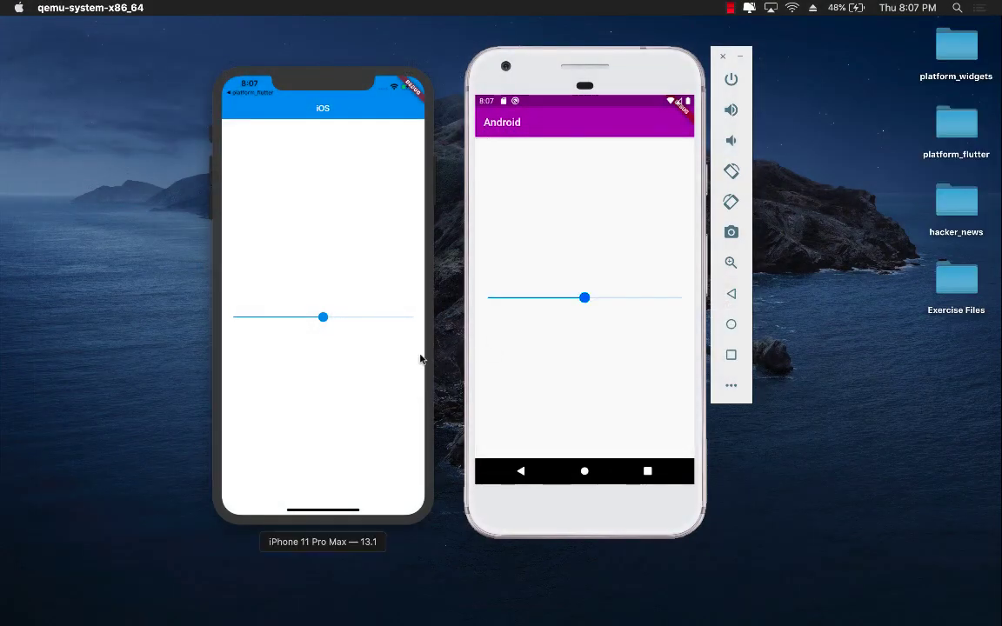
pyautogui.moveTo(368, 338)
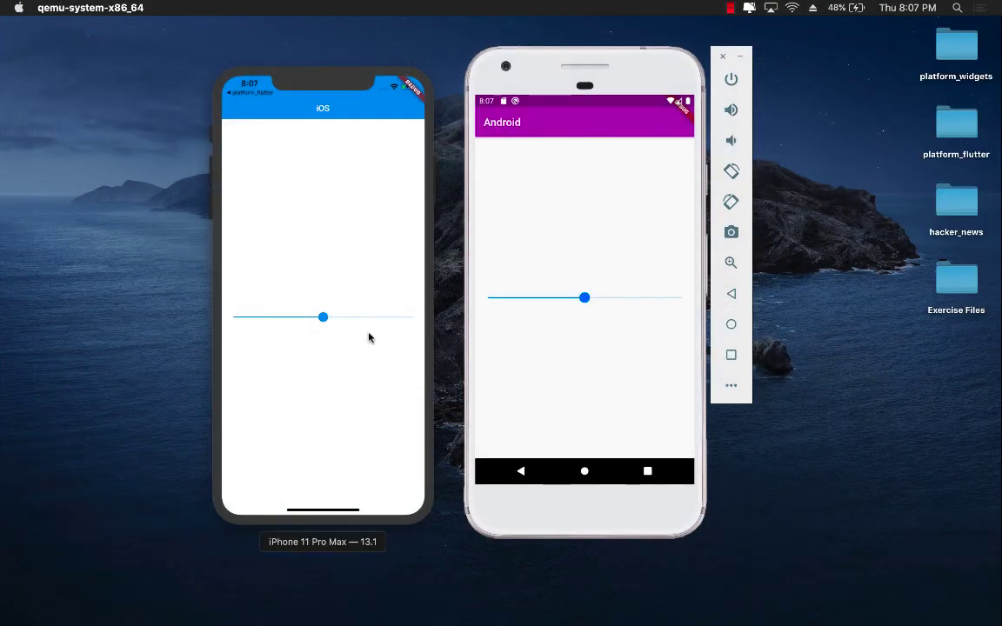
# Bring the iOS Simulator forward to compare the midpoint slider on both devices.
pyautogui.click(324, 317)
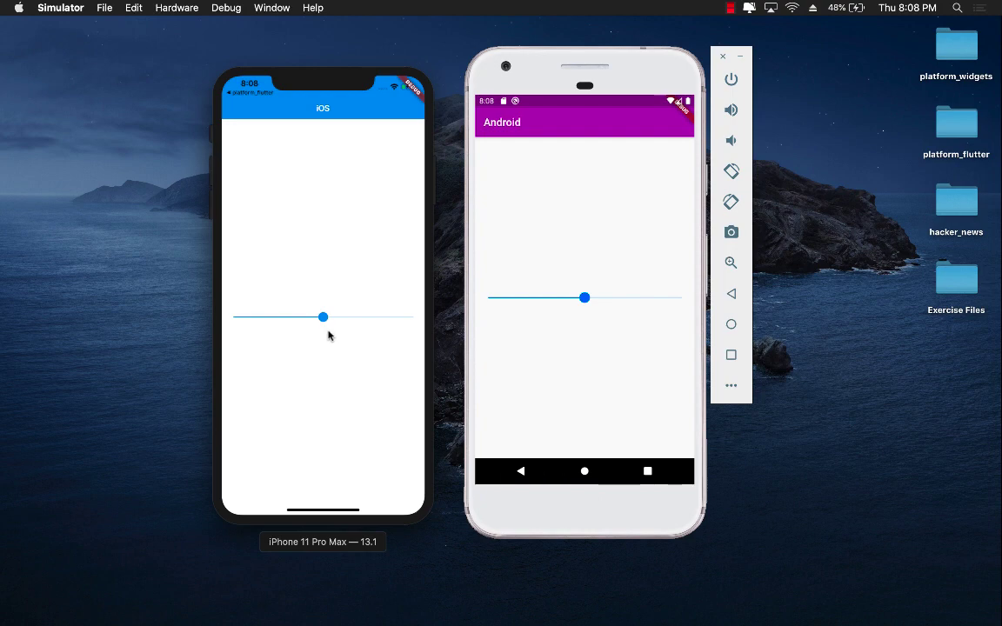
pyautogui.moveTo(351, 306)
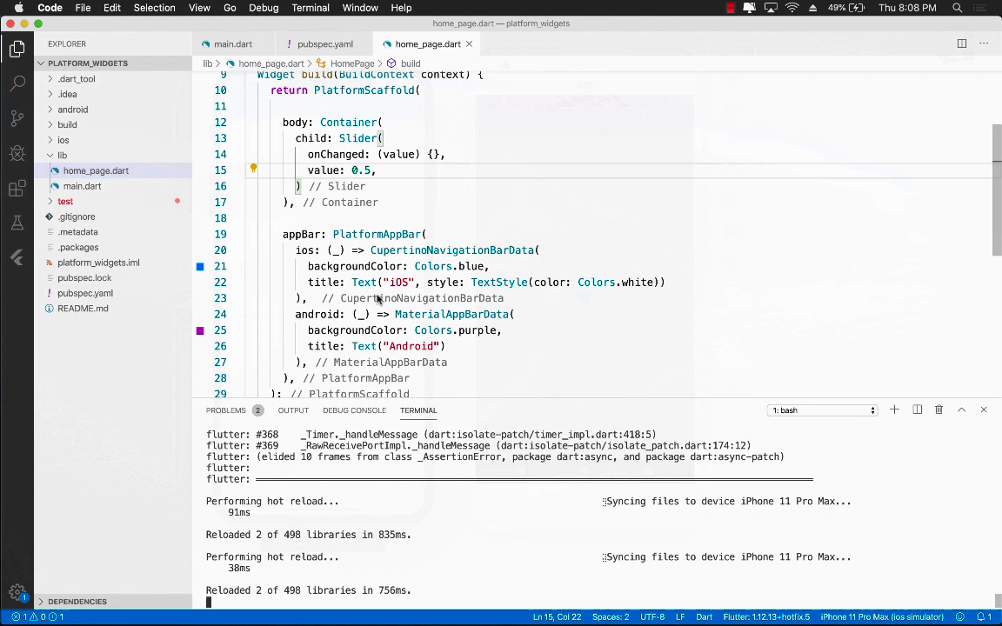
# Replace Slider with PlatformSlider in the body via autocomplete.
pyautogui.click(392, 186)
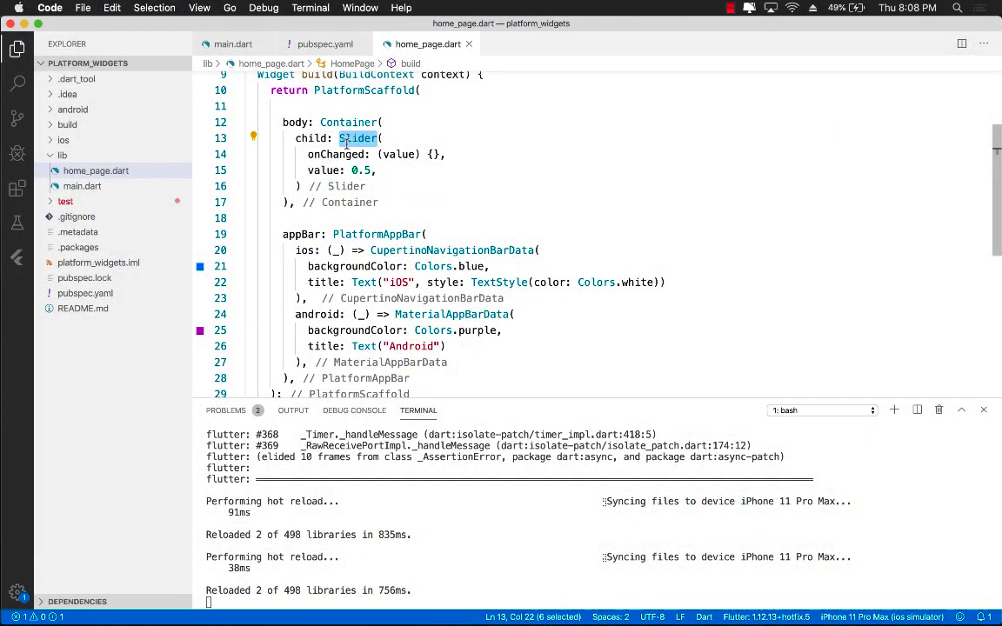
pyautogui.write('Platform')
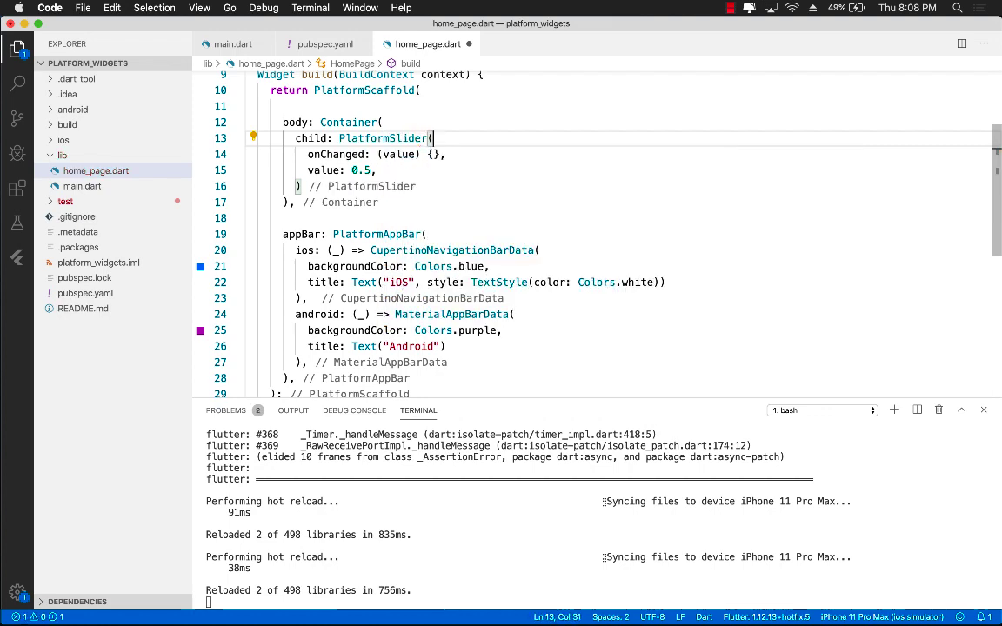
pyautogui.doubleClick(383, 140)
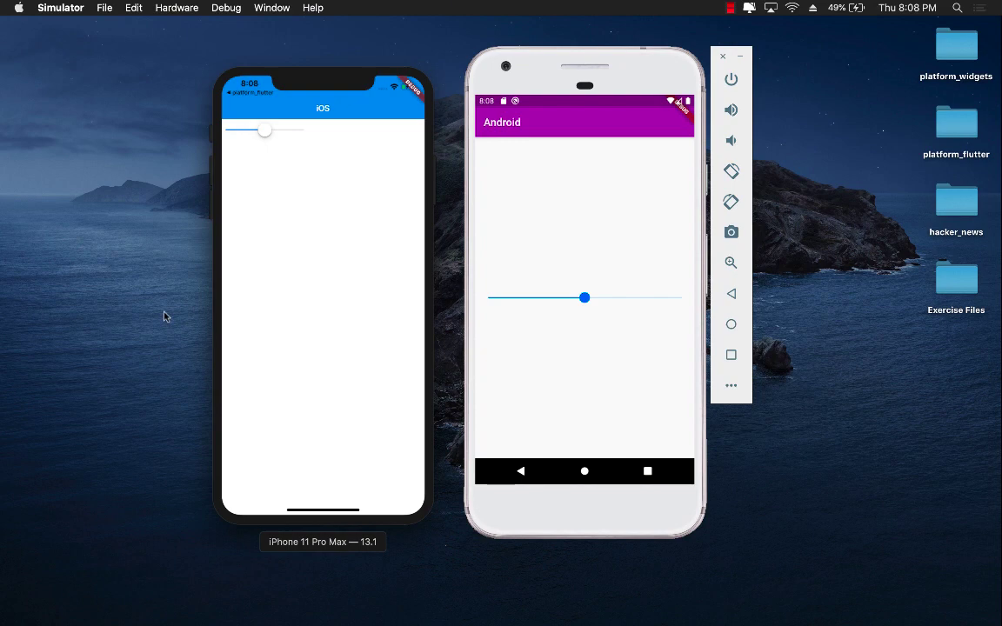
# Reposition the simulator window to view the iPhone's Cupertino slider beside Android's Material one.
pyautogui.moveTo(265, 130); pyautogui.dragTo(248, 131)
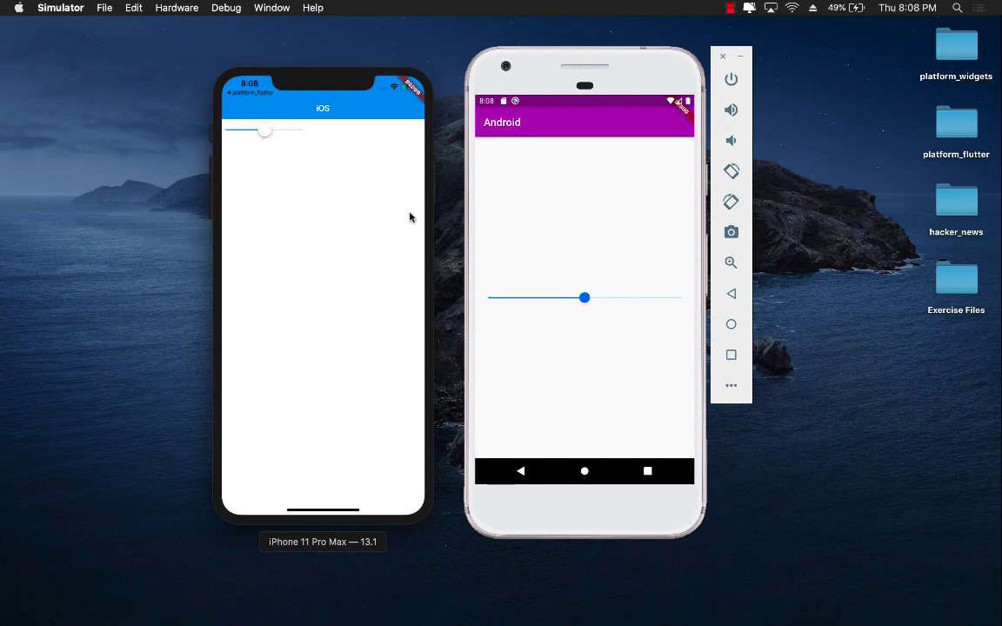
pyautogui.moveTo(598, 325)
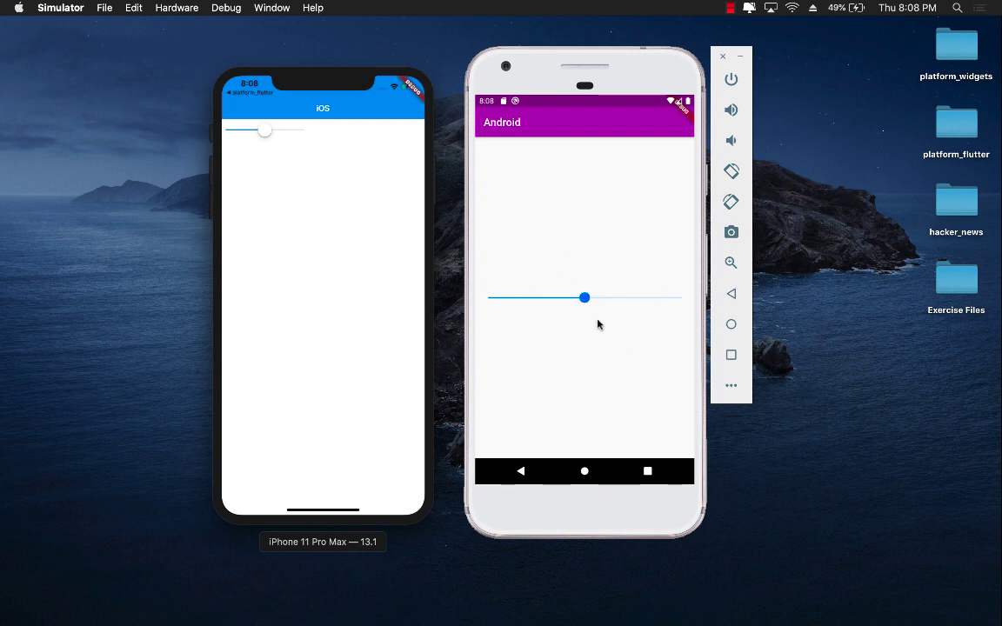
pyautogui.moveTo(612, 304)
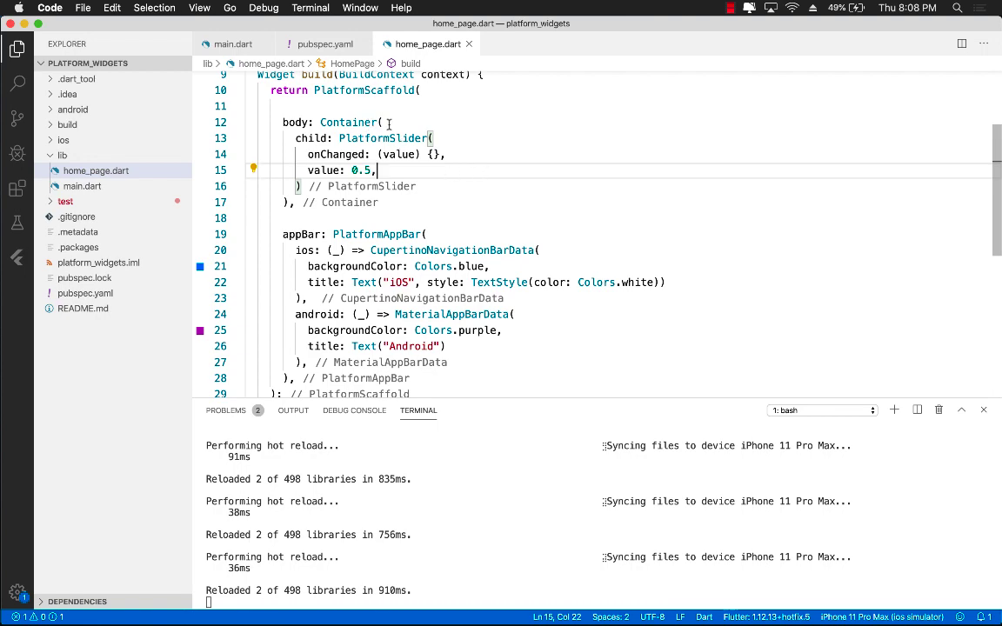
# Wrap the body Container with an Align widget using the Wrap with widget quick fix.
pyautogui.doubleClick(348, 121)
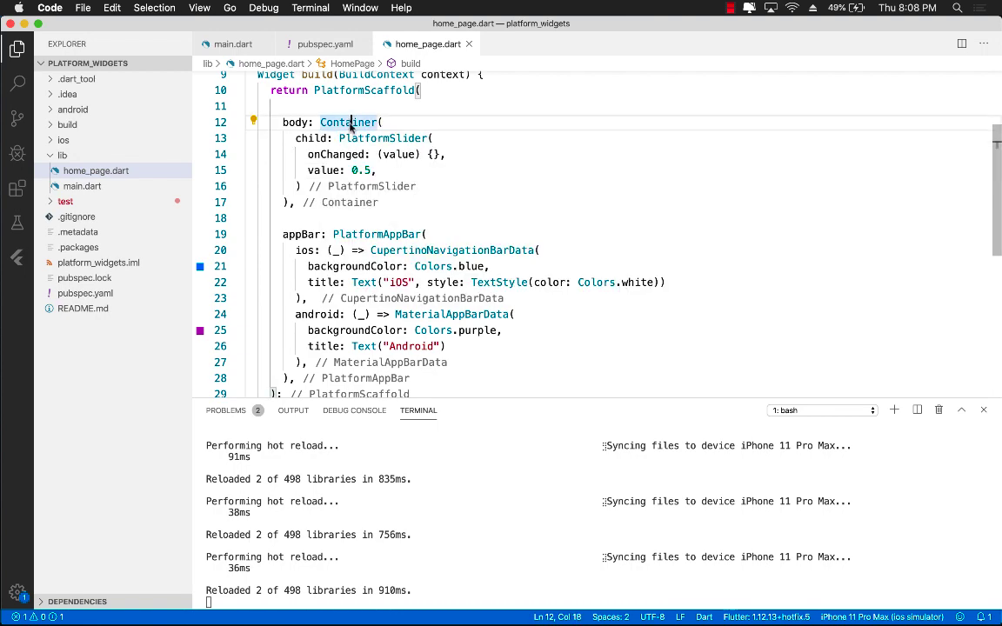
pyautogui.click(254, 119)
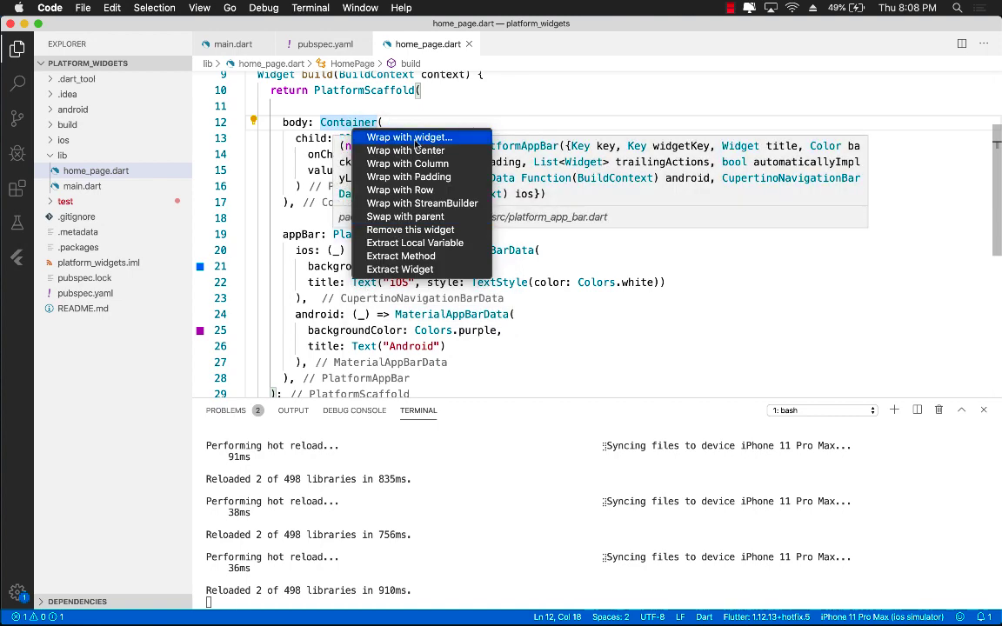
pyautogui.click(407, 150)
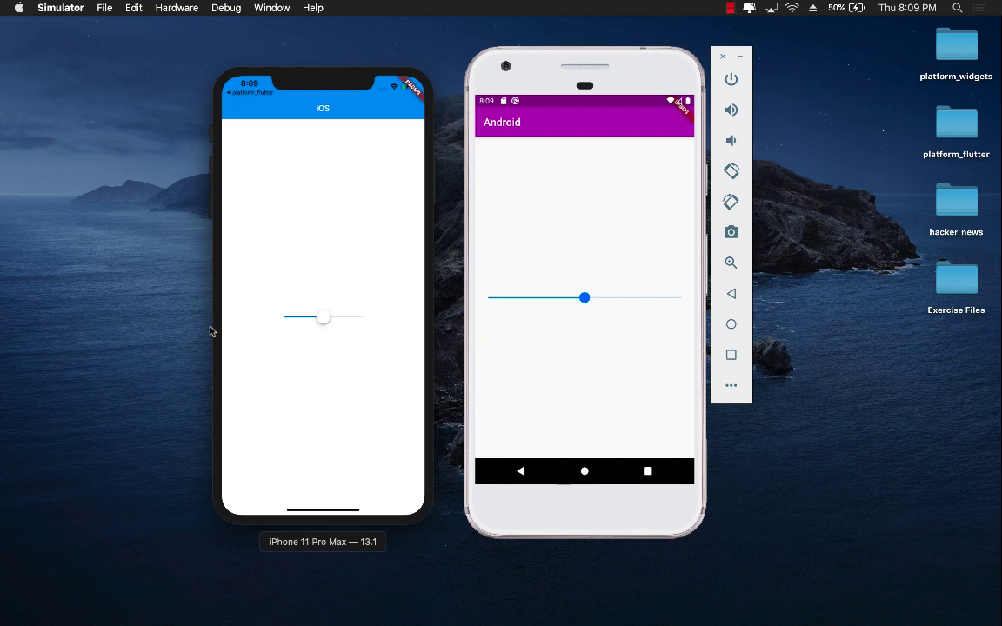
pyautogui.moveTo(294, 298)
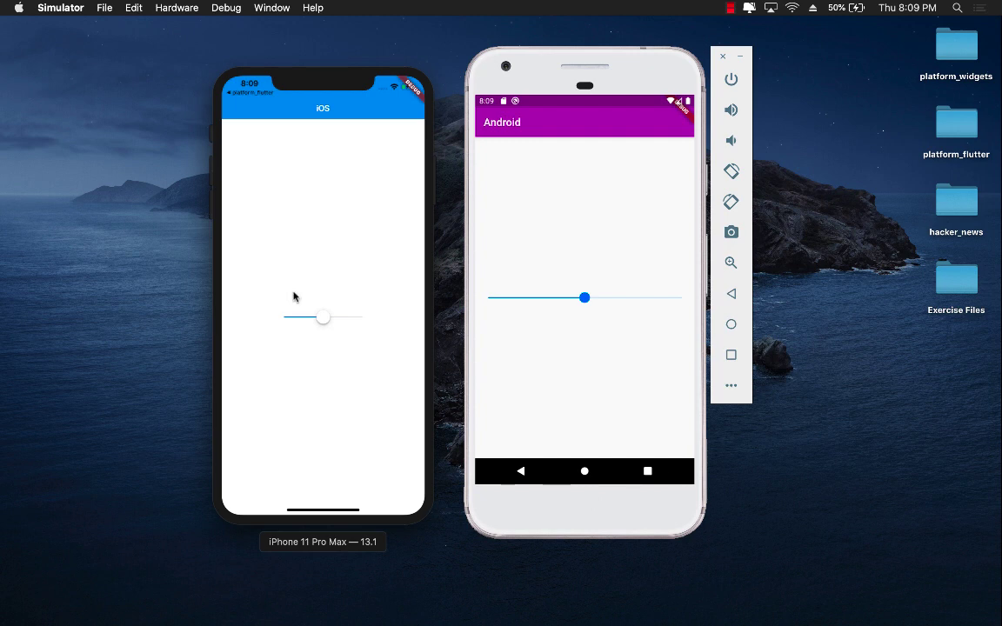
pyautogui.moveTo(799, 150)
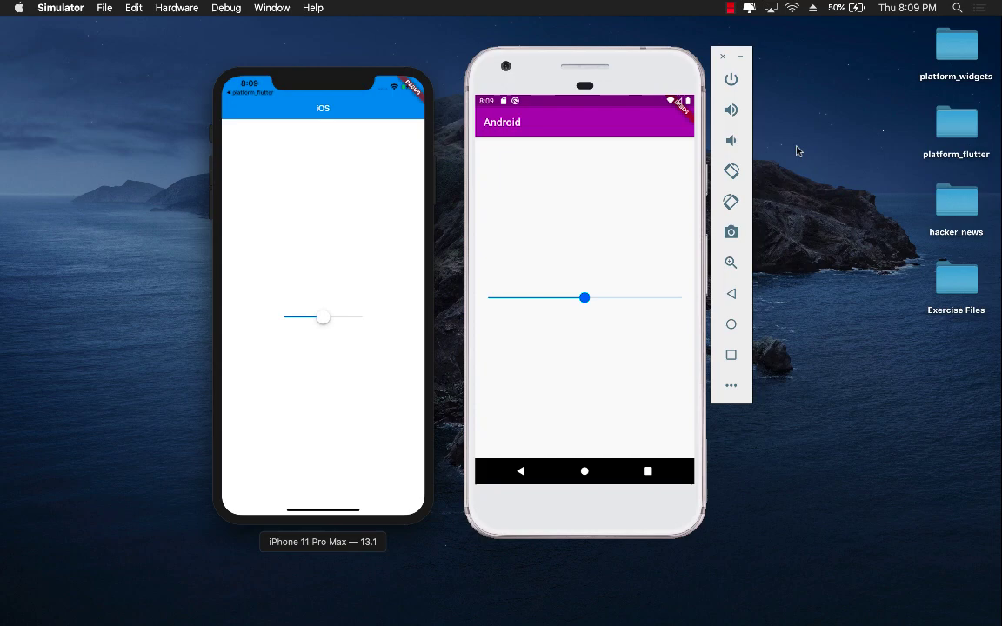
pyautogui.moveTo(193, 292)
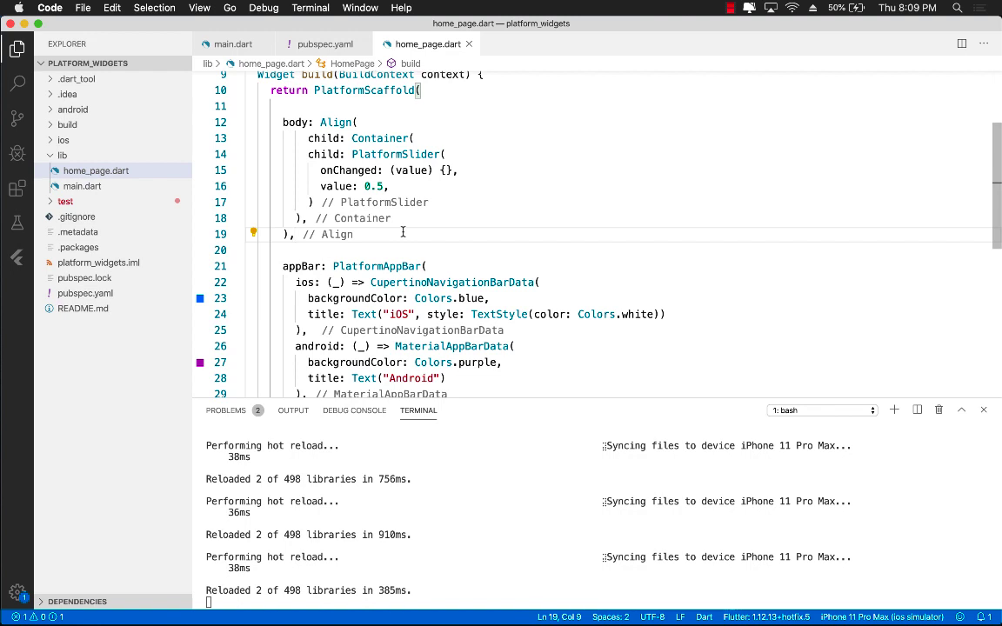
pyautogui.moveTo(411, 170)
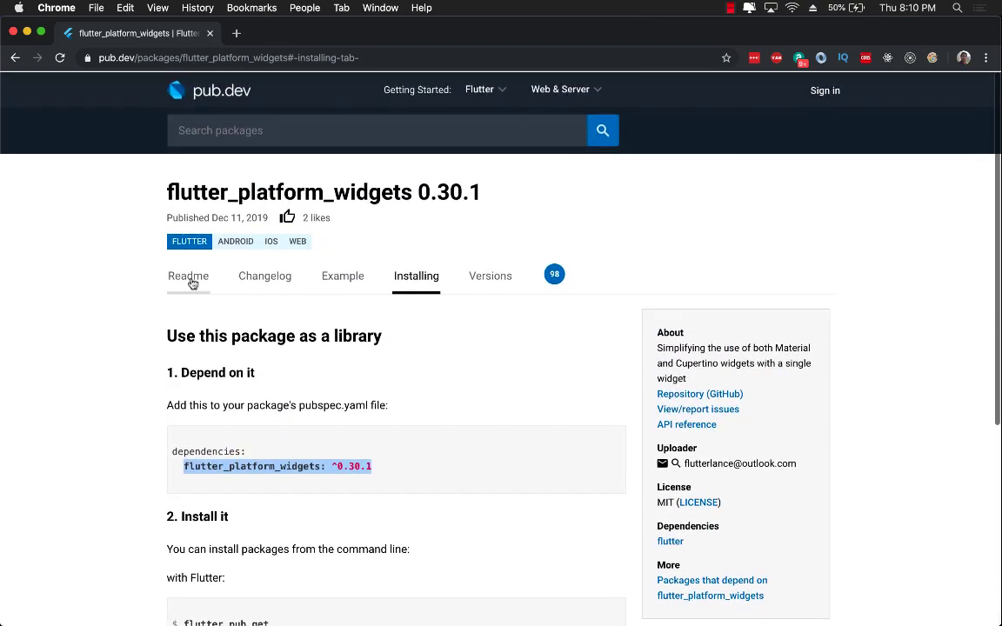
# Show the flutter_platform_widgets readme and scroll through PlatformSlider to the PlatformTextField and PlatformButton sections.
pyautogui.click(188, 275)
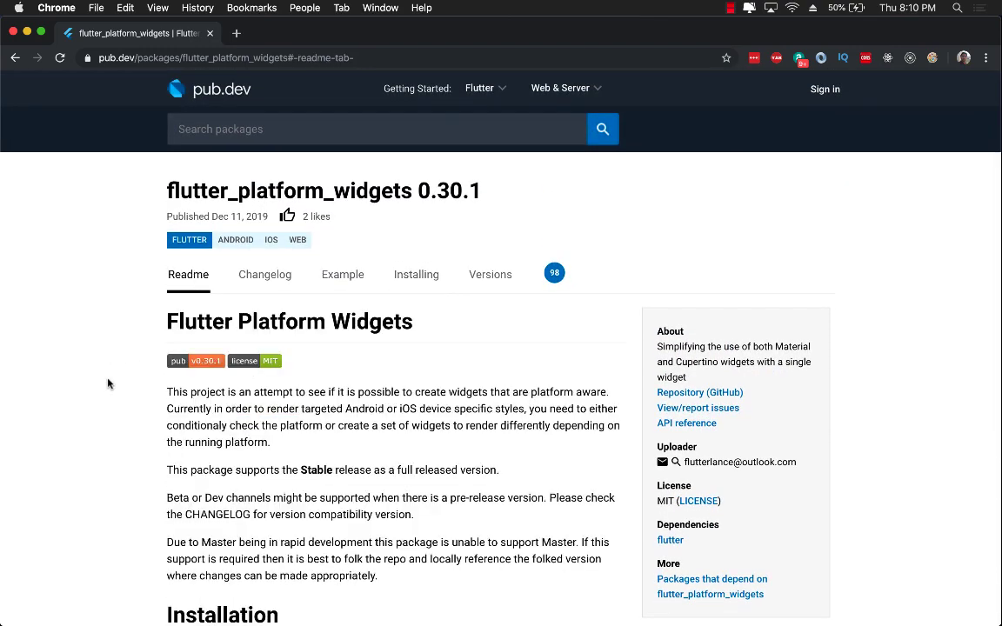
pyautogui.scroll(-3)
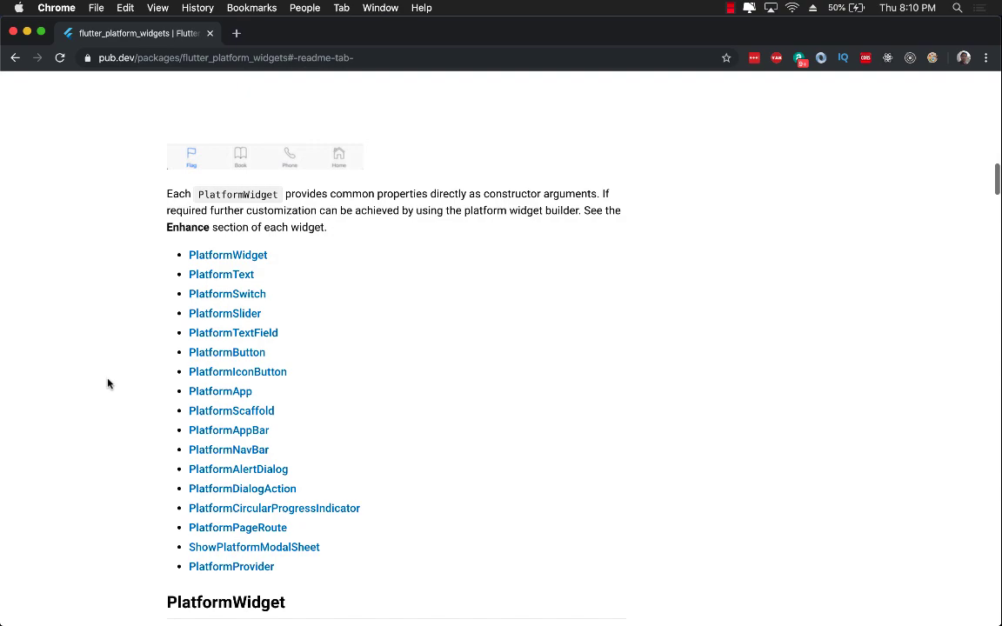
pyautogui.scroll(-3)
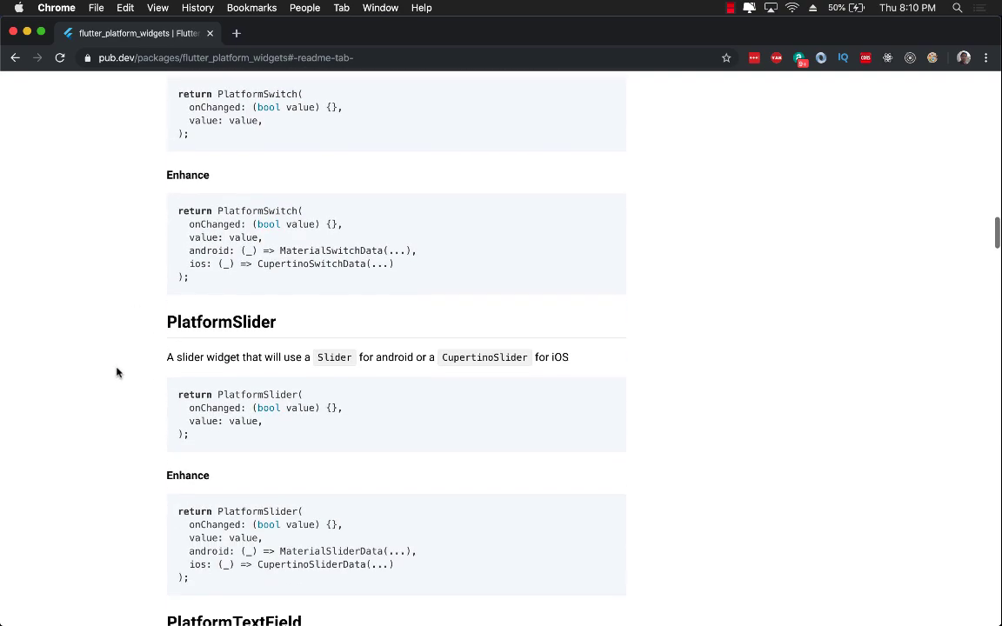
pyautogui.scroll(-3)
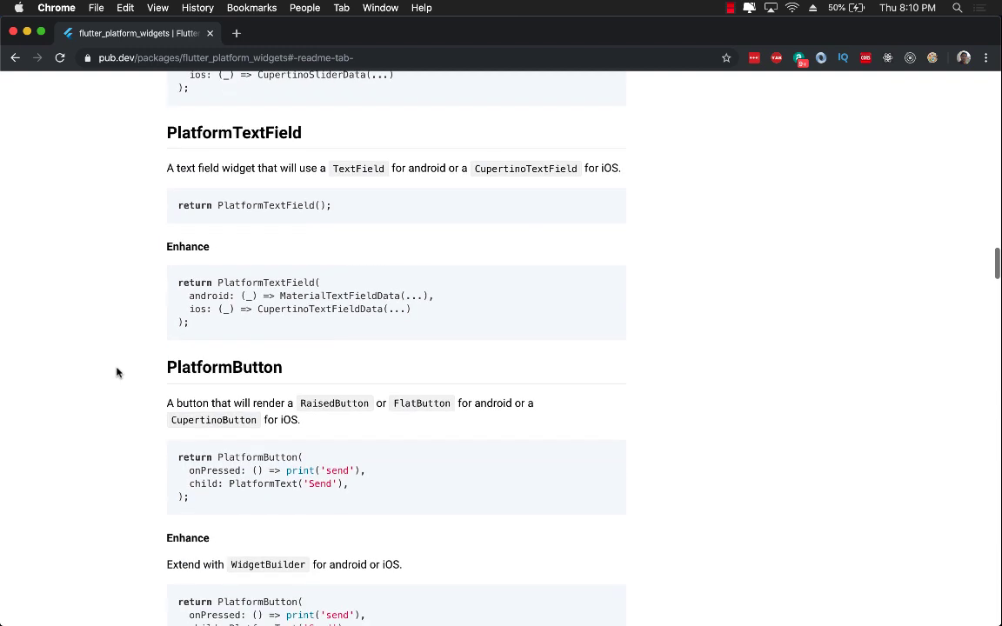